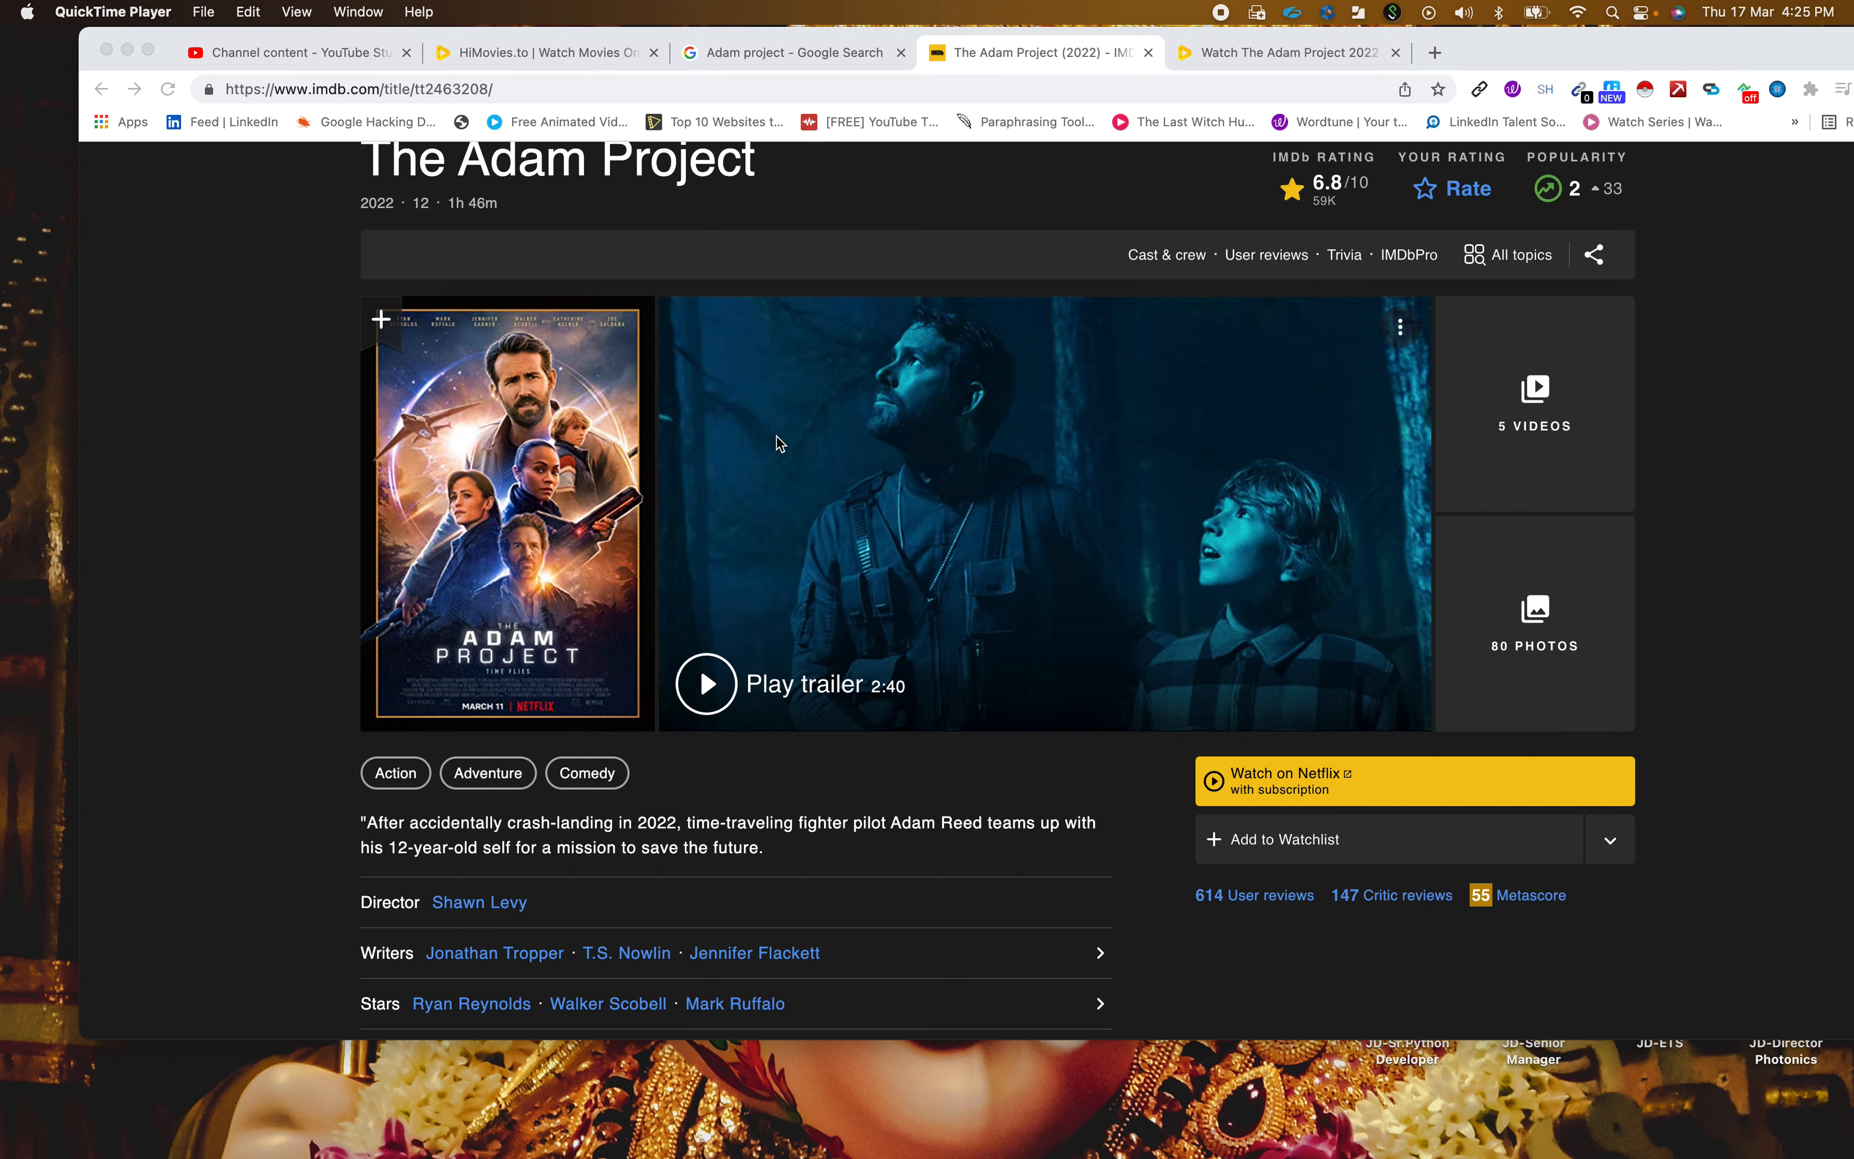
mouse_move(995, 250)
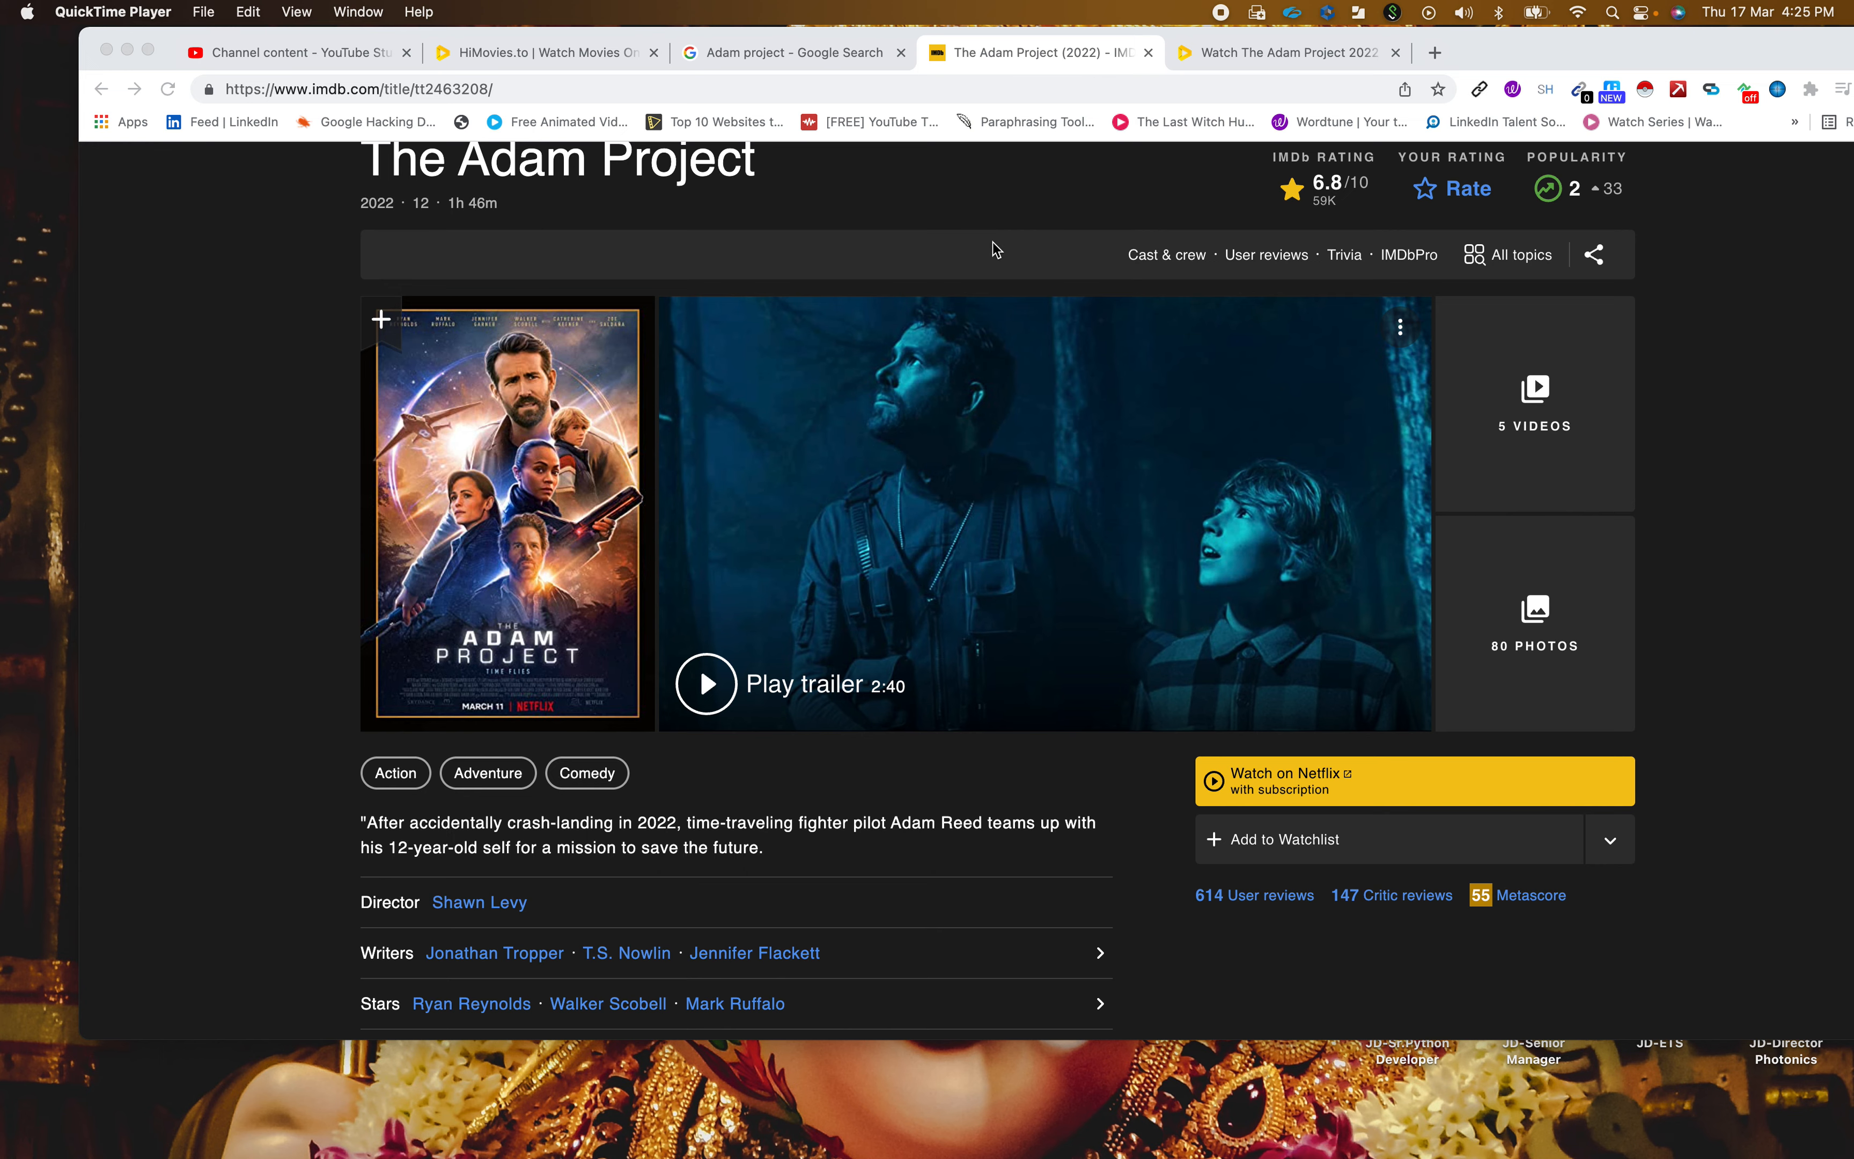
- Start a fresh Chrome tab and load HiMovies.to from its shortcut tile
scroll("down", 3)
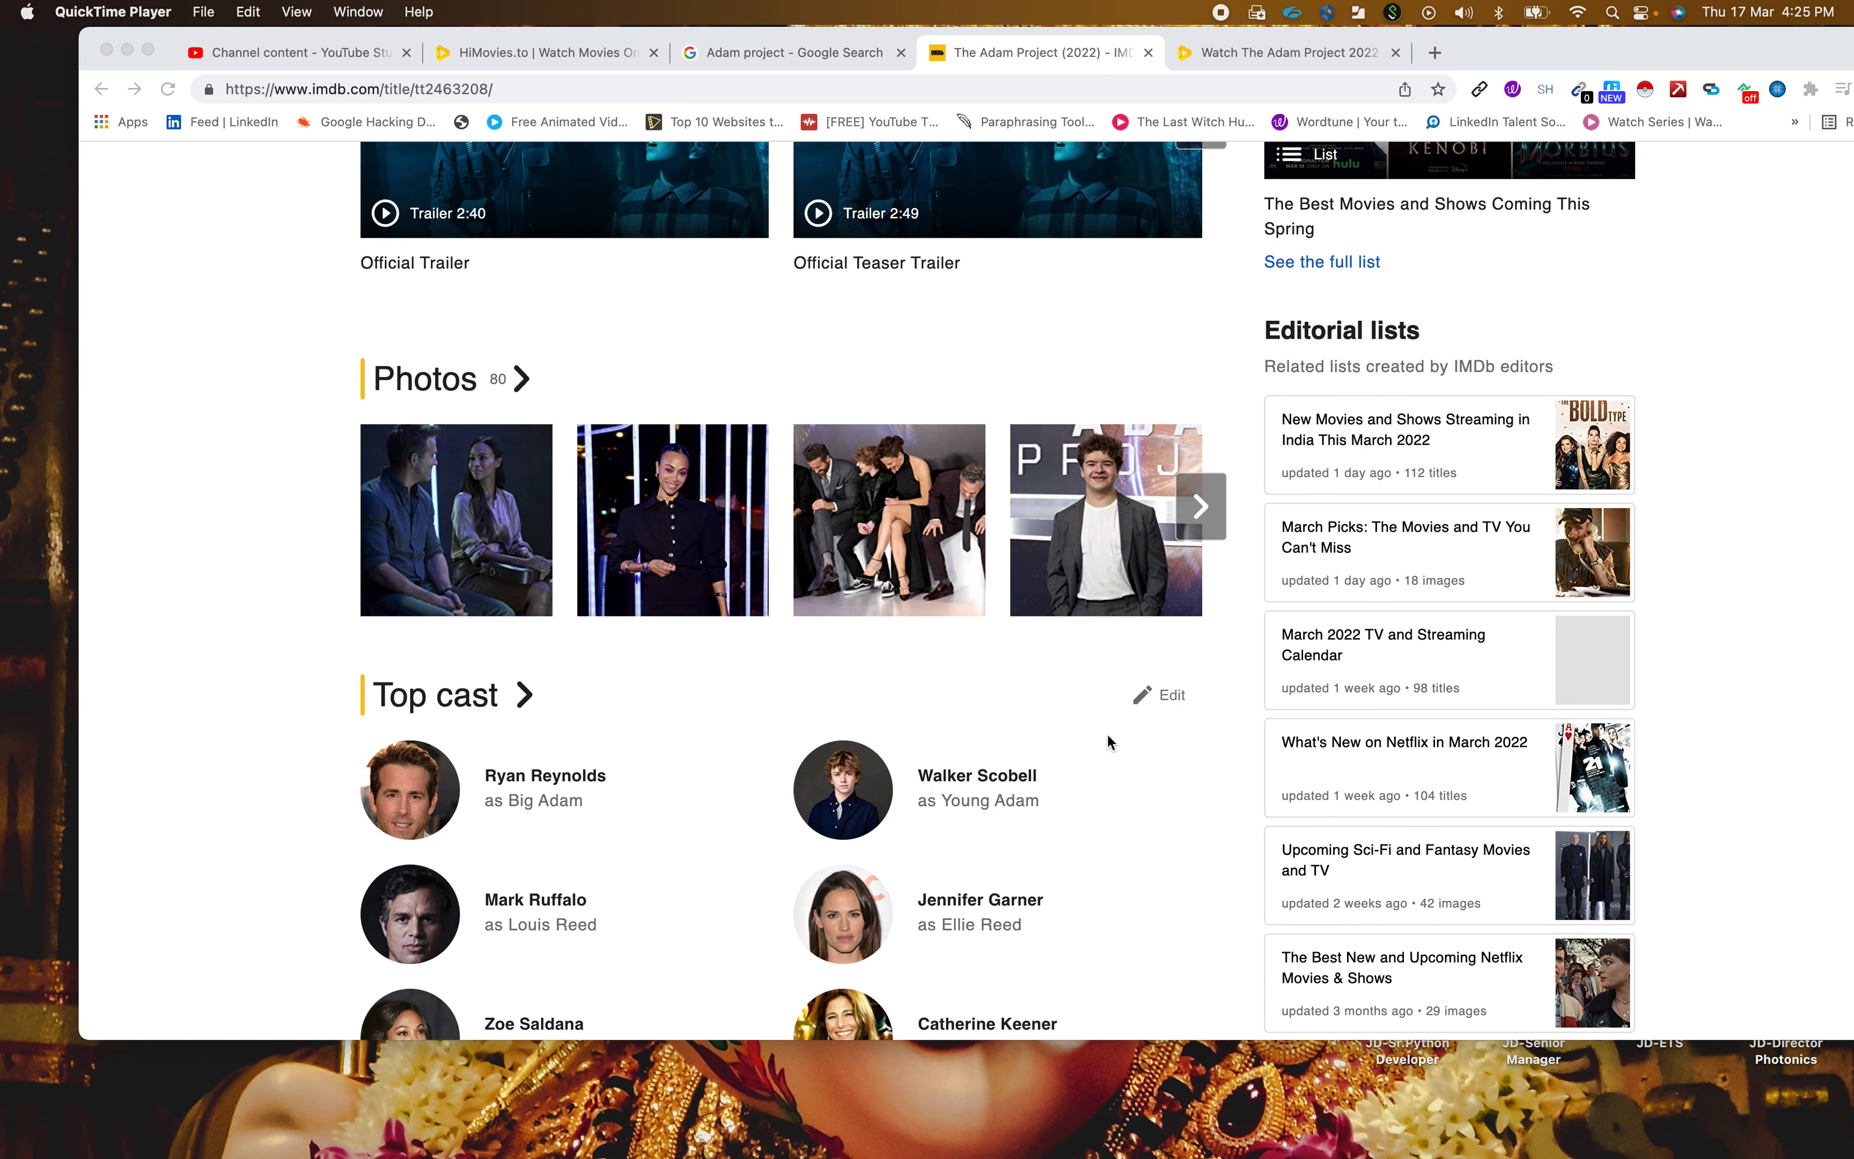
mouse_move(1110, 742)
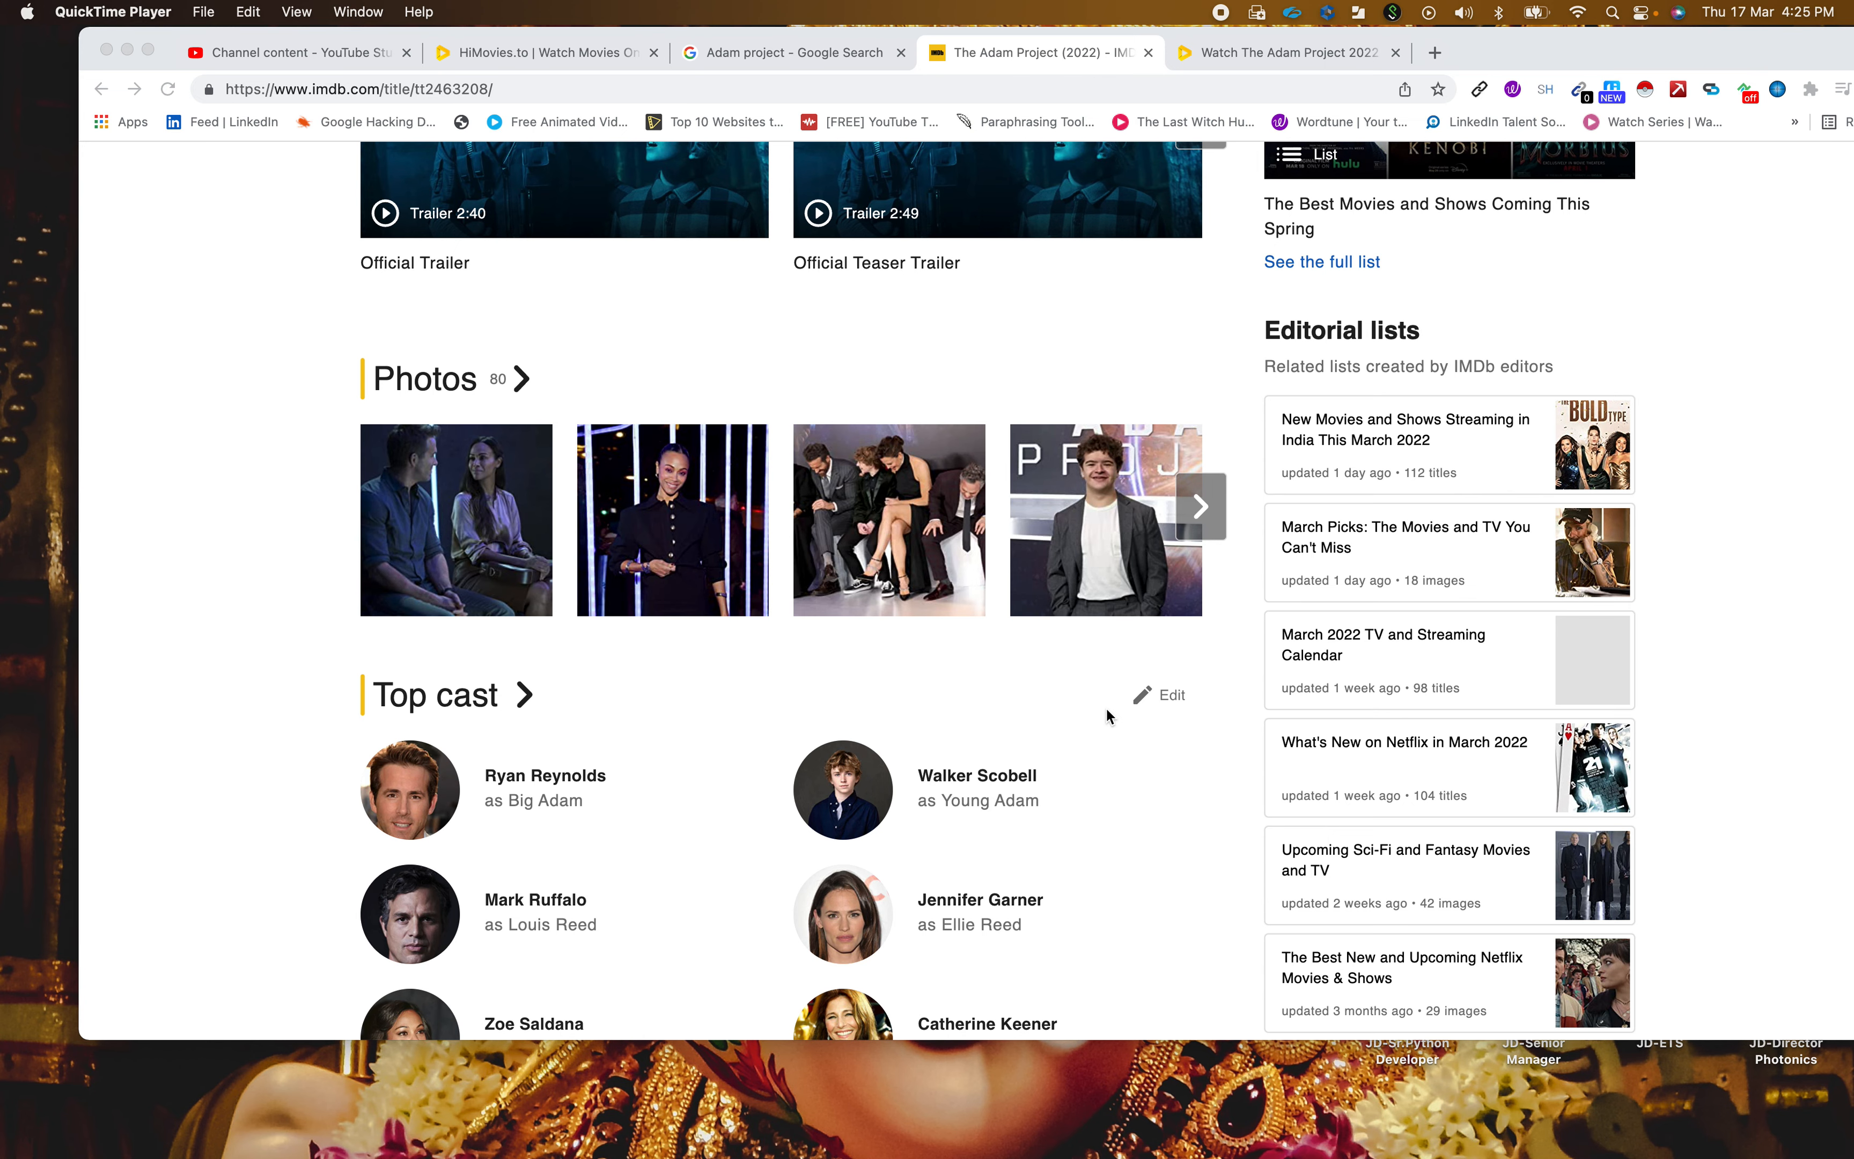
scroll("down", 3)
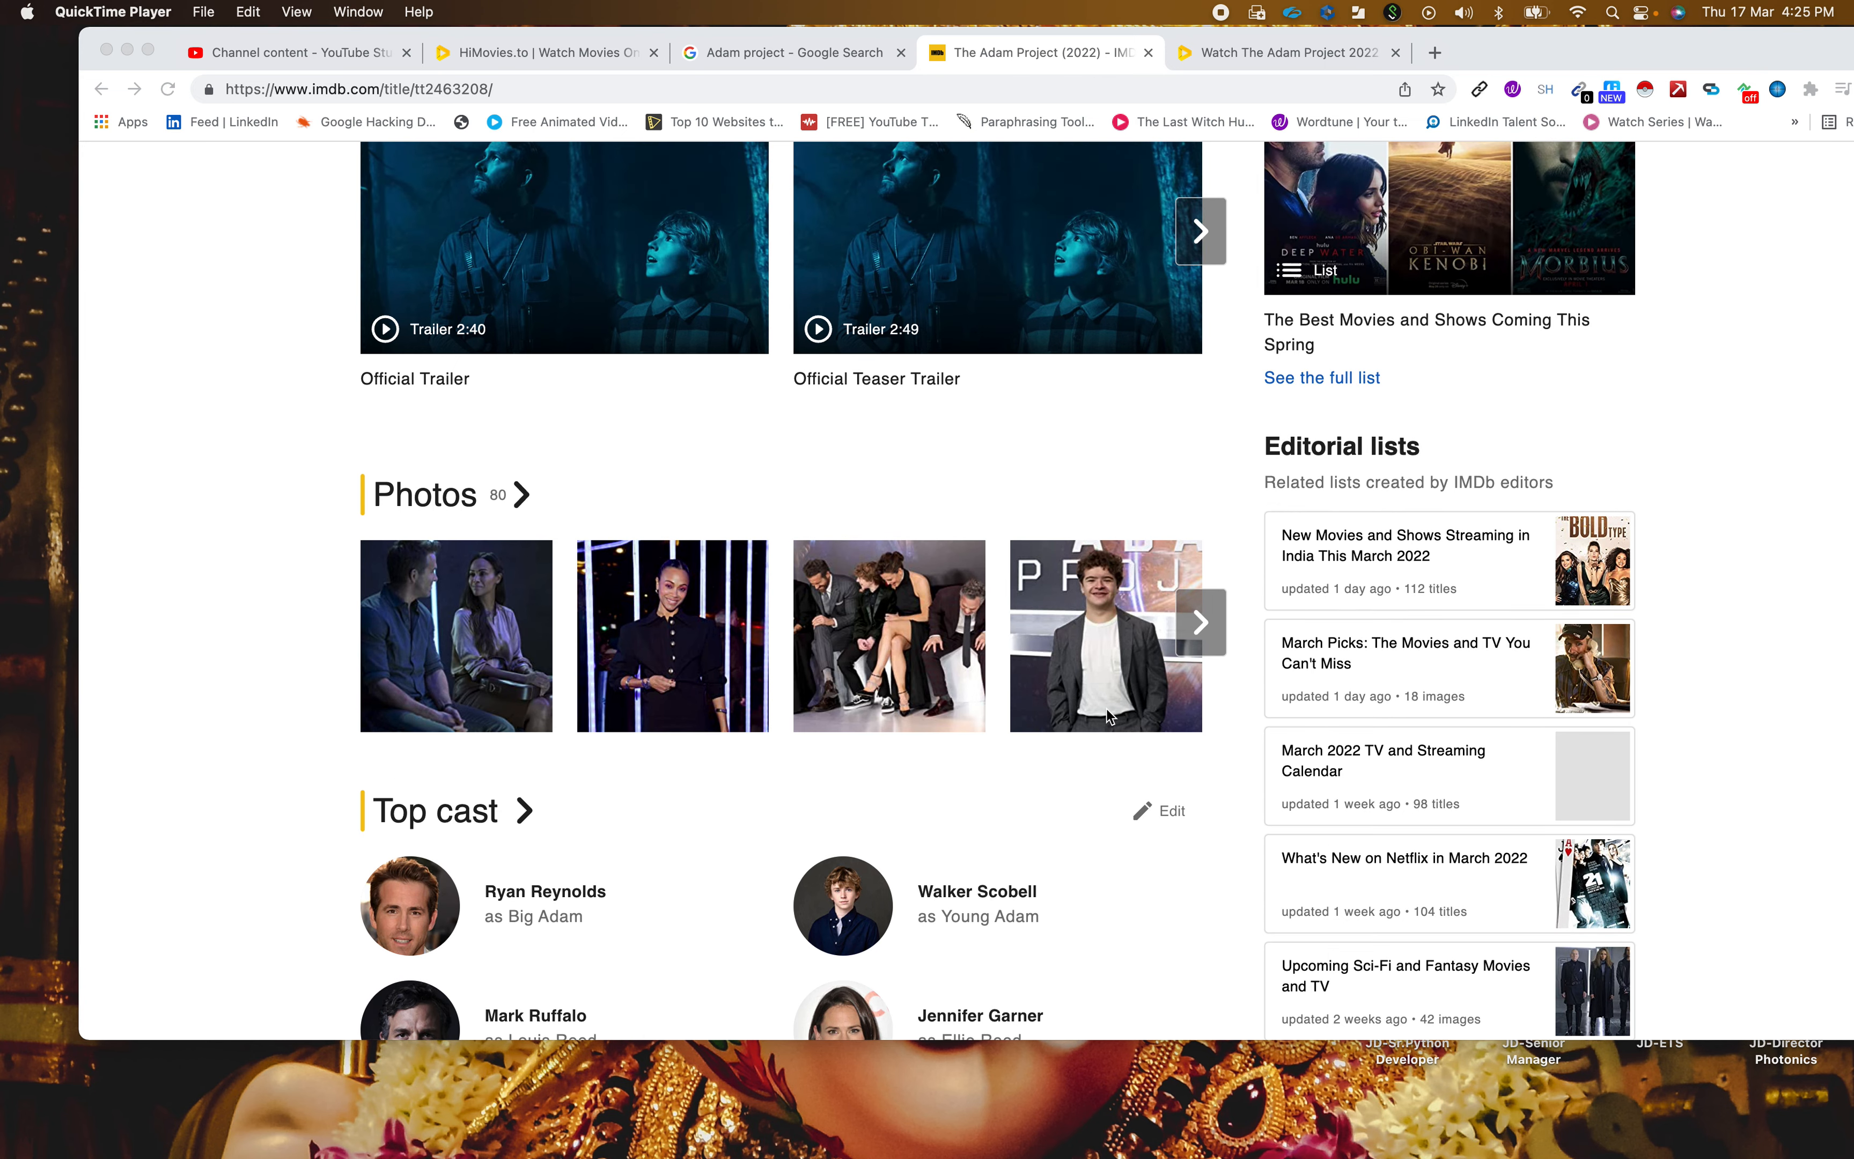
scroll("up", 3)
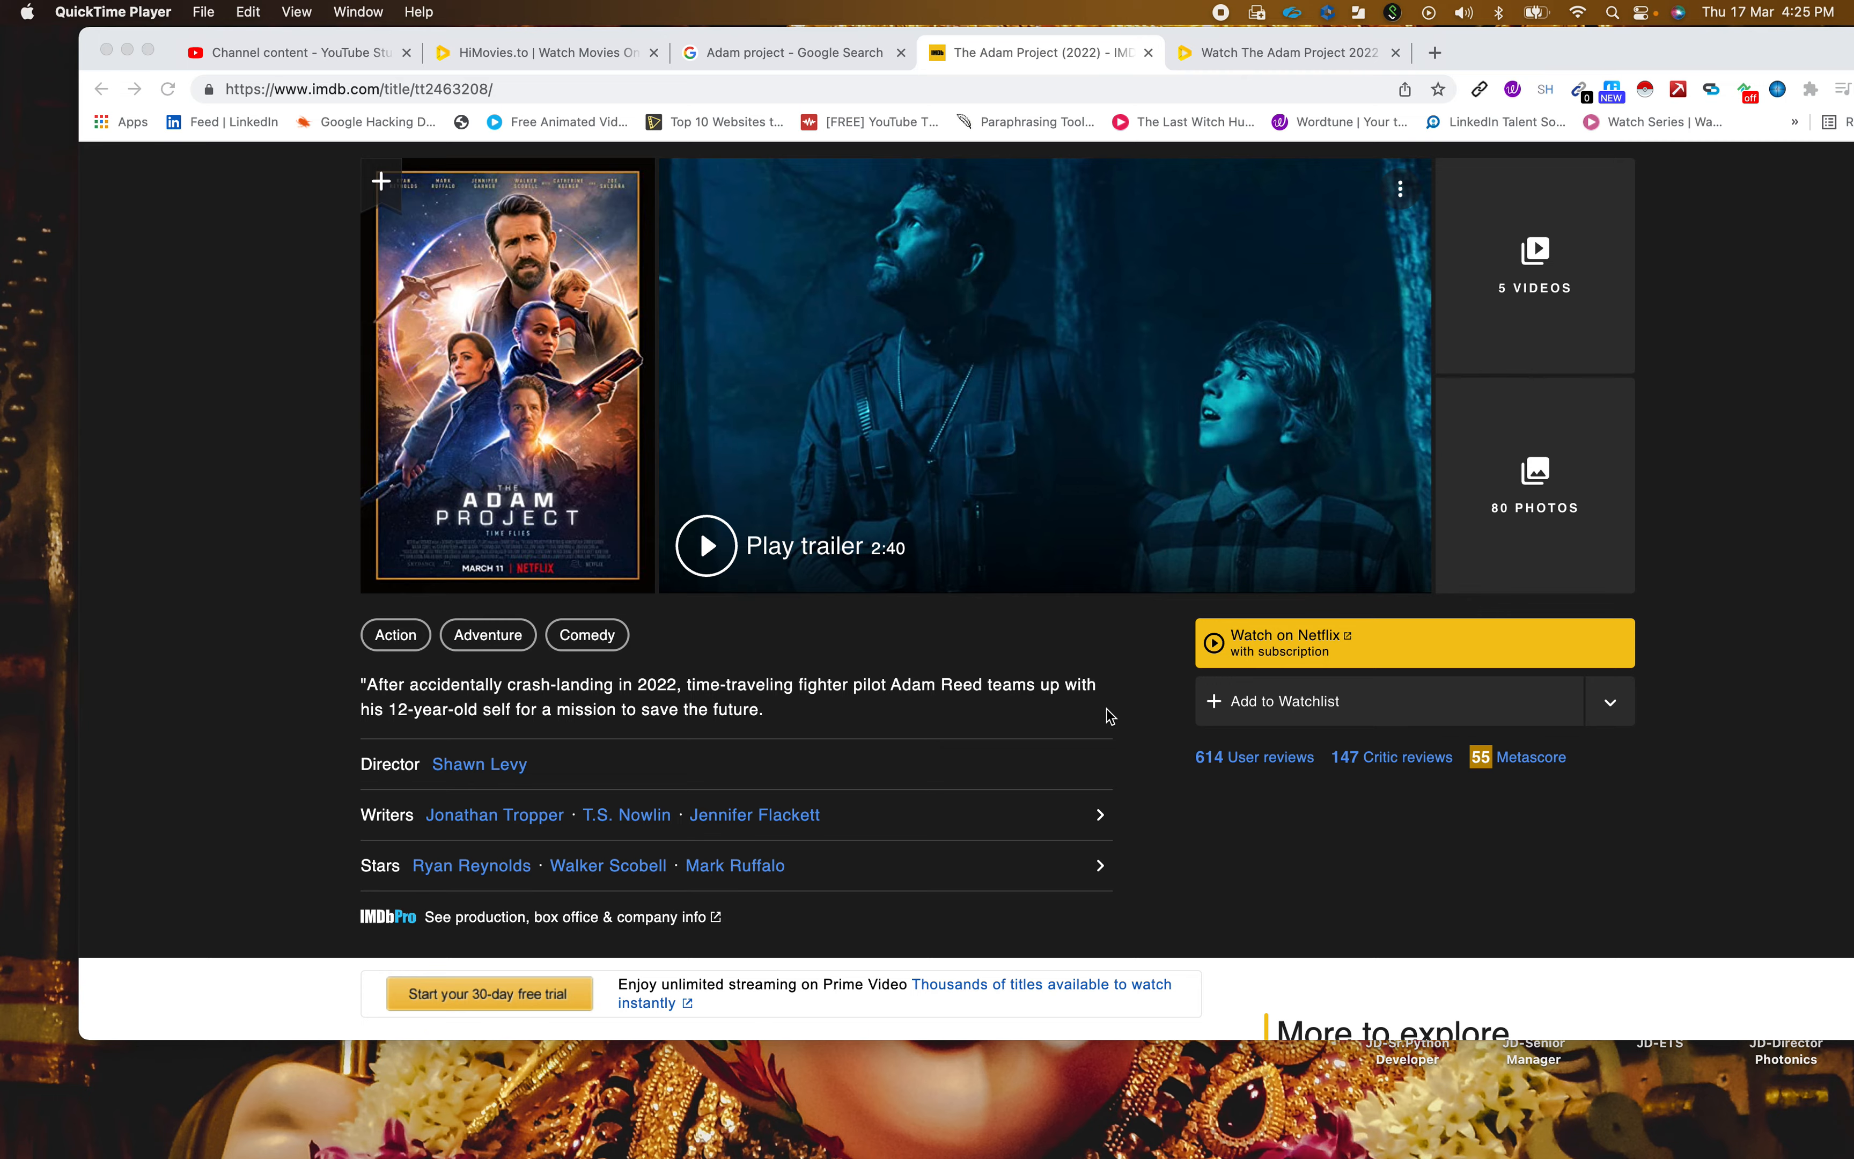
scroll("up", 3)
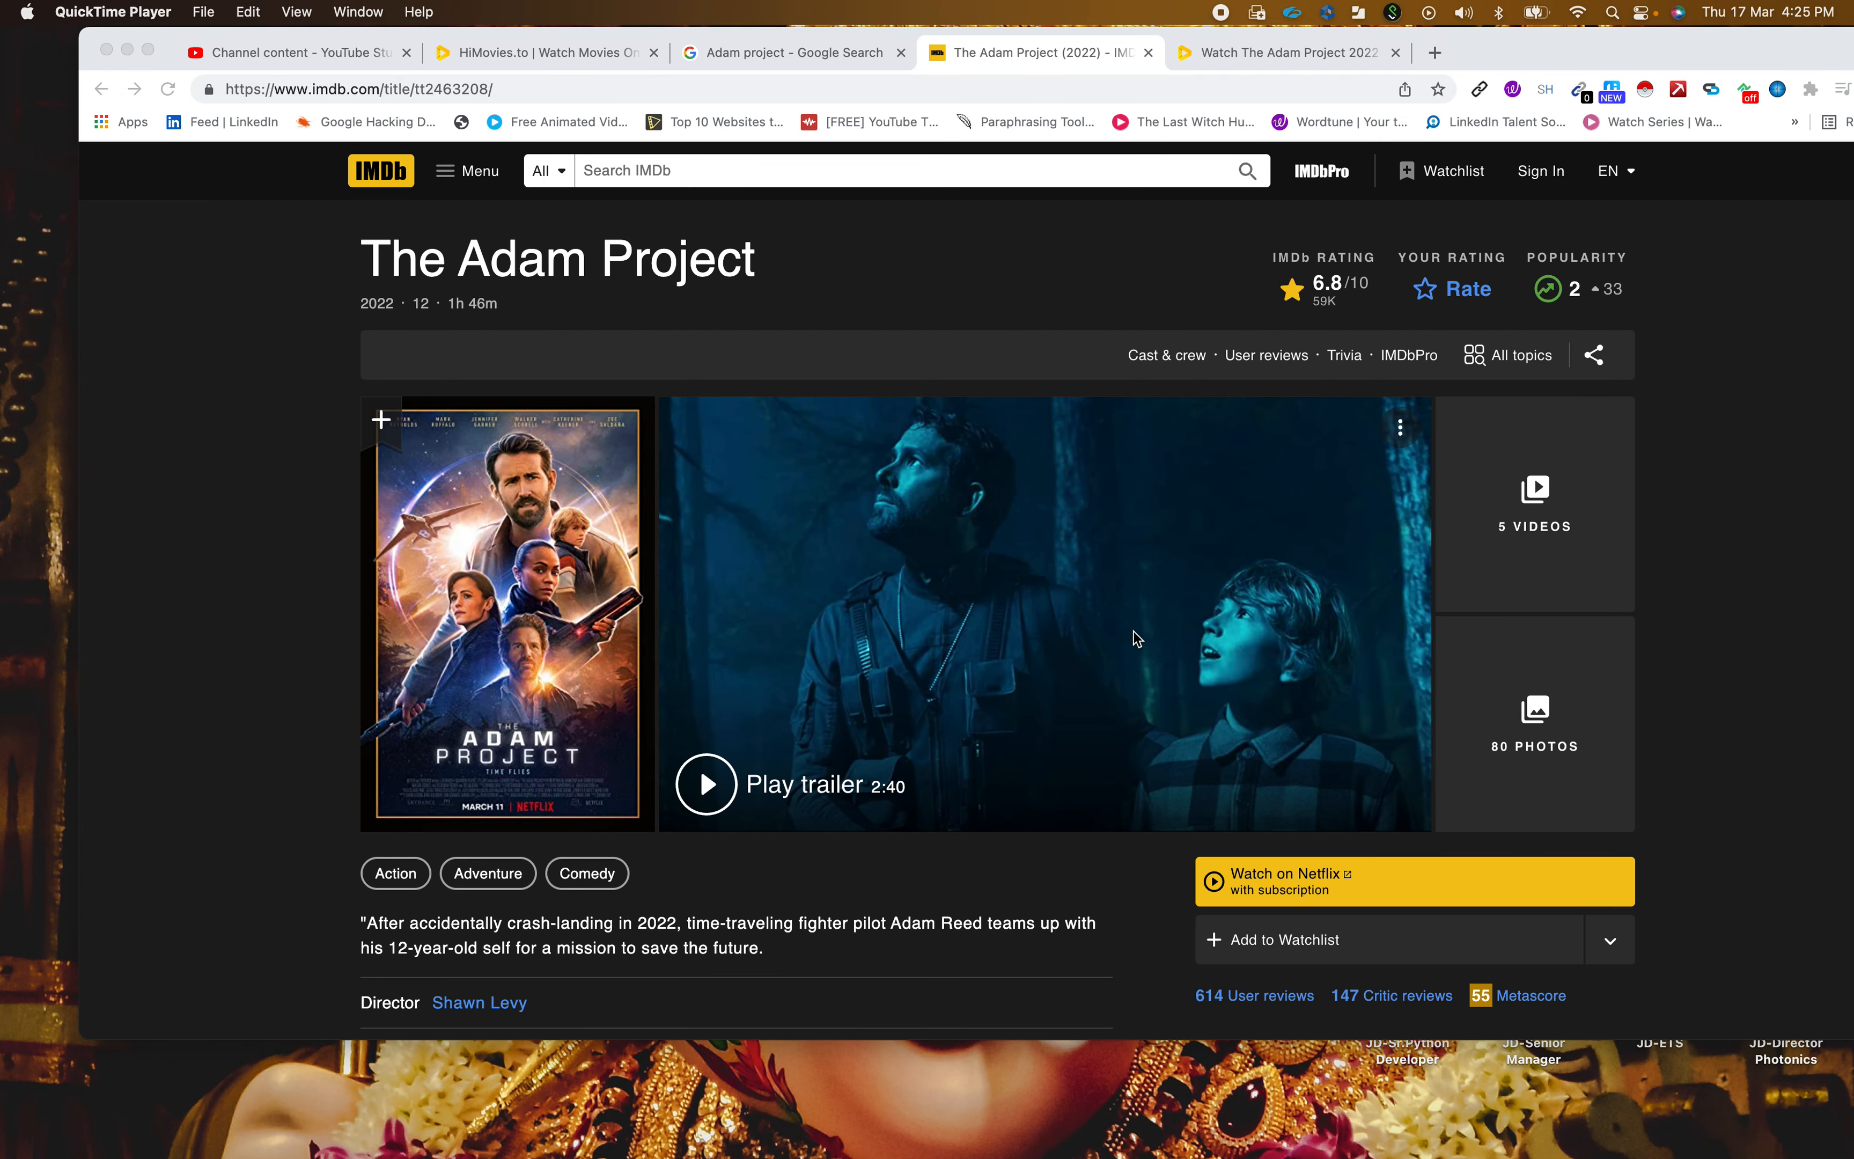
mouse_move(996, 405)
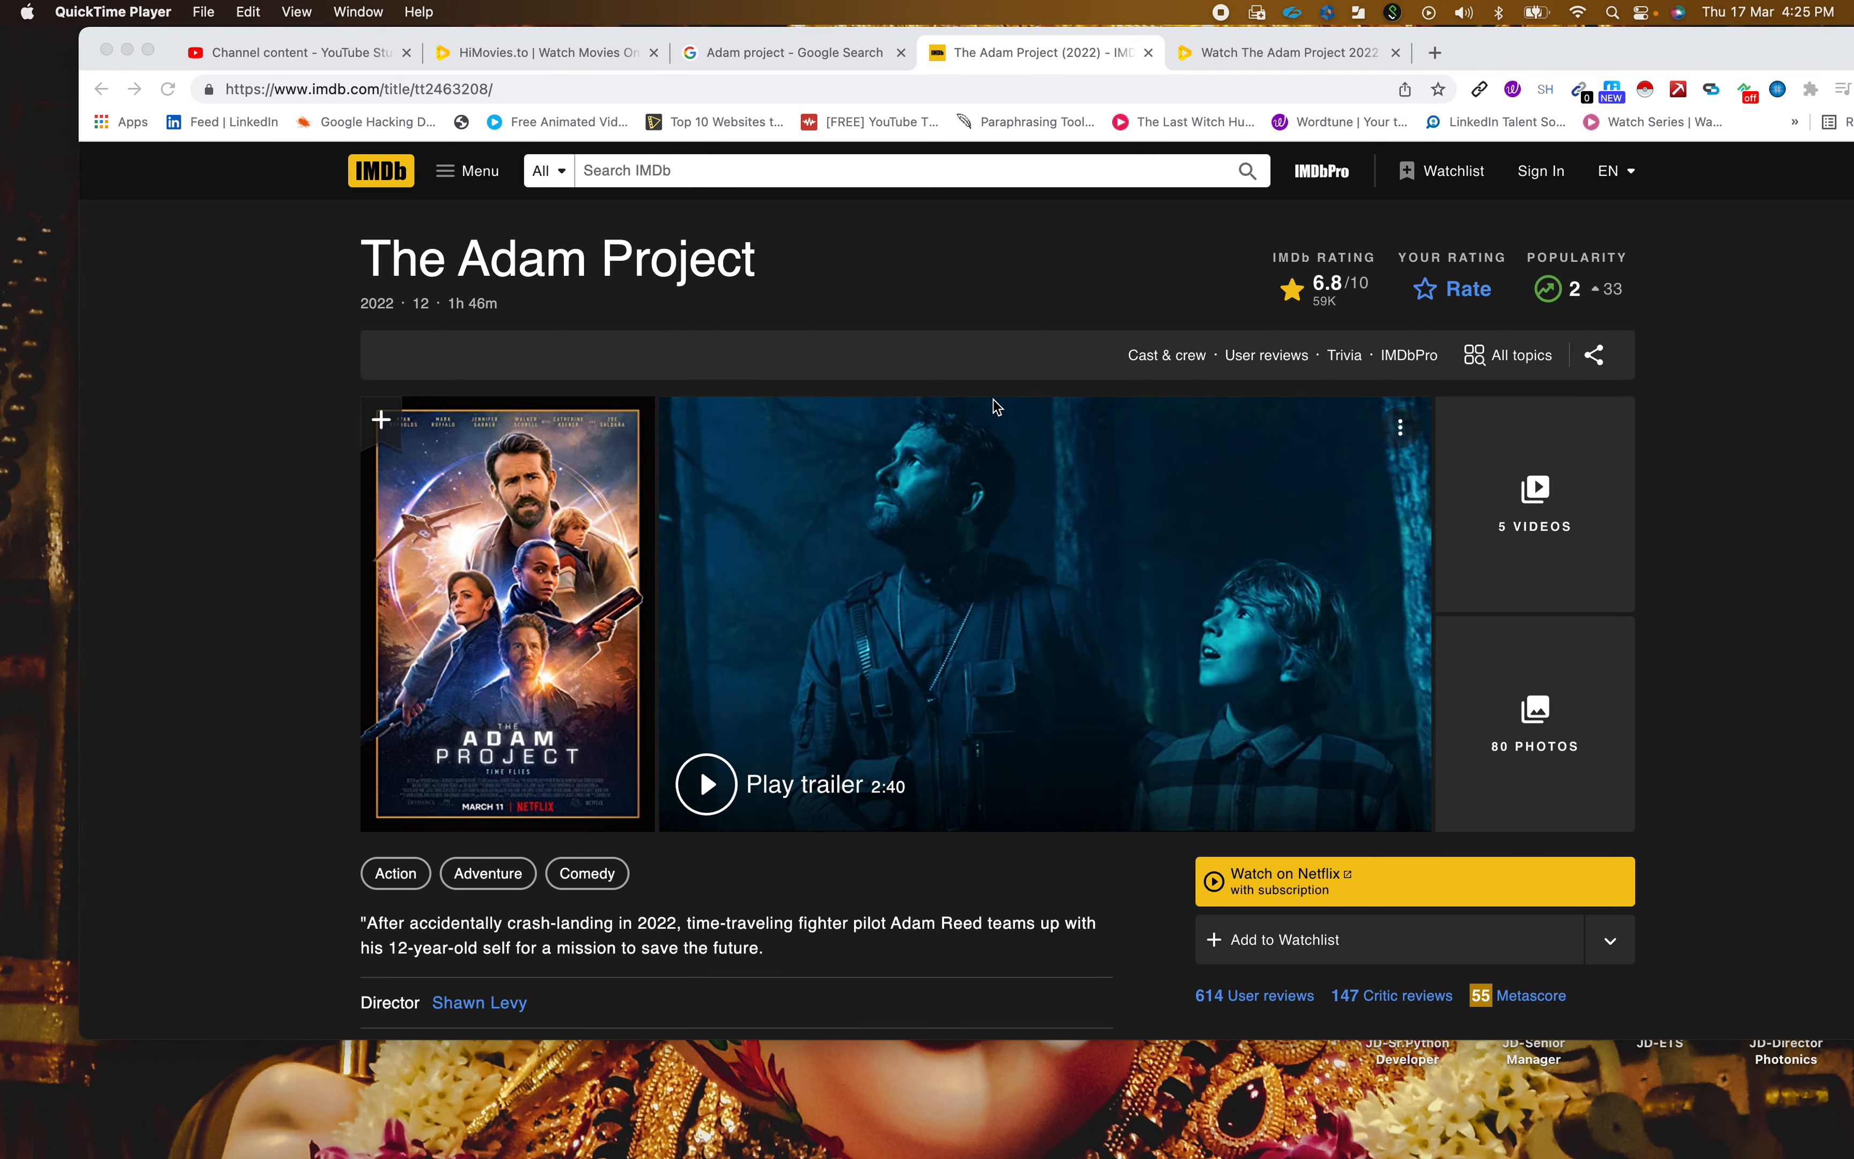
mouse_move(1439, 44)
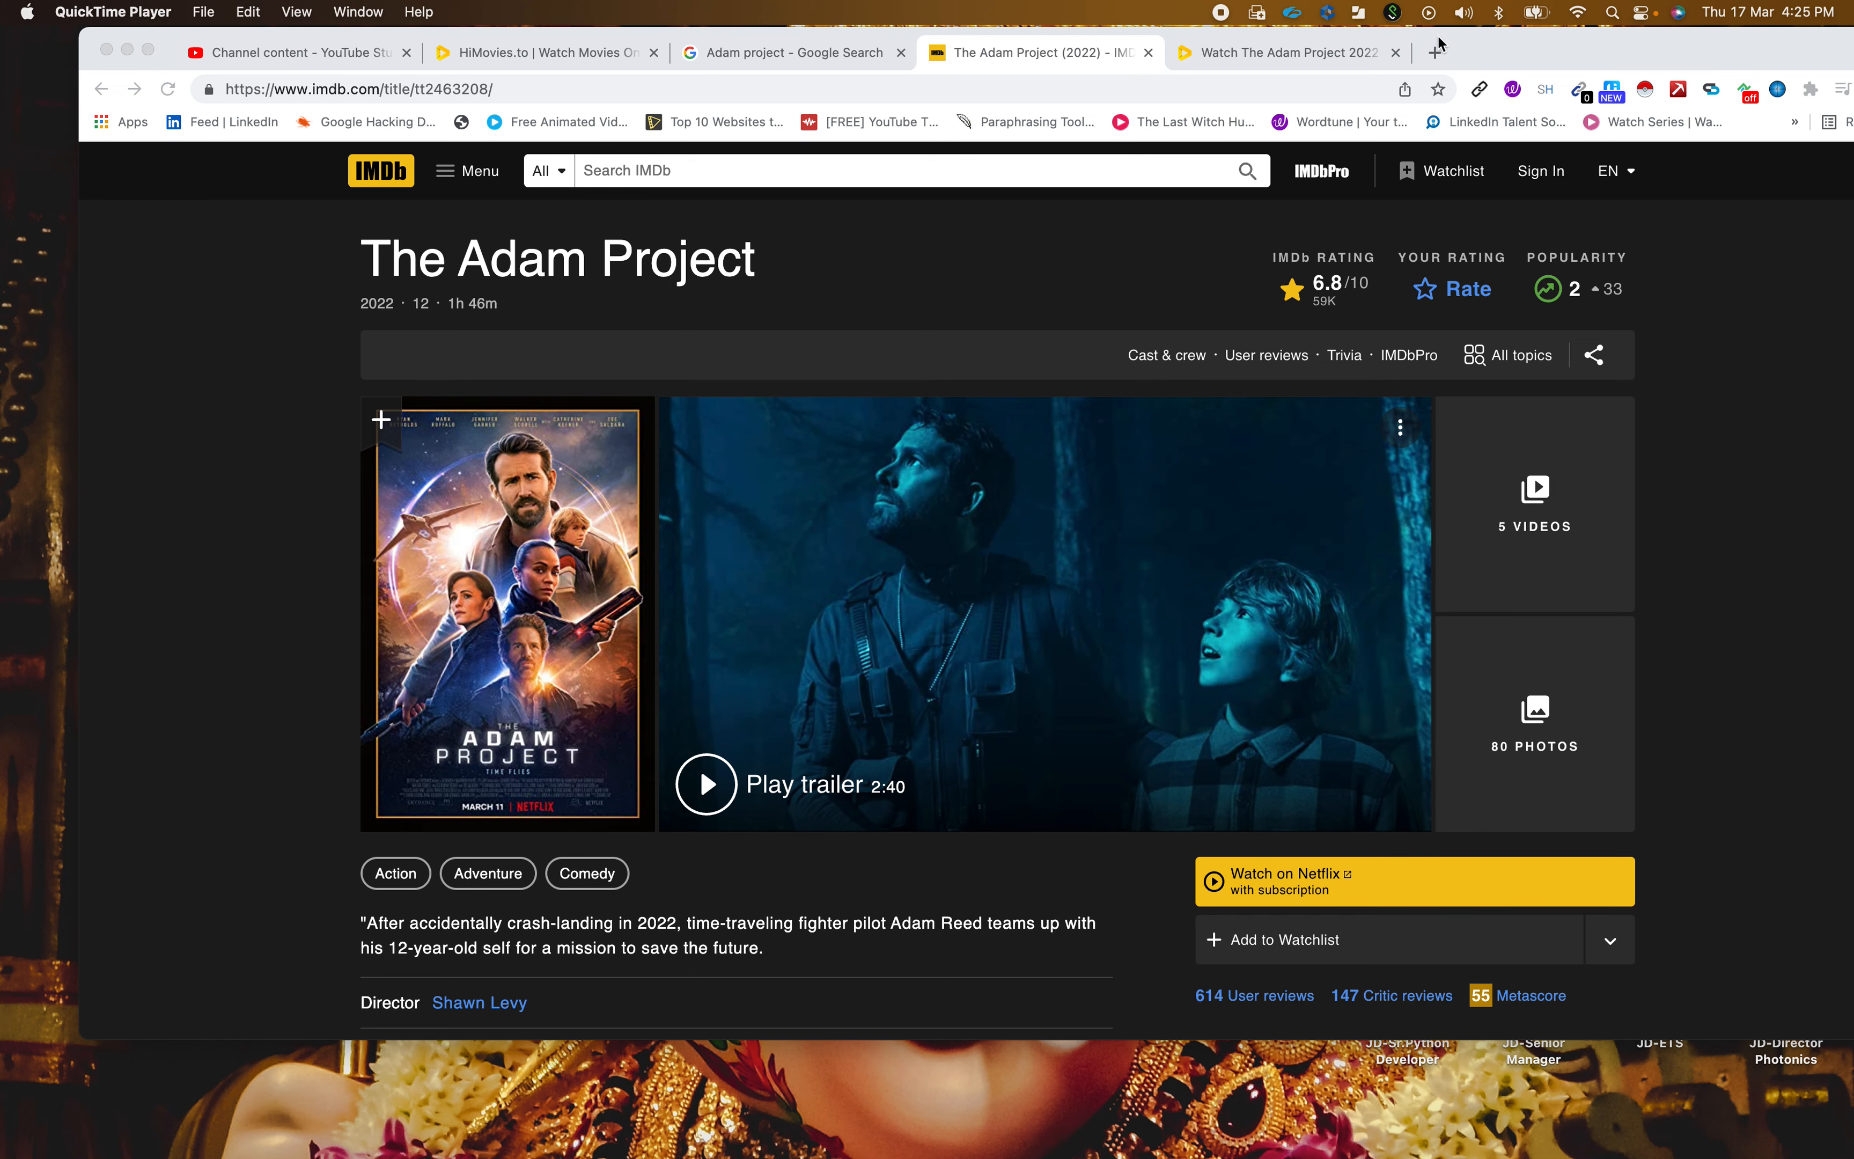
left_click(1438, 52)
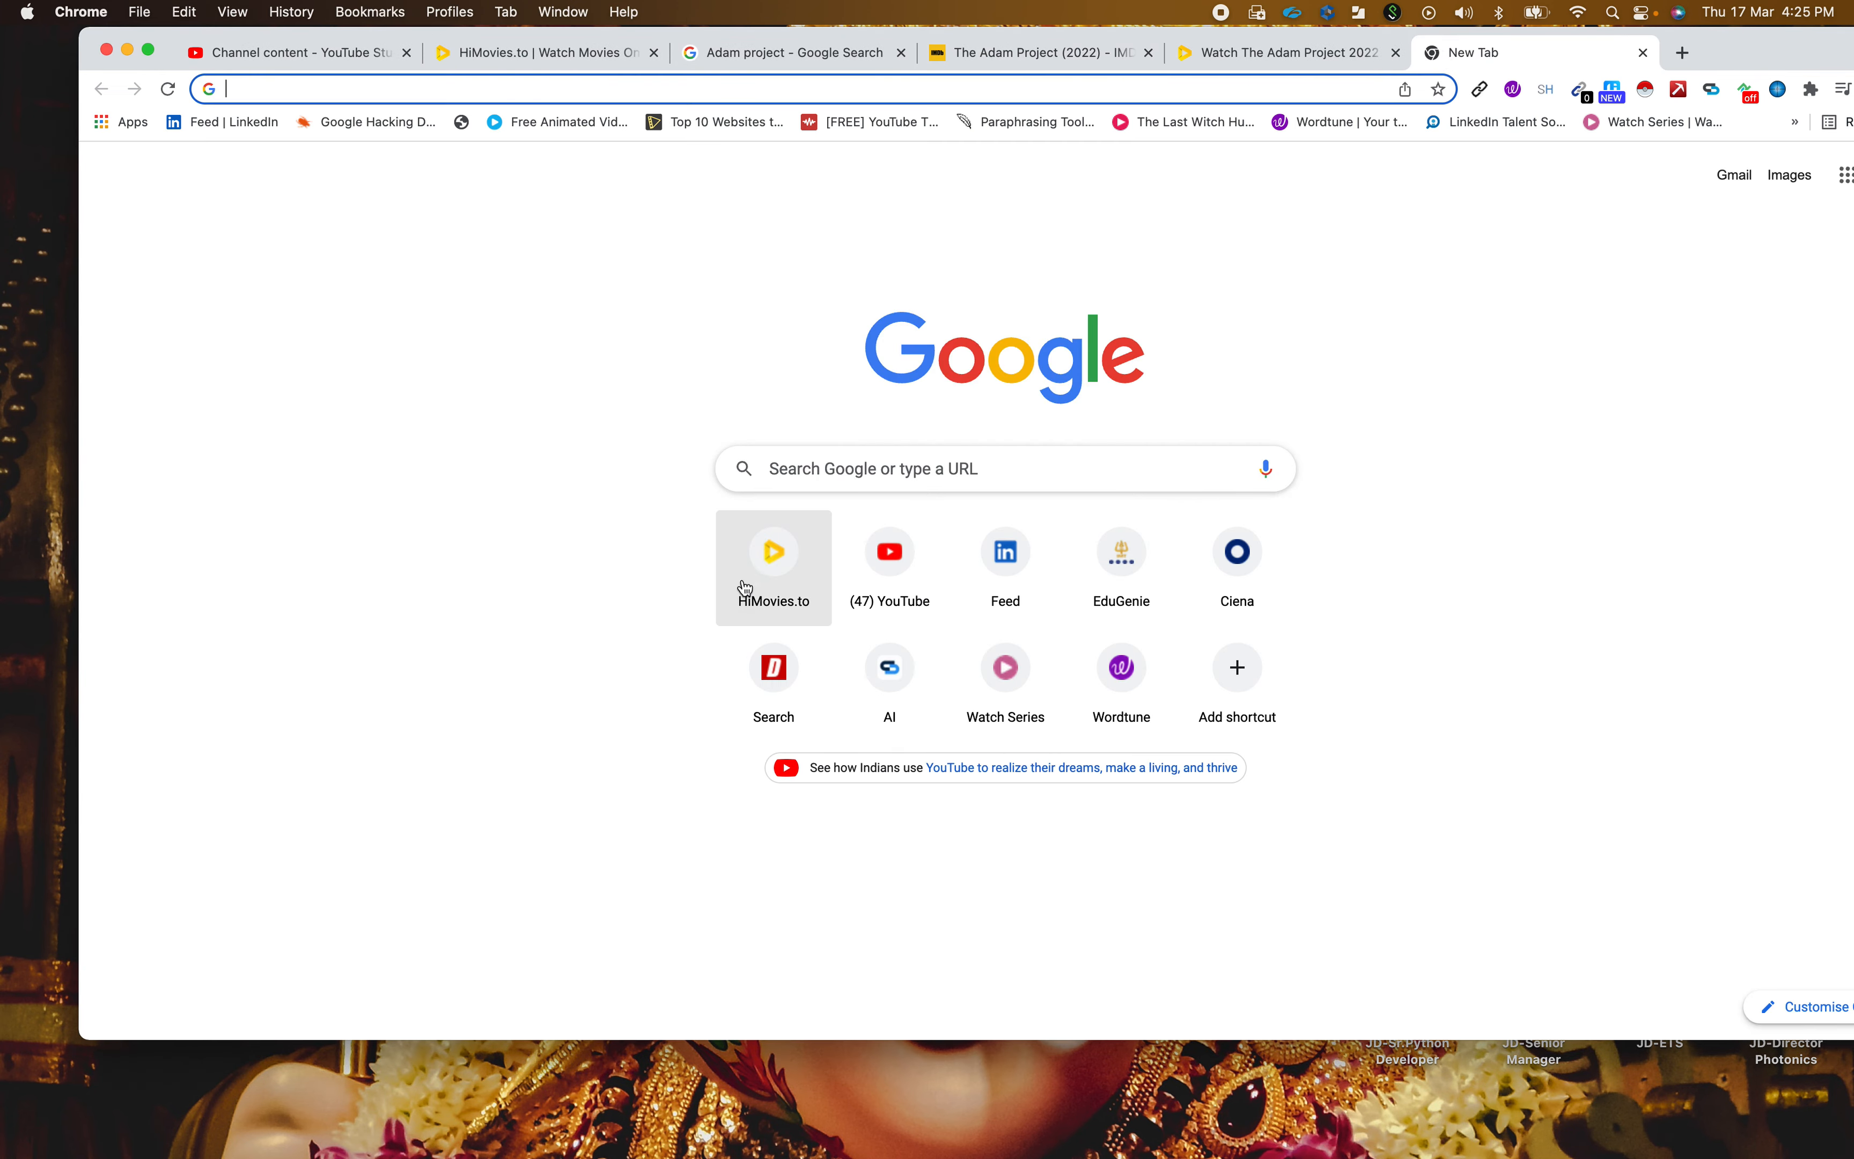
left_click(774, 551)
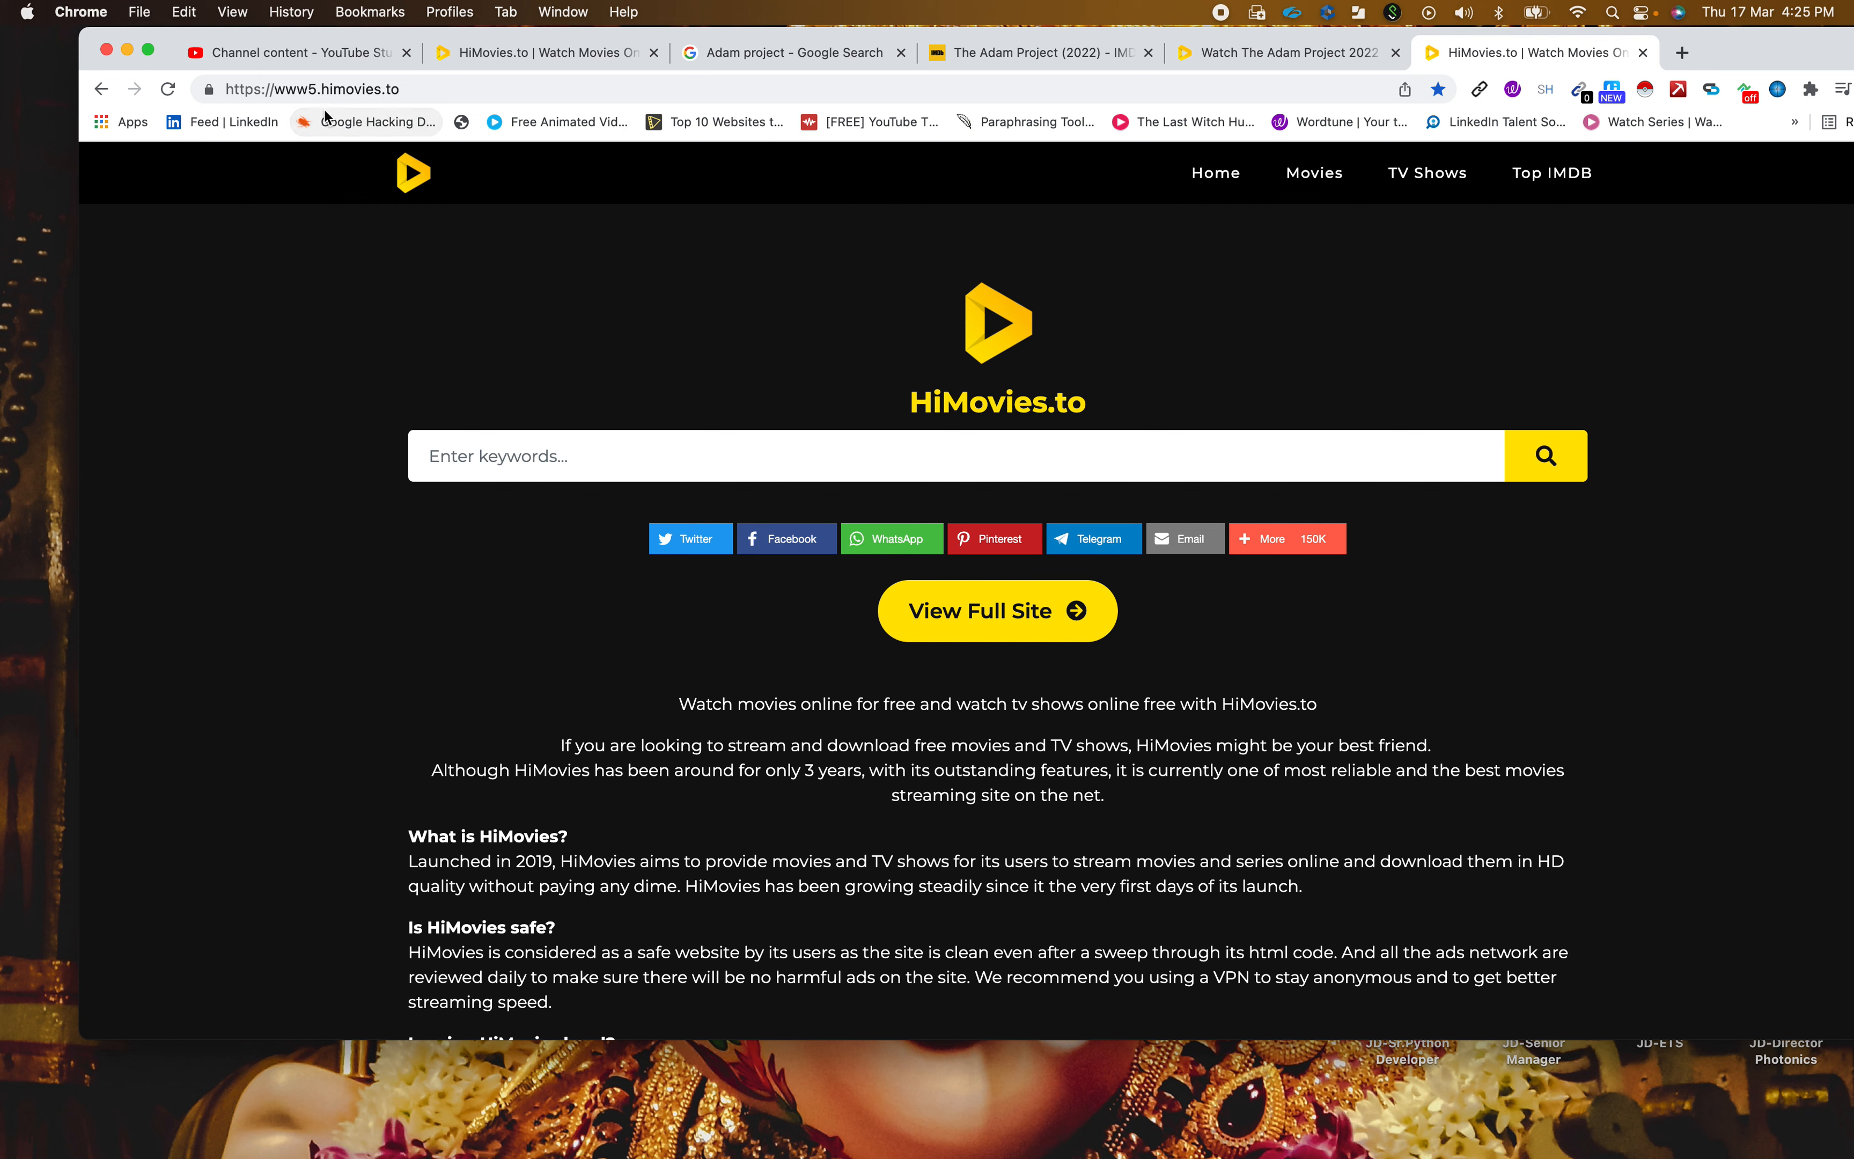
mouse_move(601, 192)
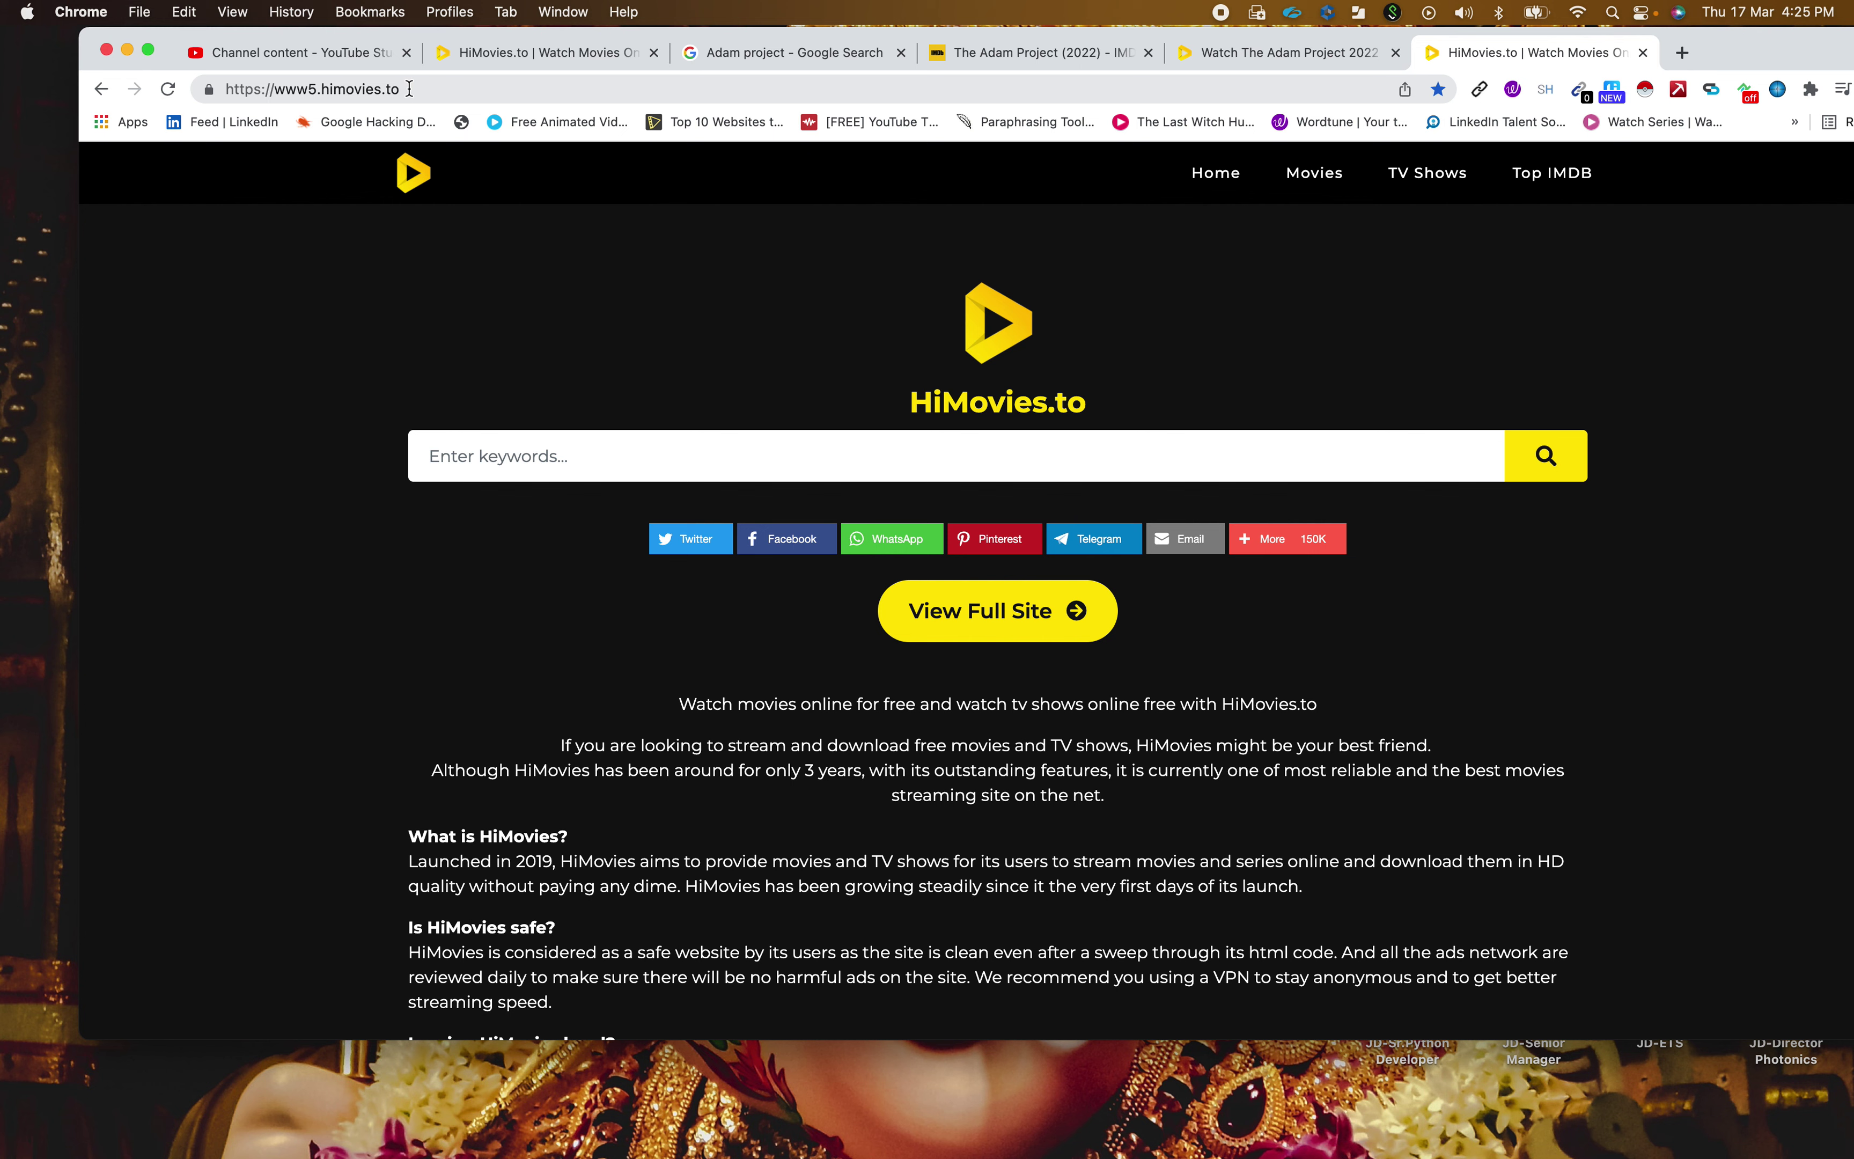
- Search HiMovies.to for 'the adam project' from the keyword search box
left_click(308, 89)
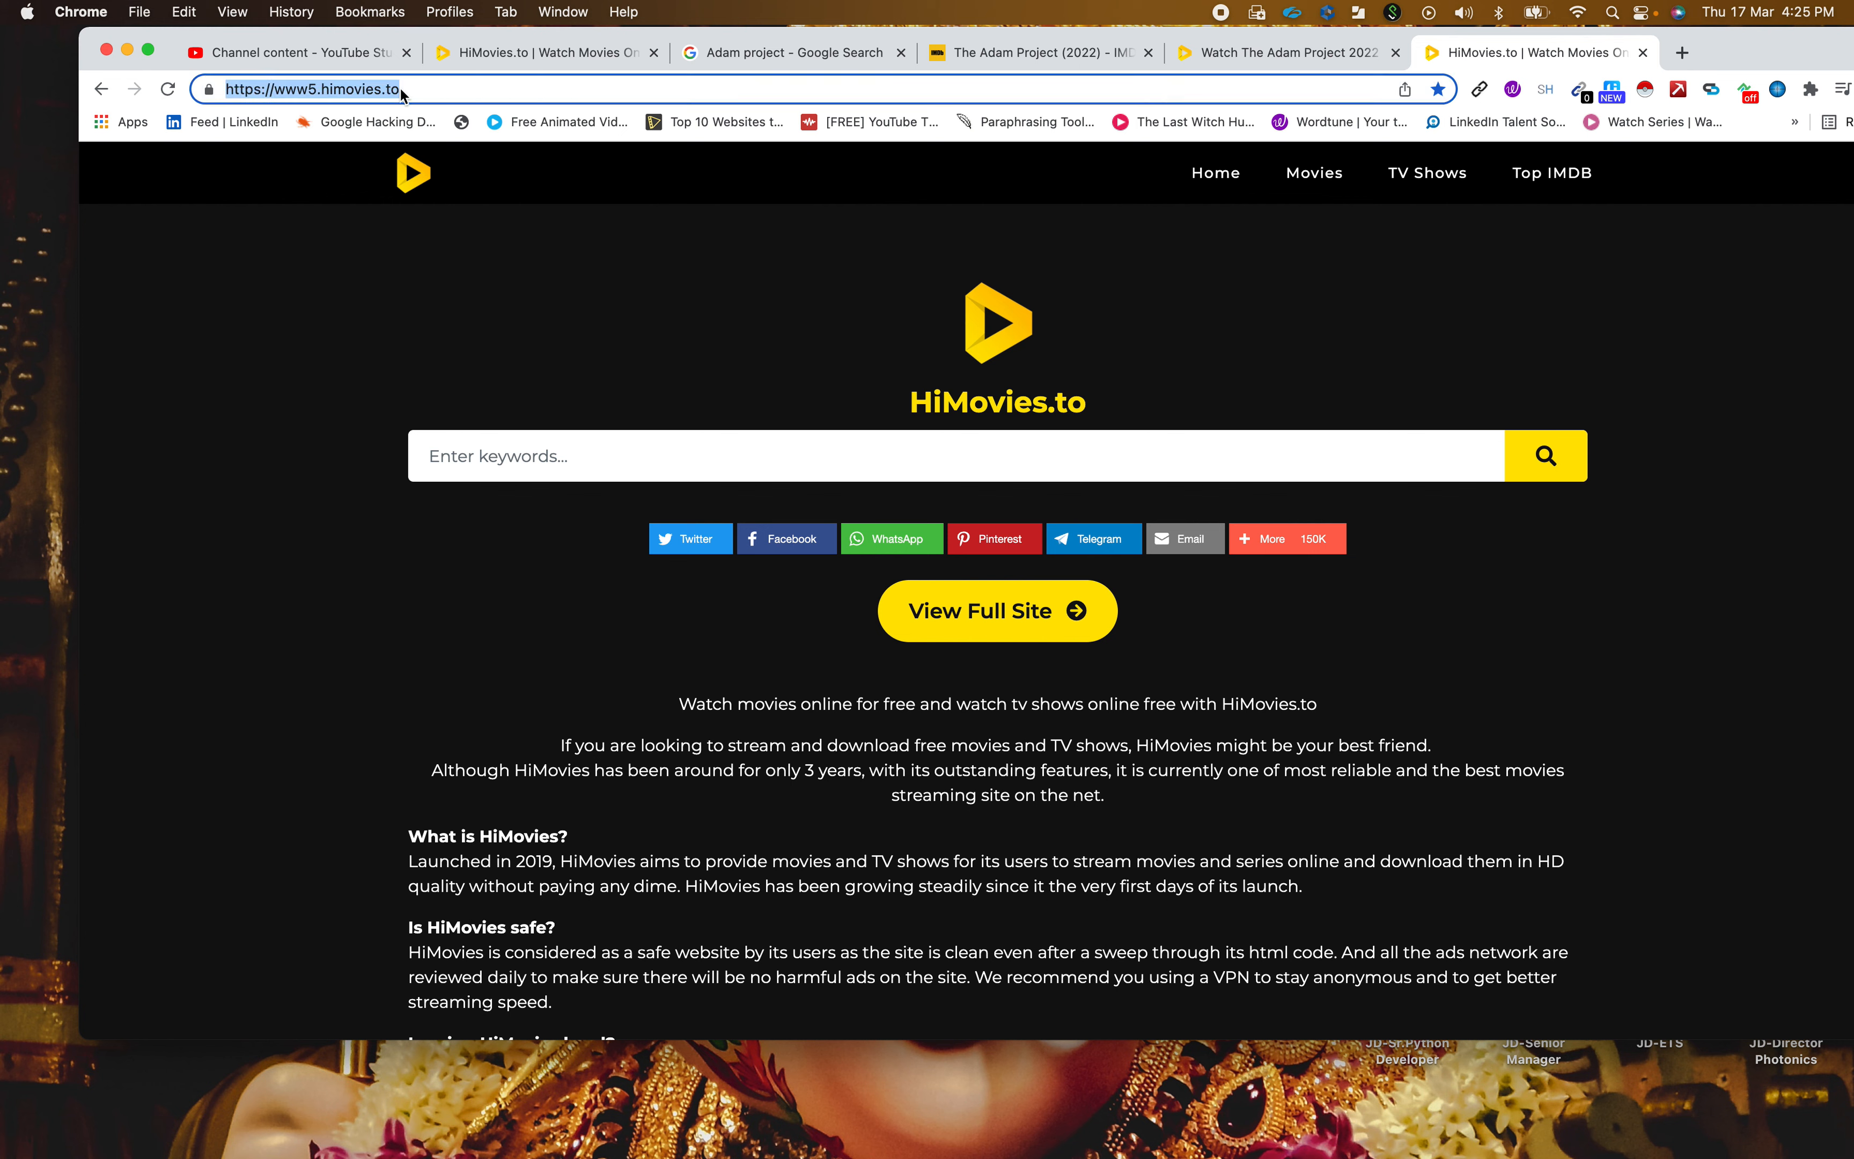
mouse_move(556, 426)
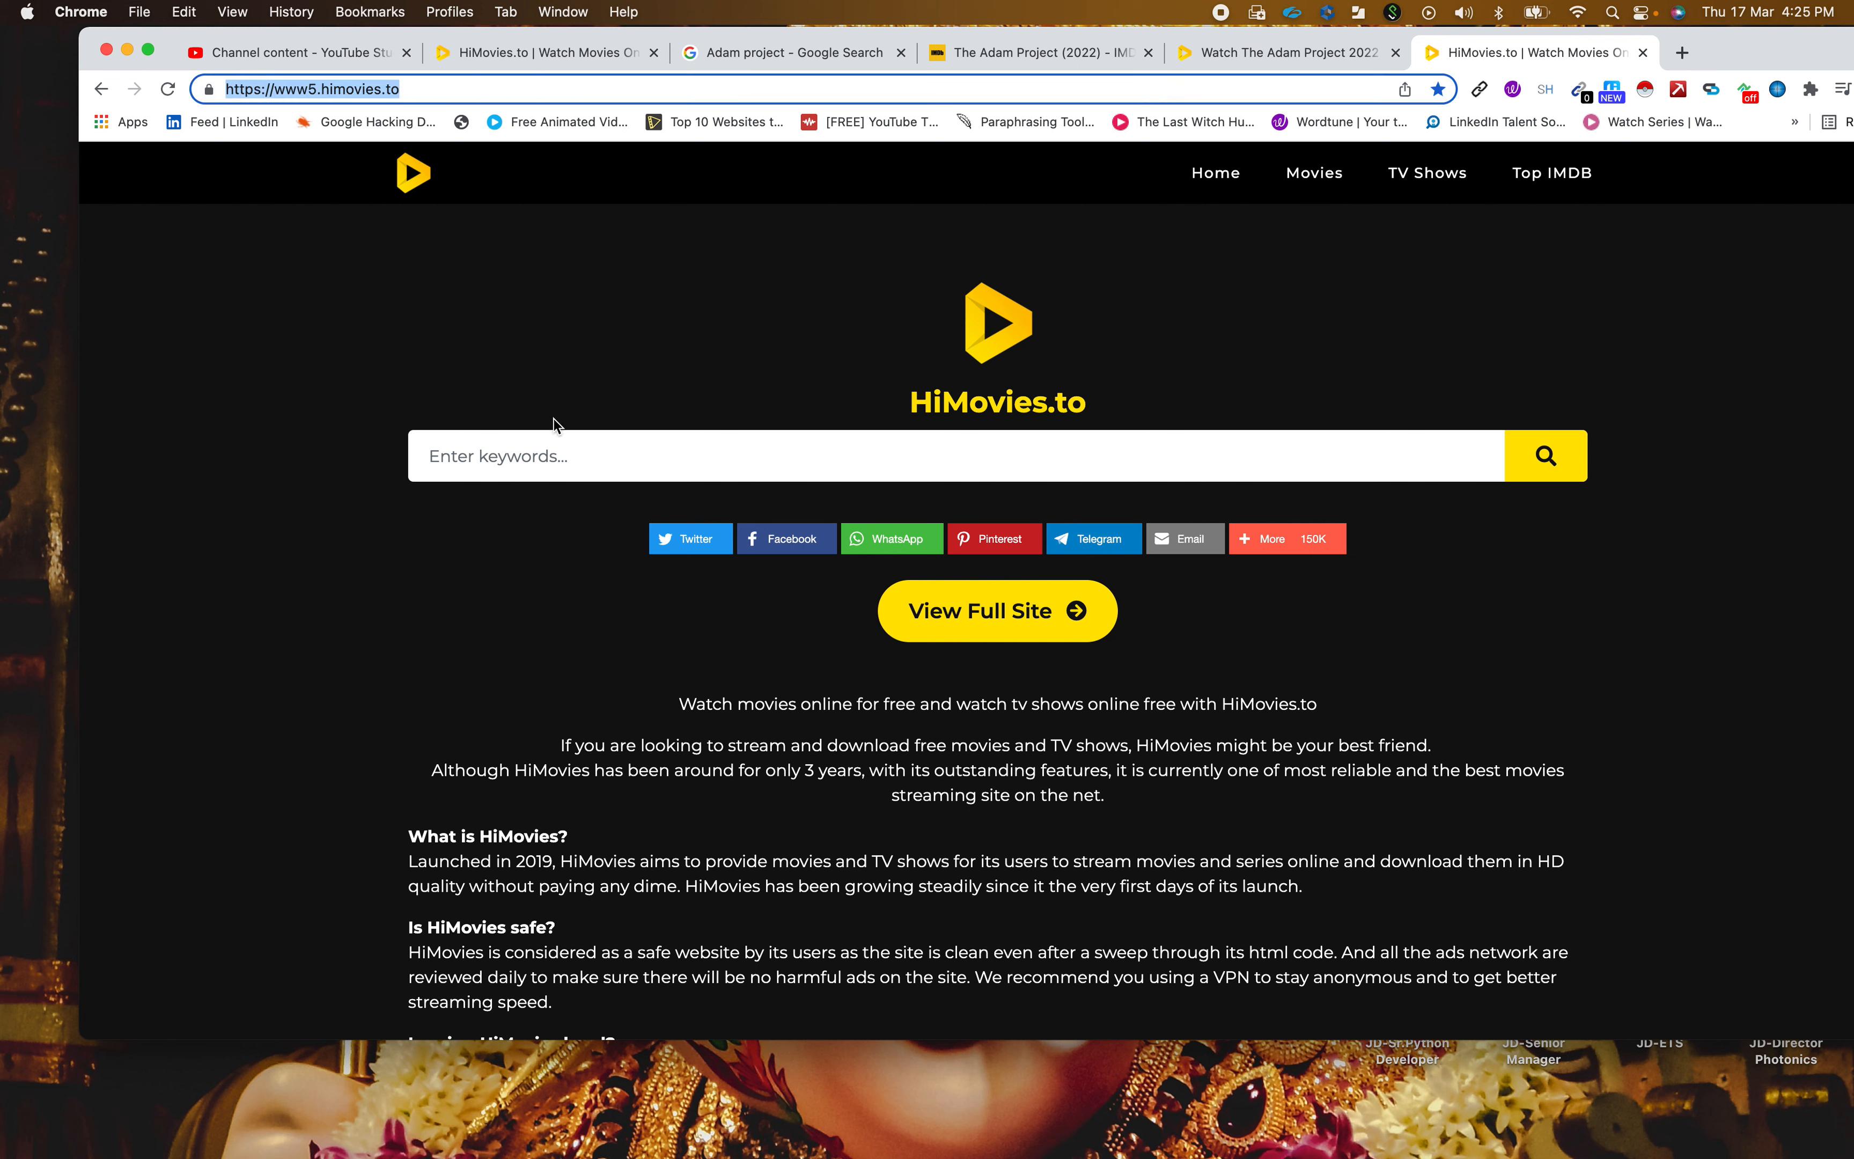
type("the")
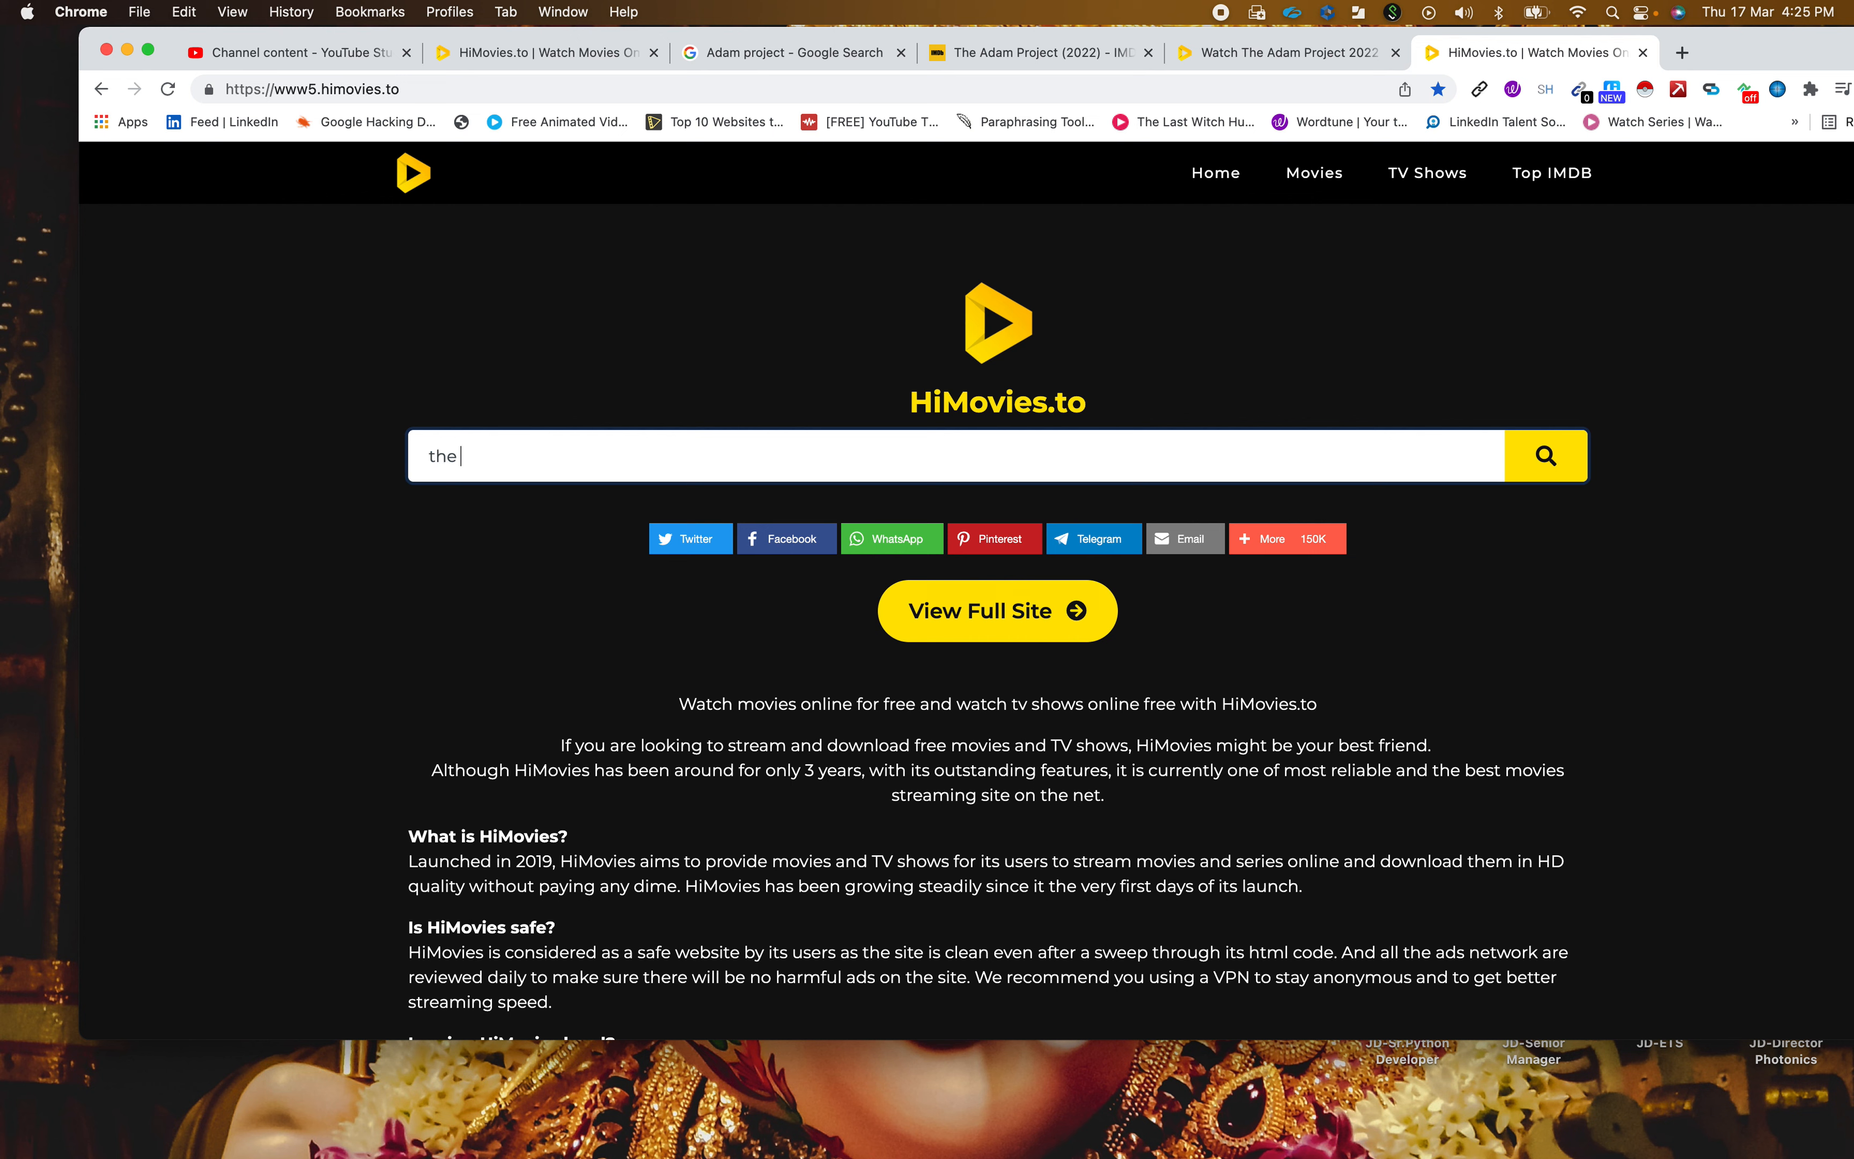
type("ada")
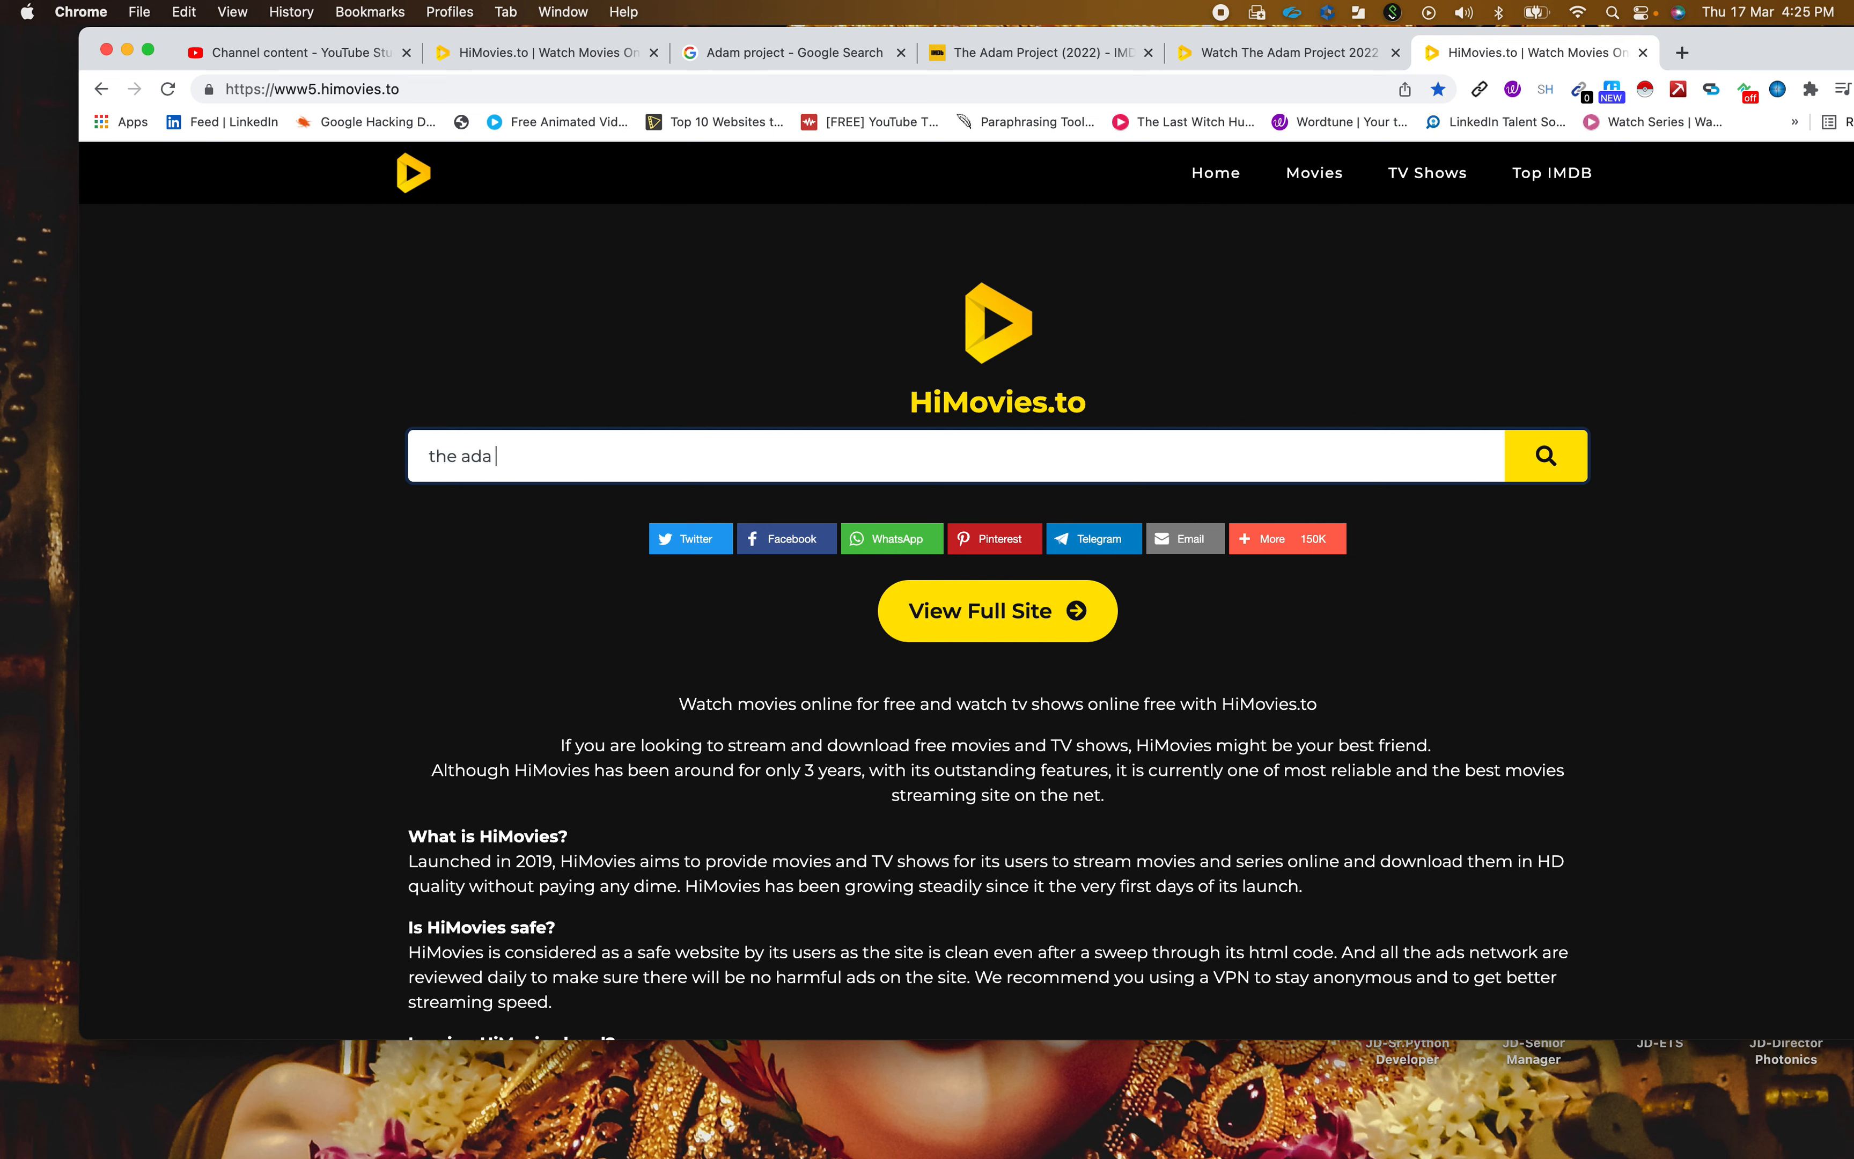
type("m project")
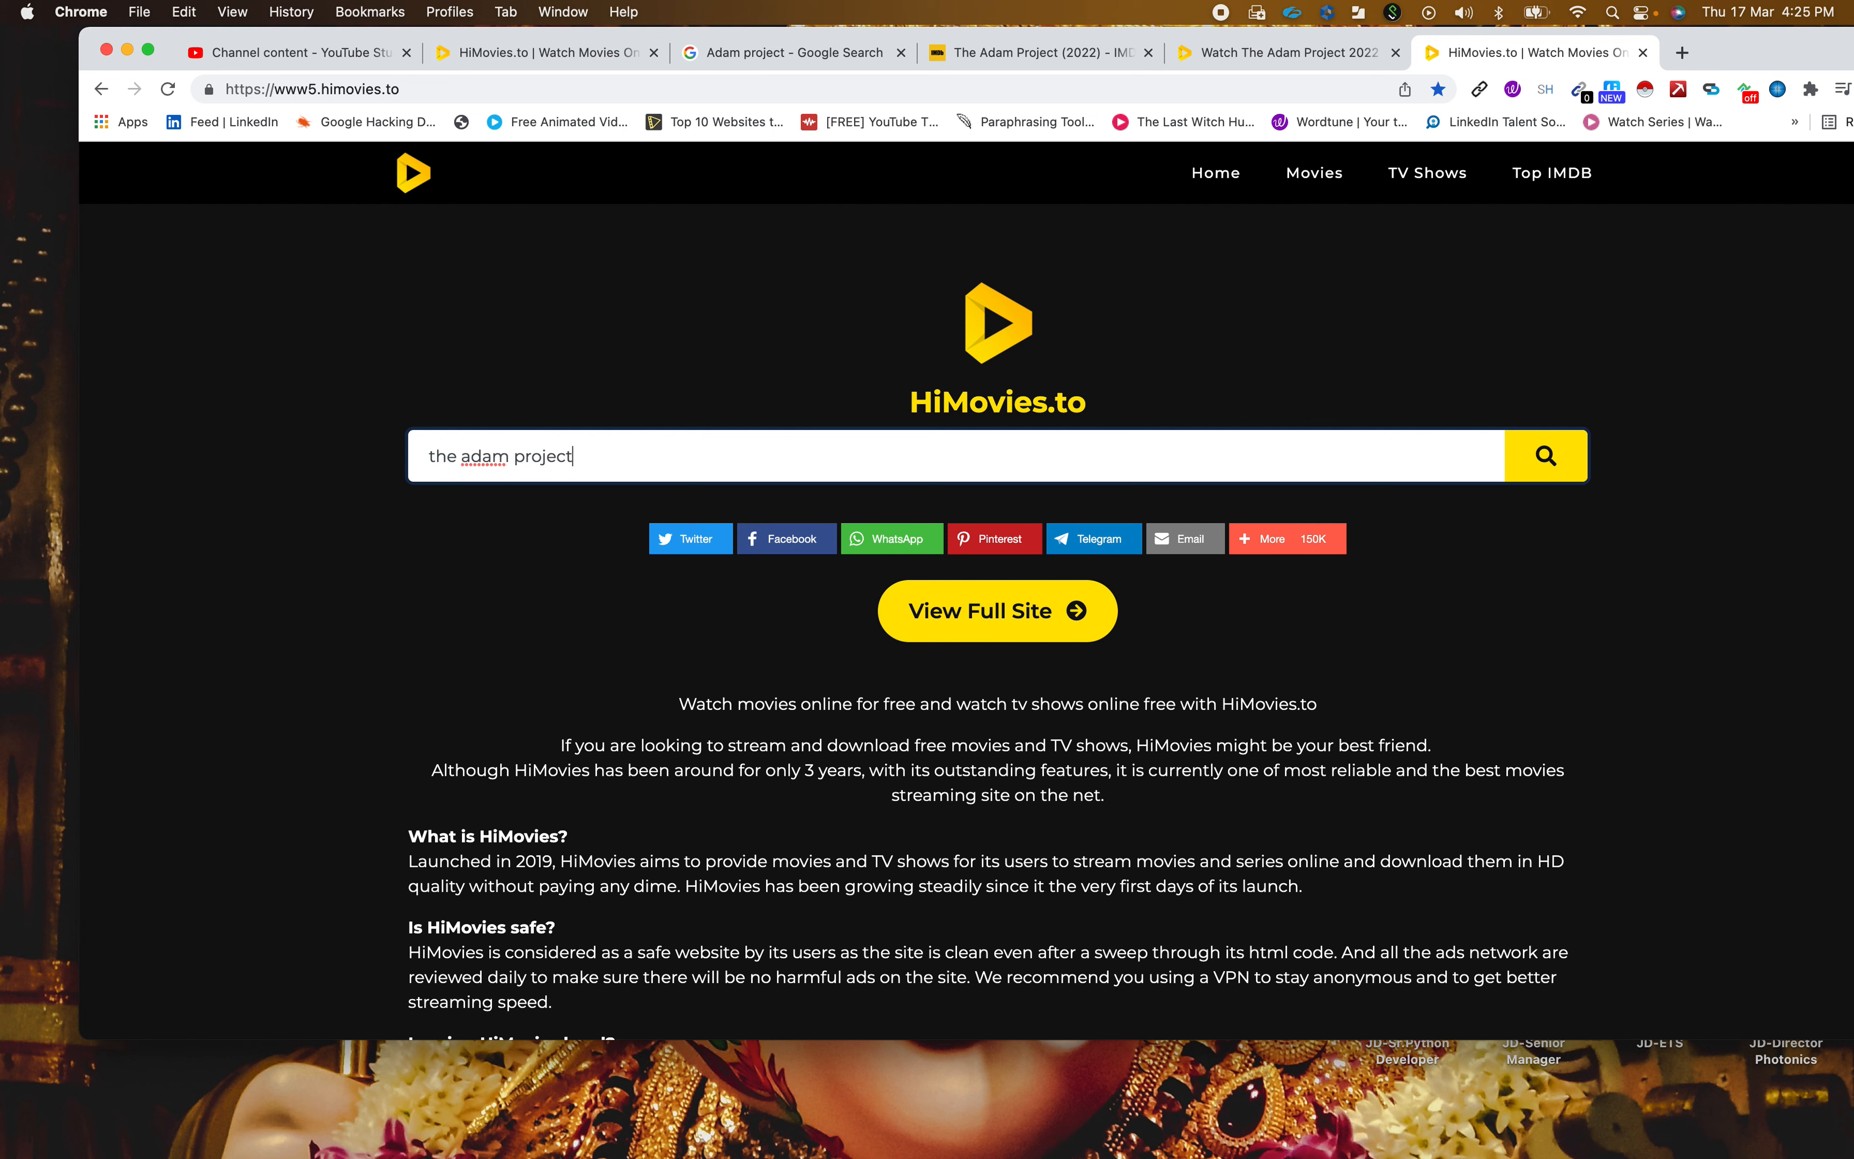
left_click(1543, 454)
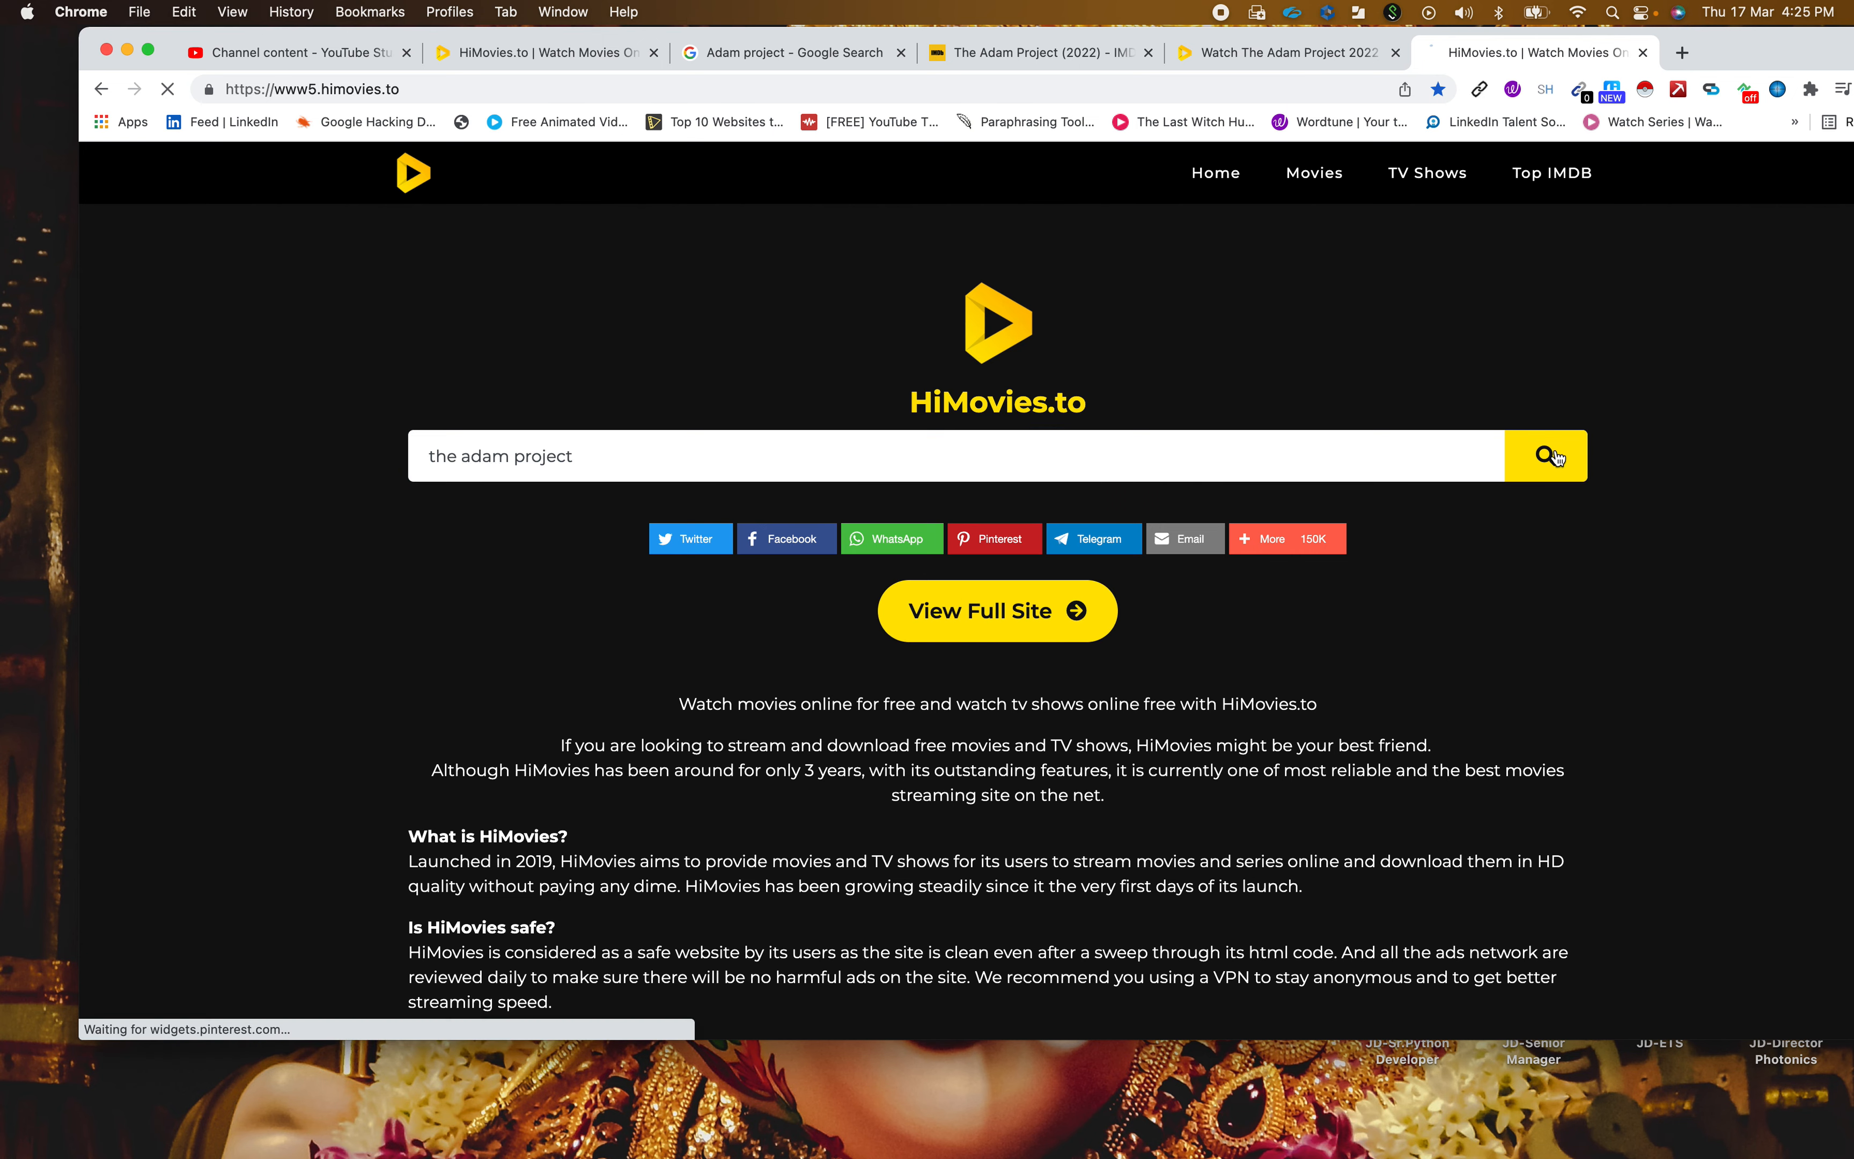
left_click(1545, 454)
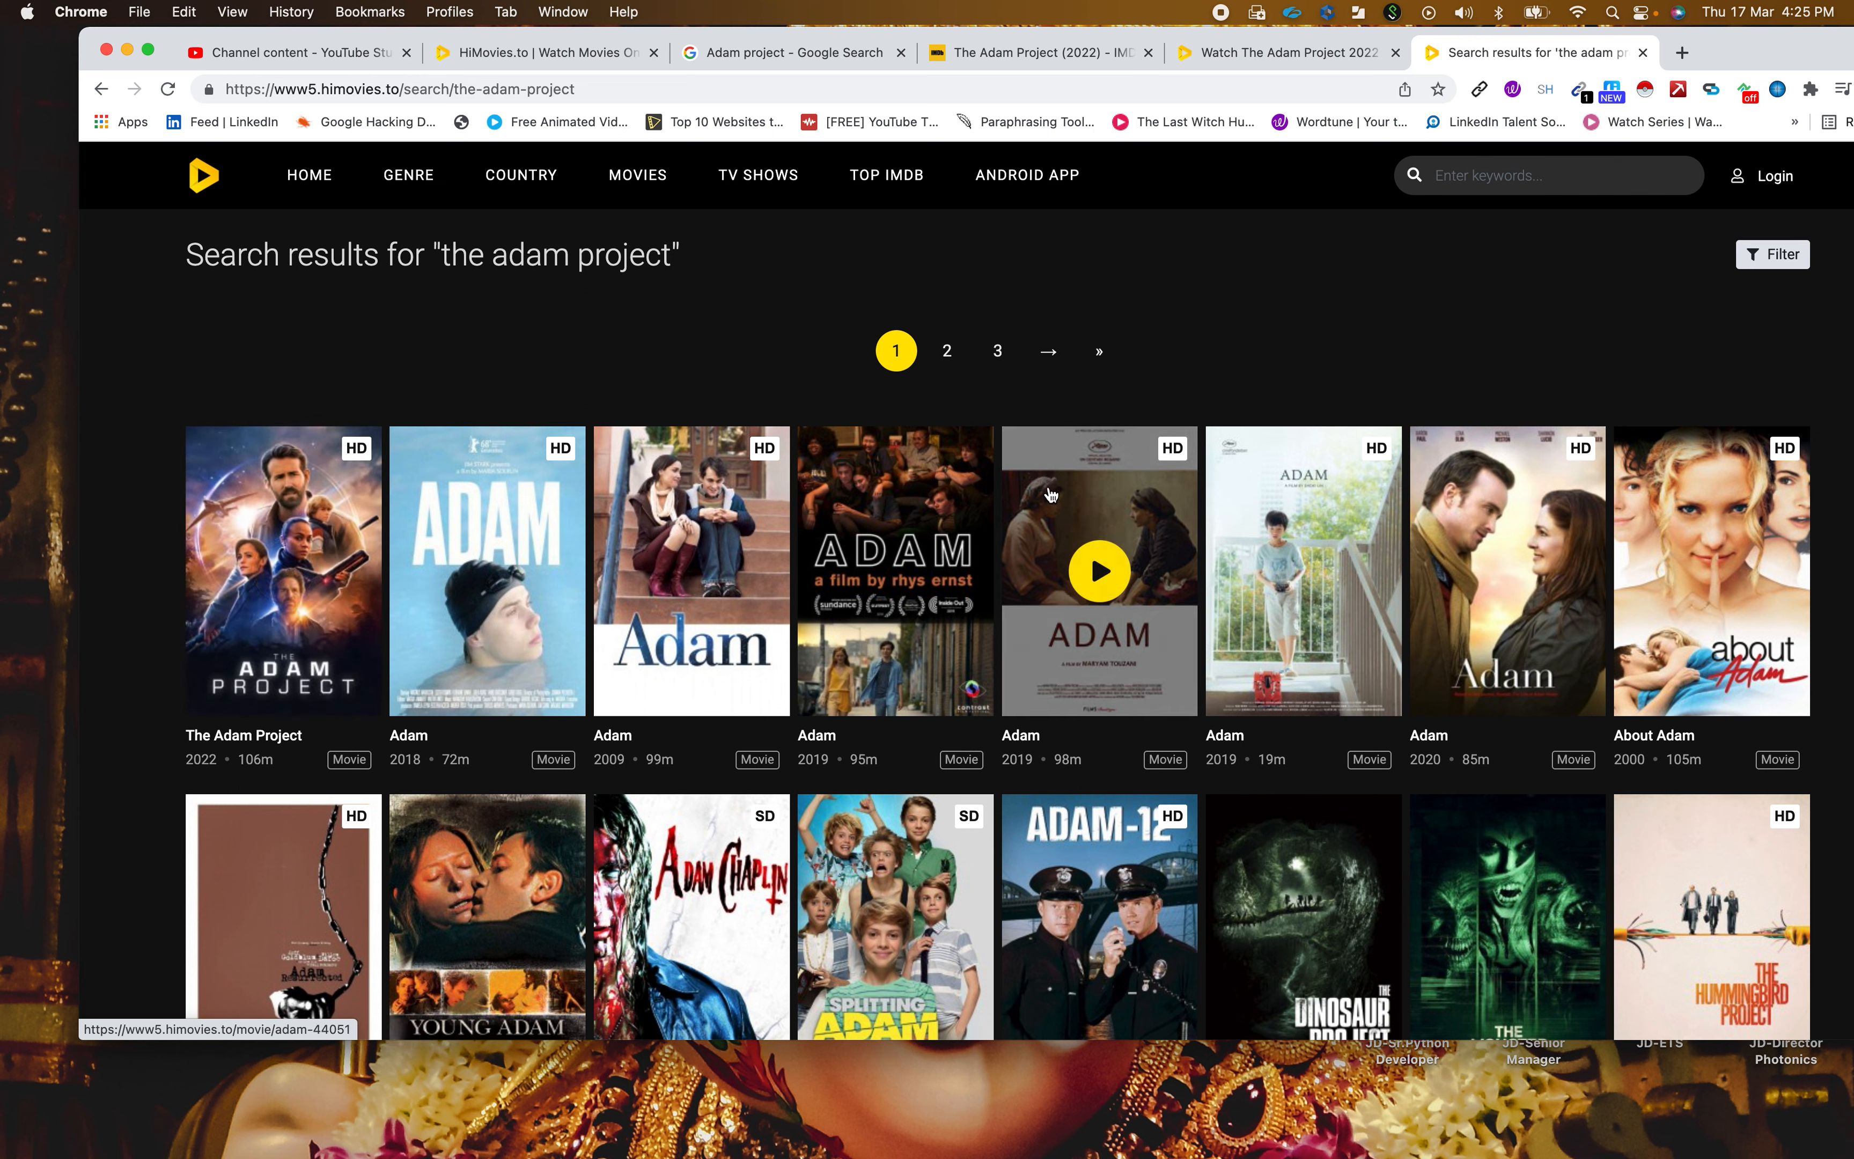
mouse_move(1147, 436)
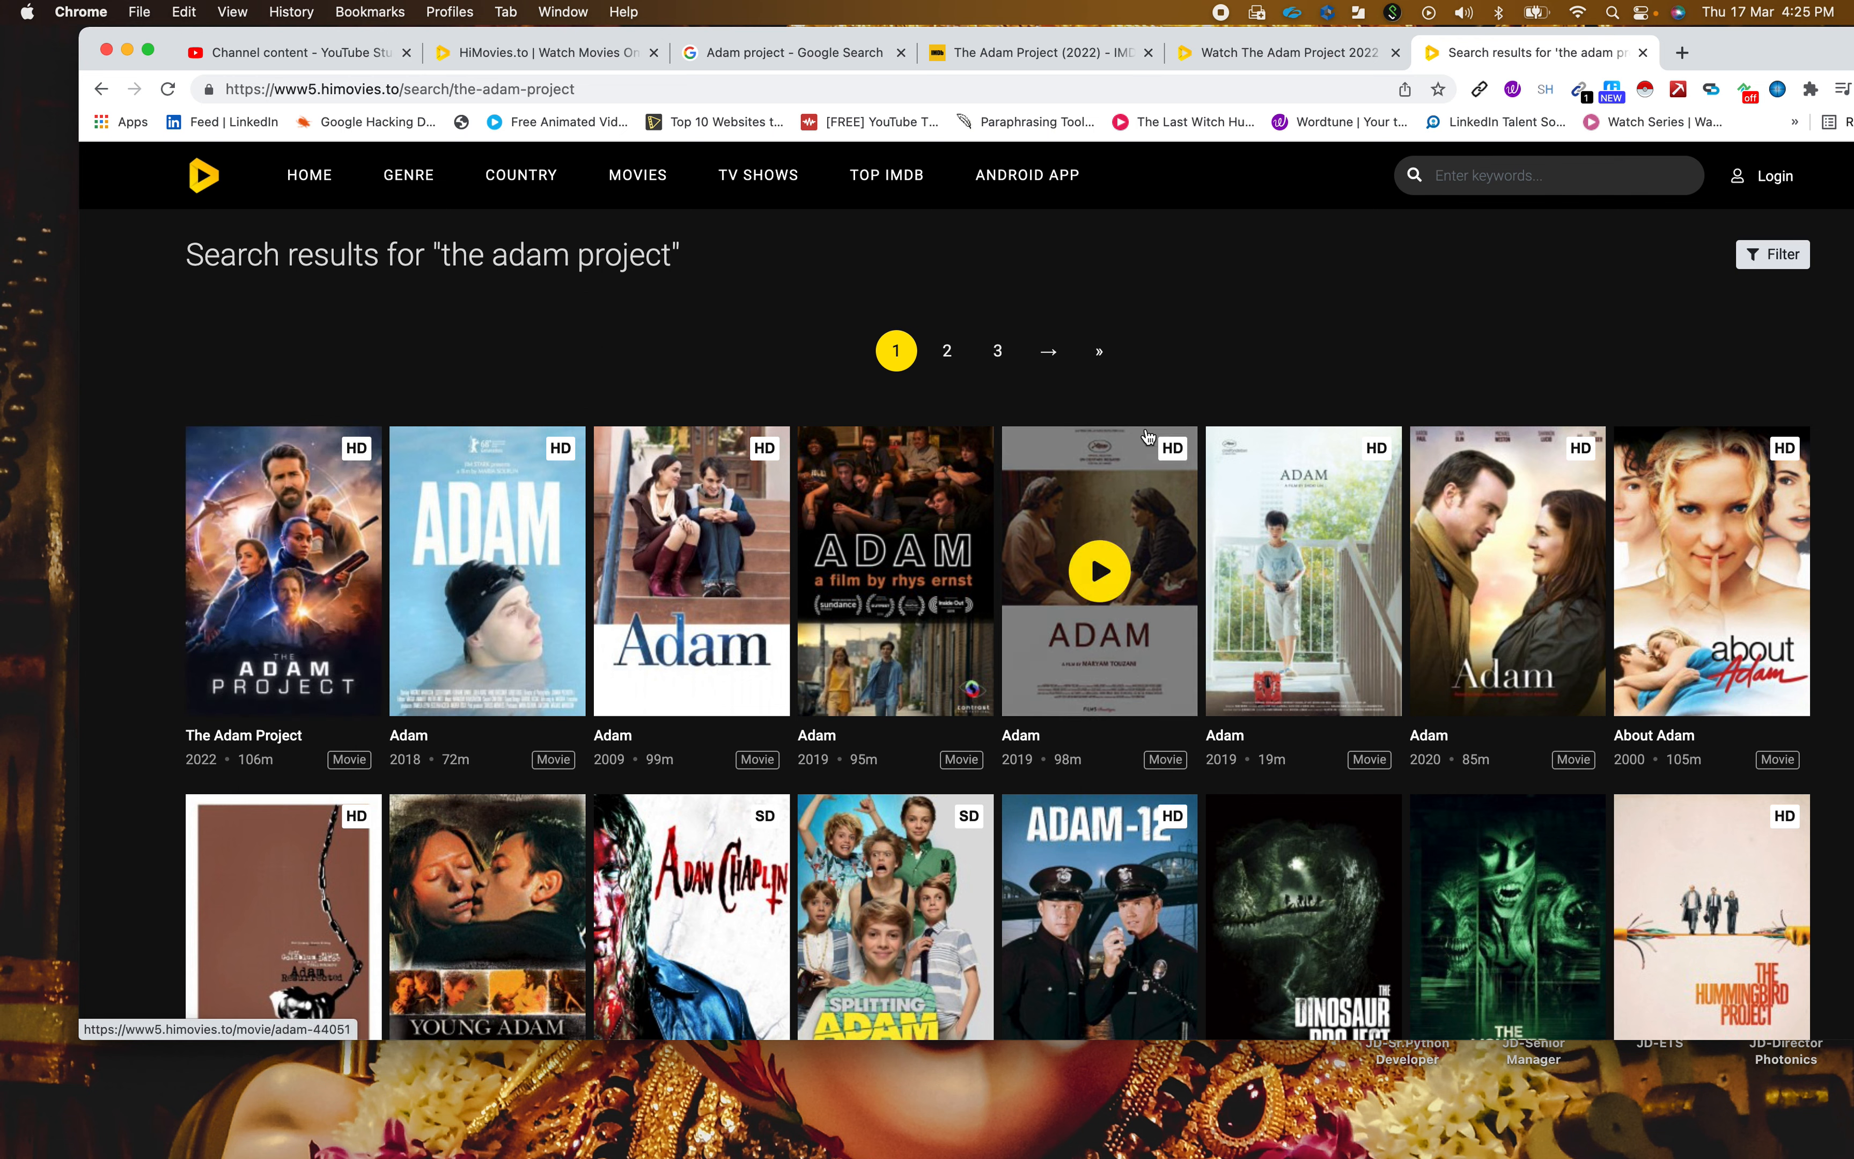
mouse_move(994, 414)
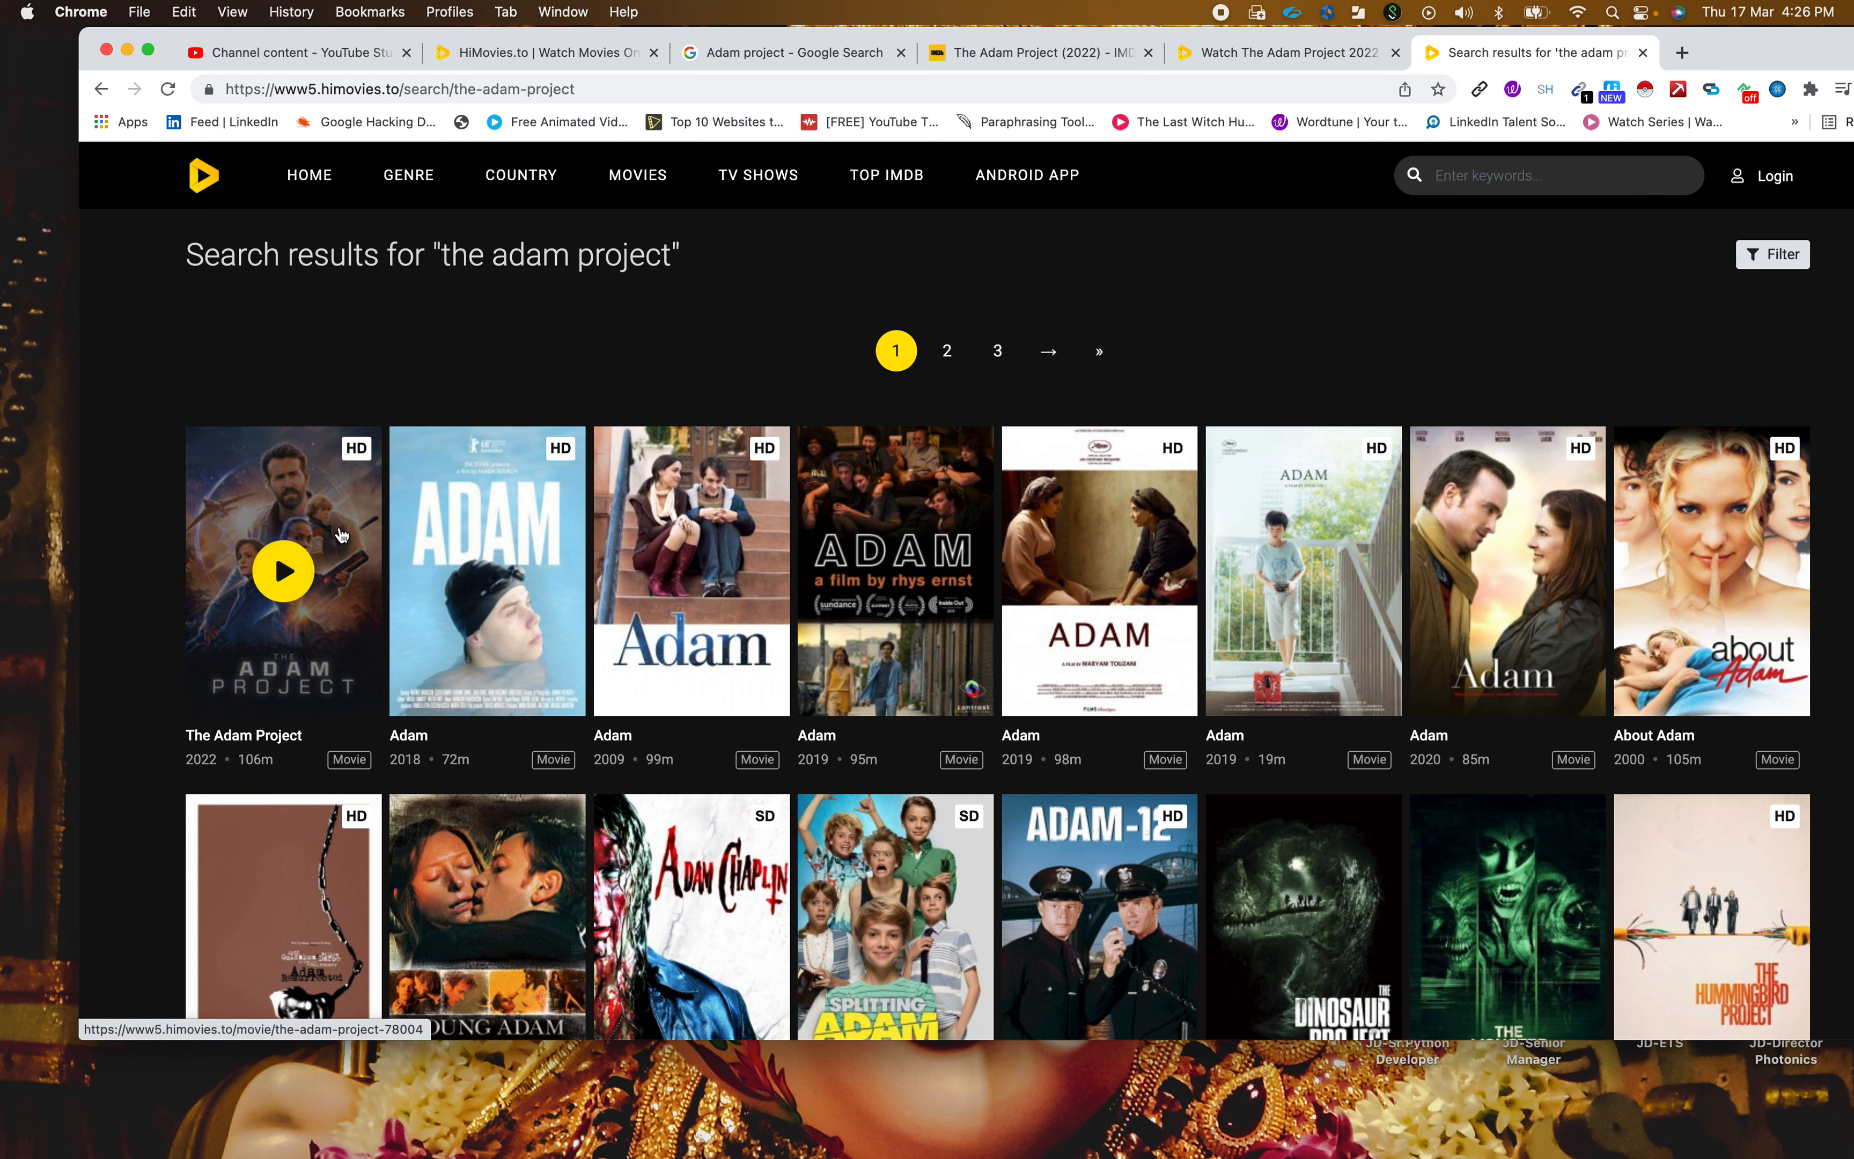
mouse_move(559, 329)
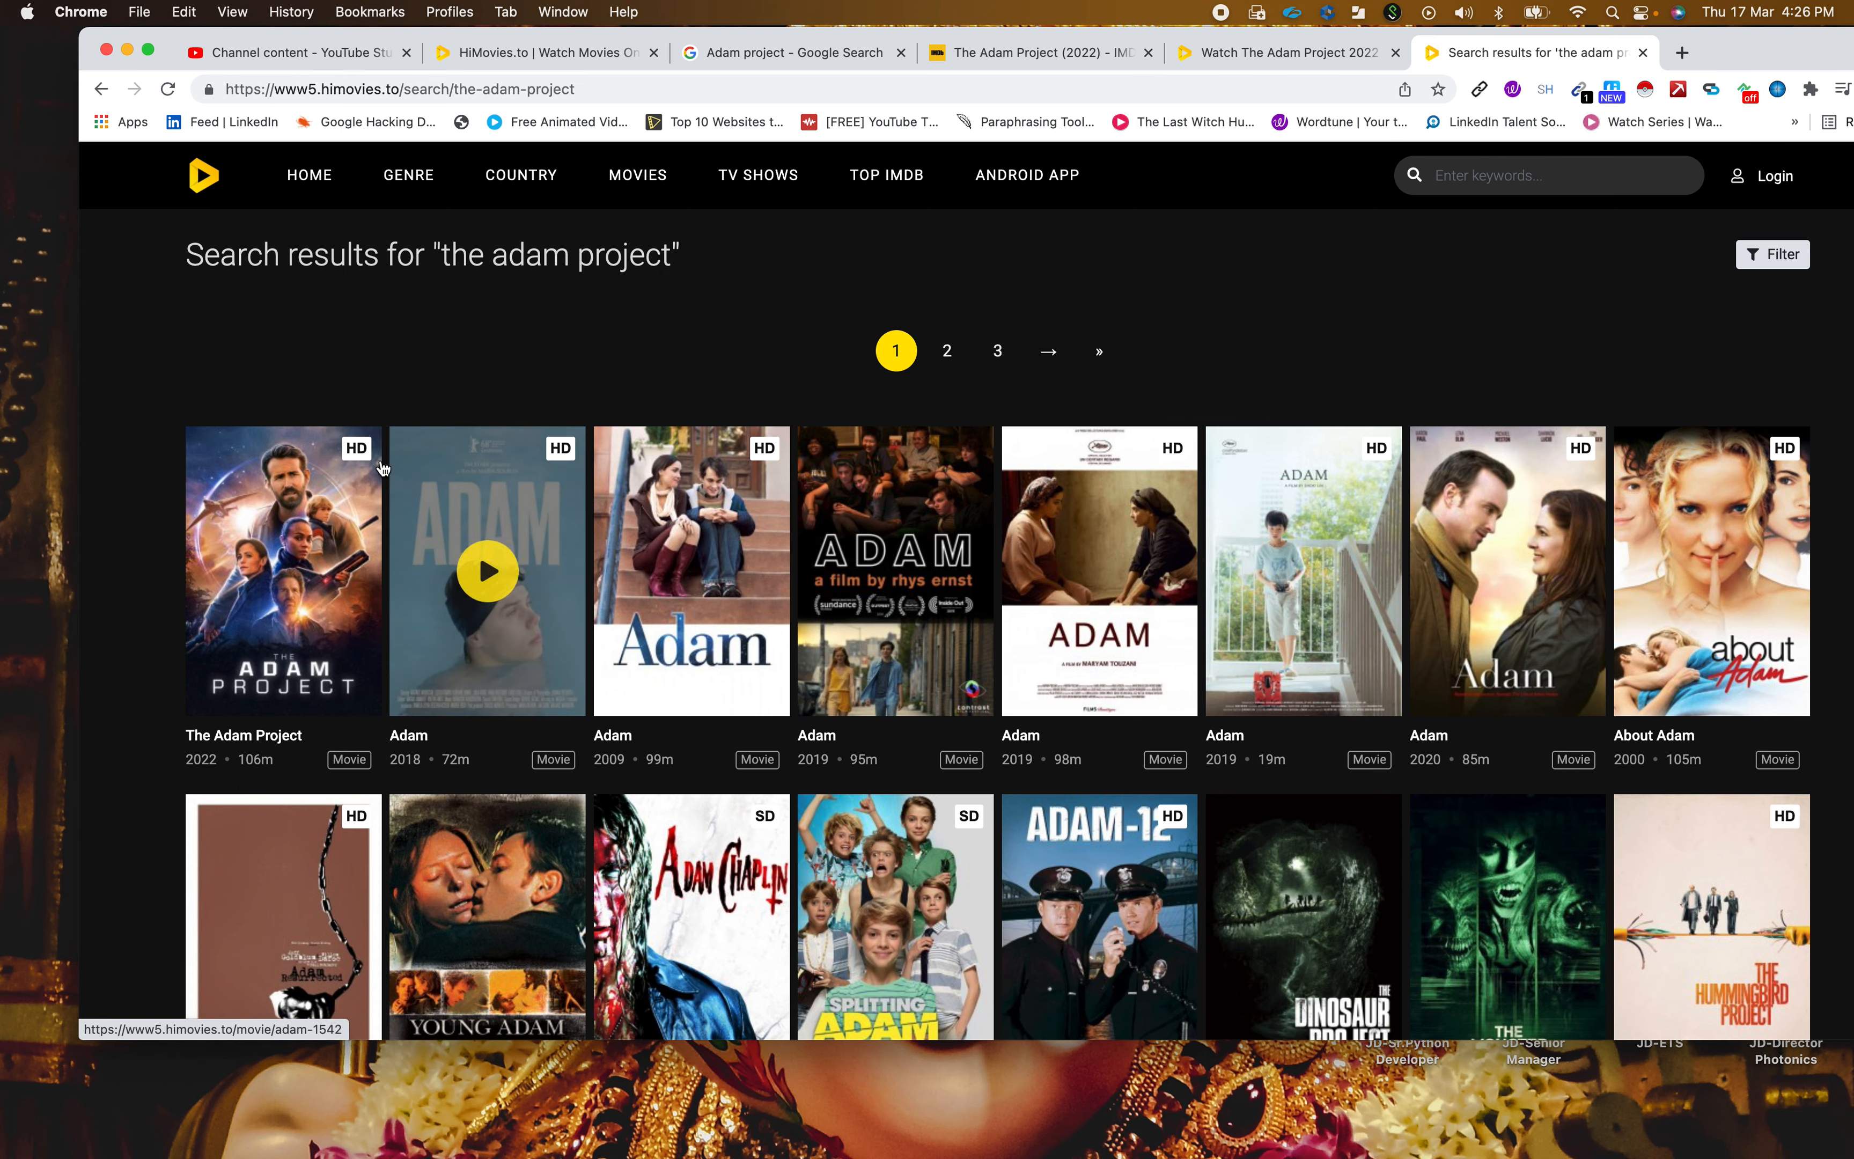
- Go to The Adam Project (2022) from the results and start its player on the watch page
left_click(281, 571)
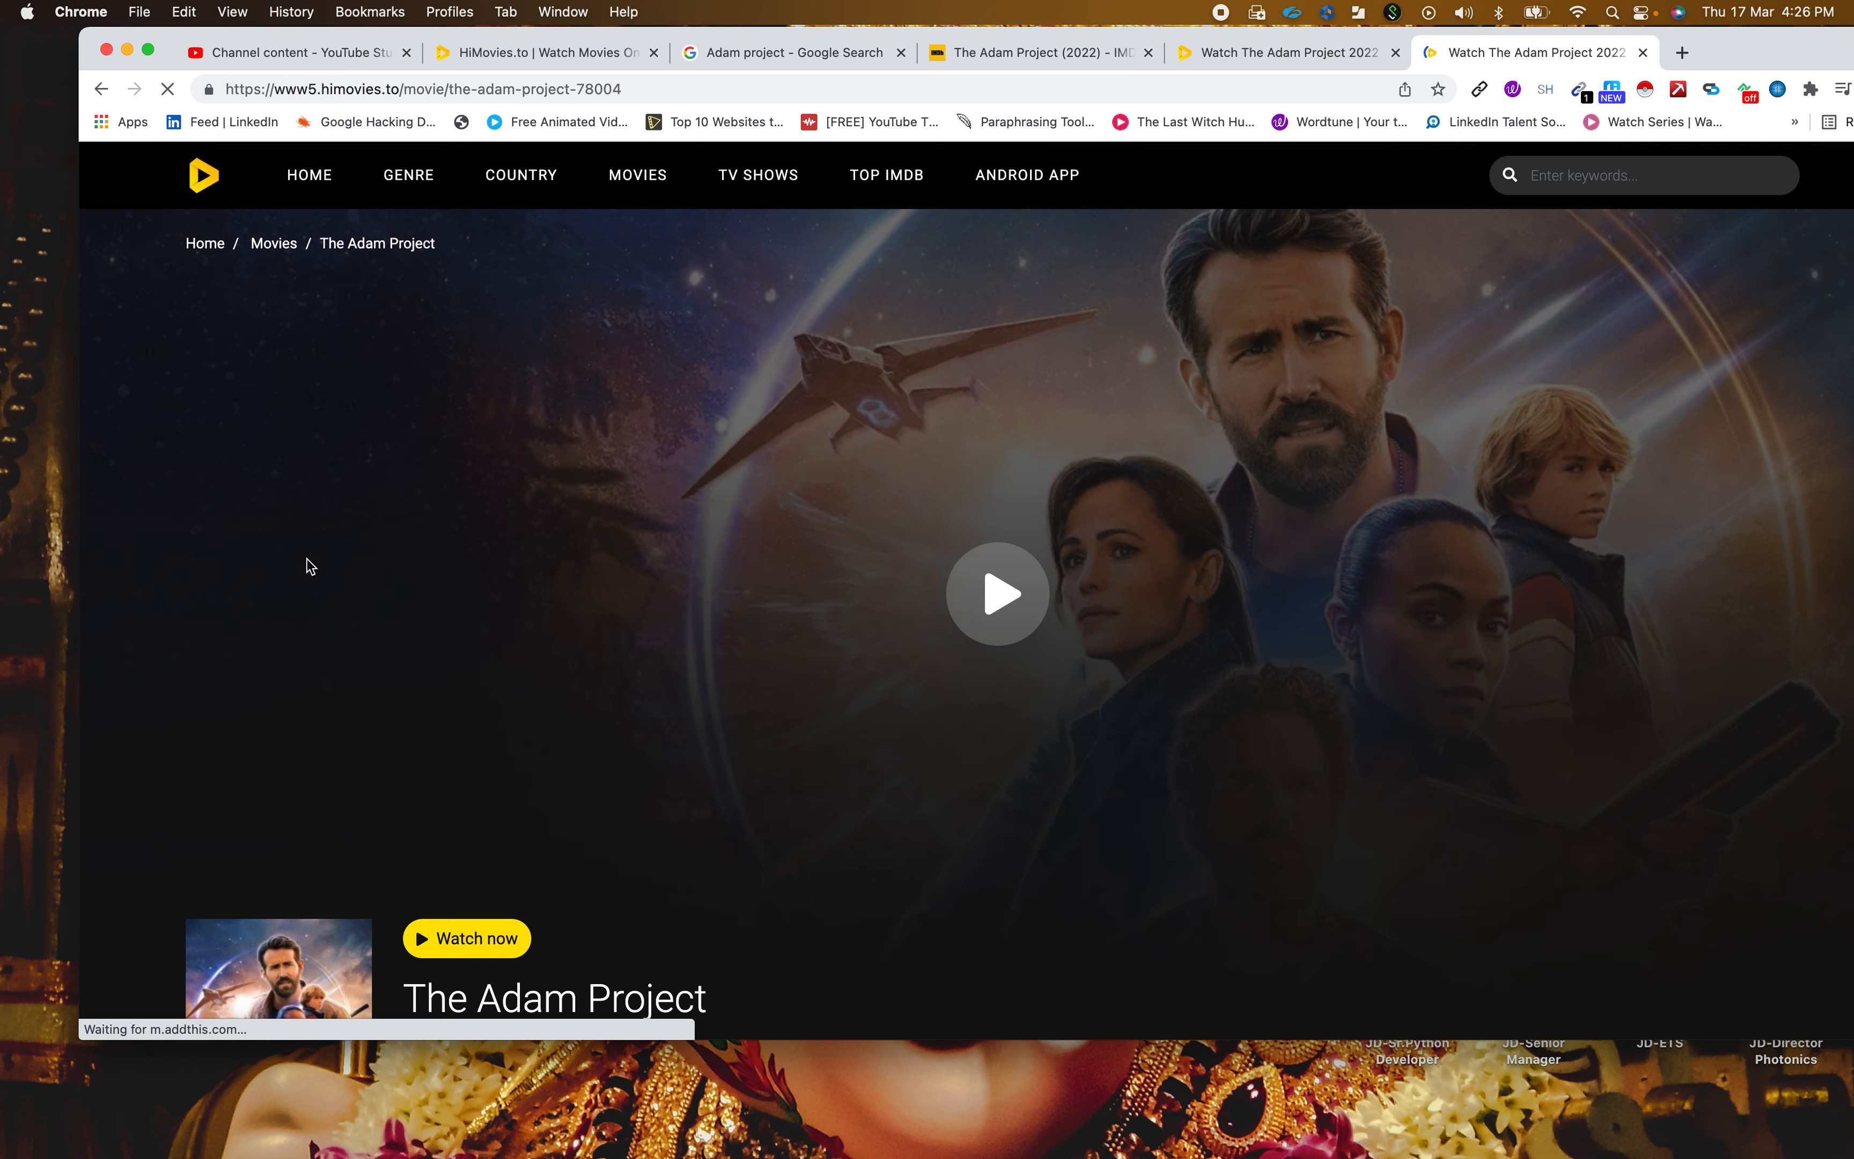
mouse_move(997, 593)
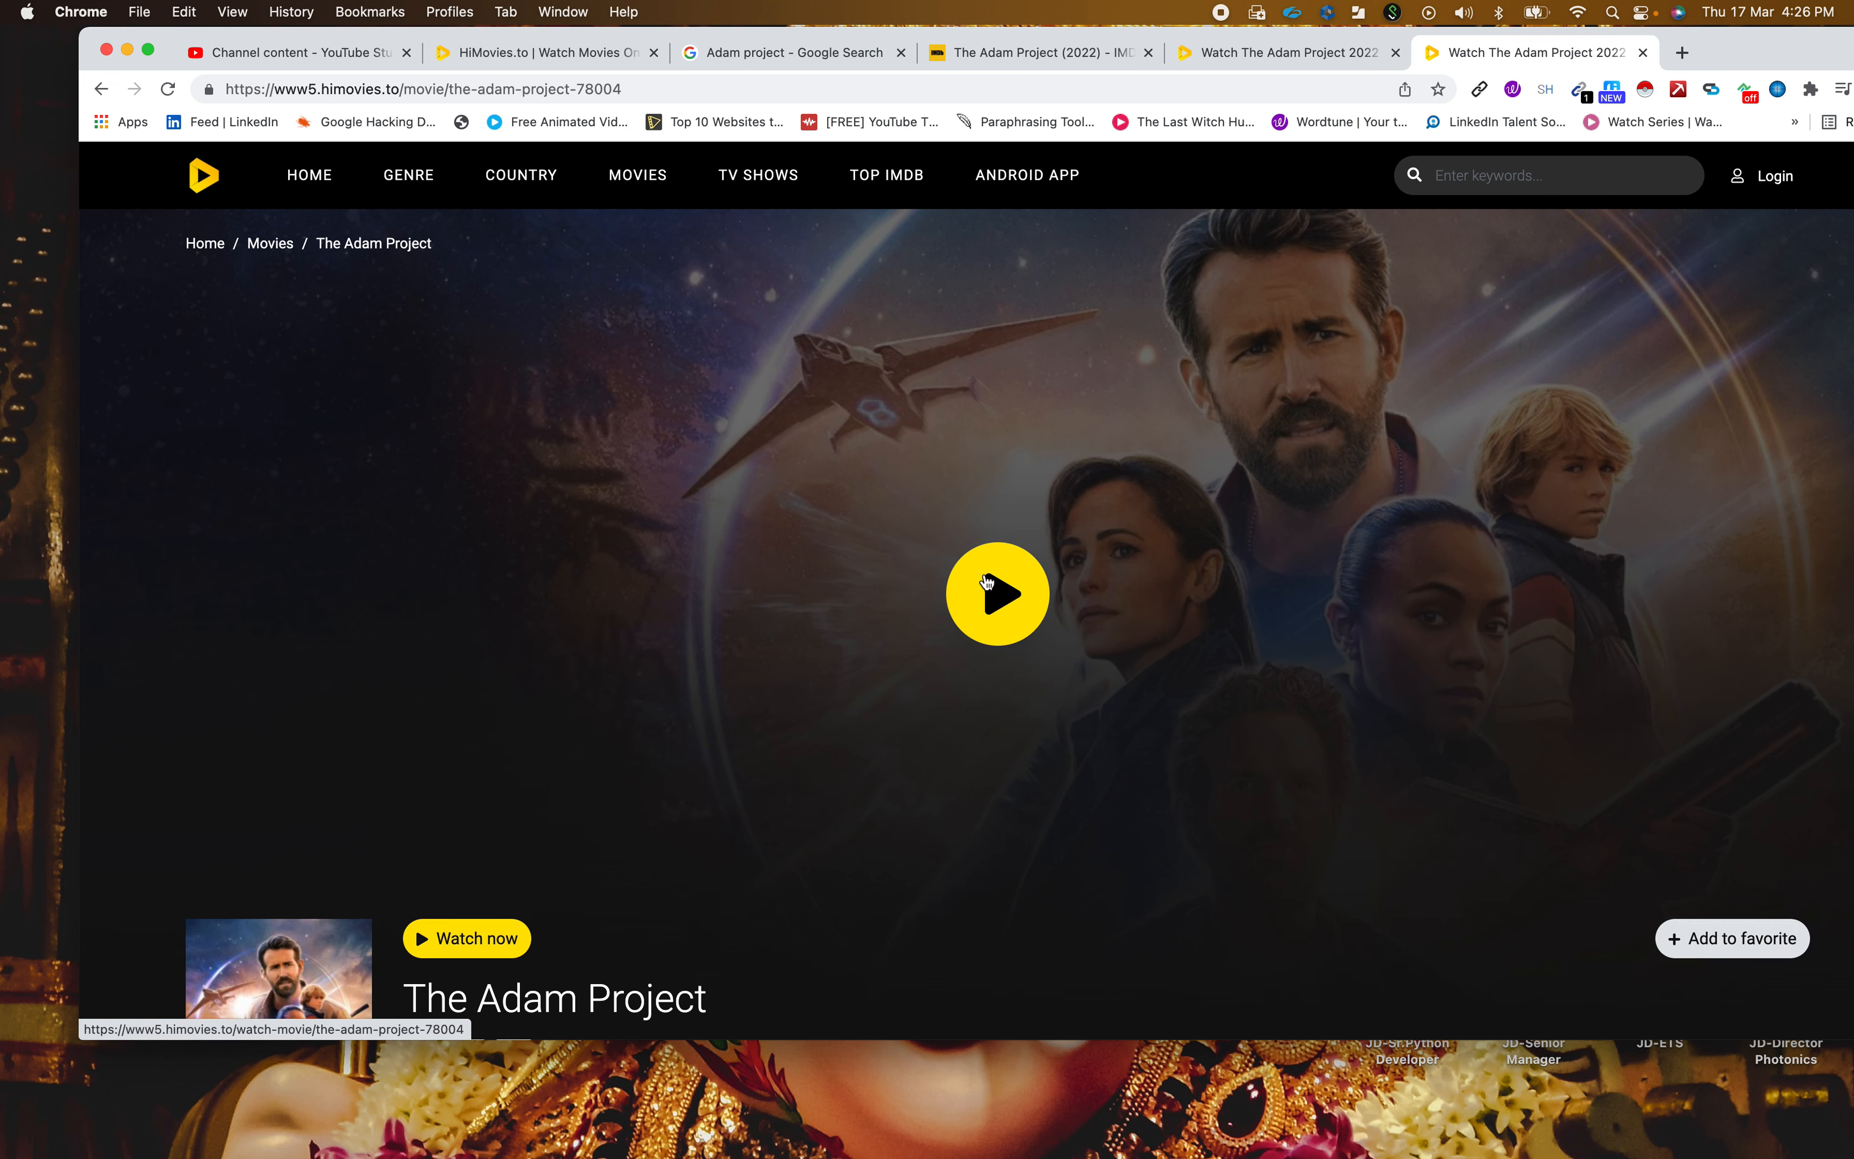
left_click(995, 592)
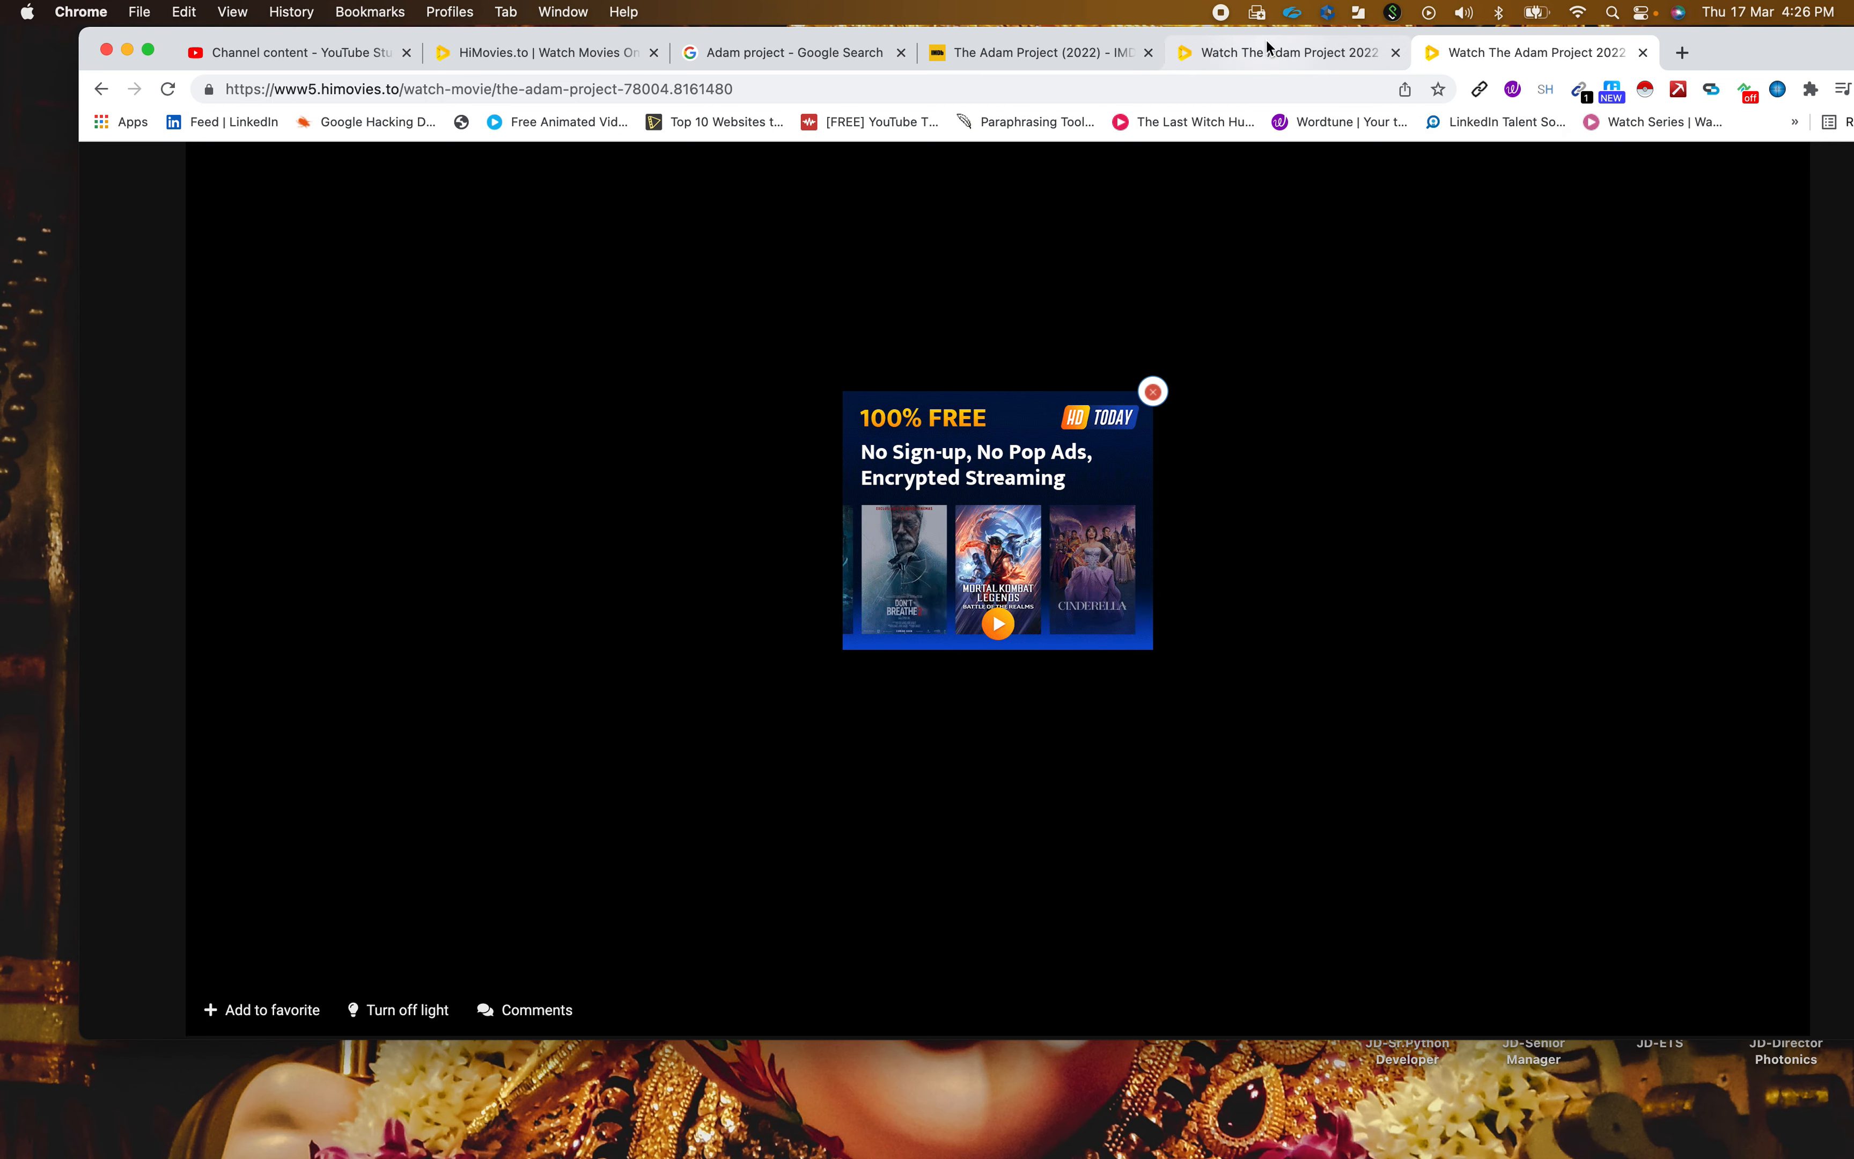
- Return to the earlier Watch The Adam Project tab, glancing at the IMDb tab on the way
left_click(1151, 390)
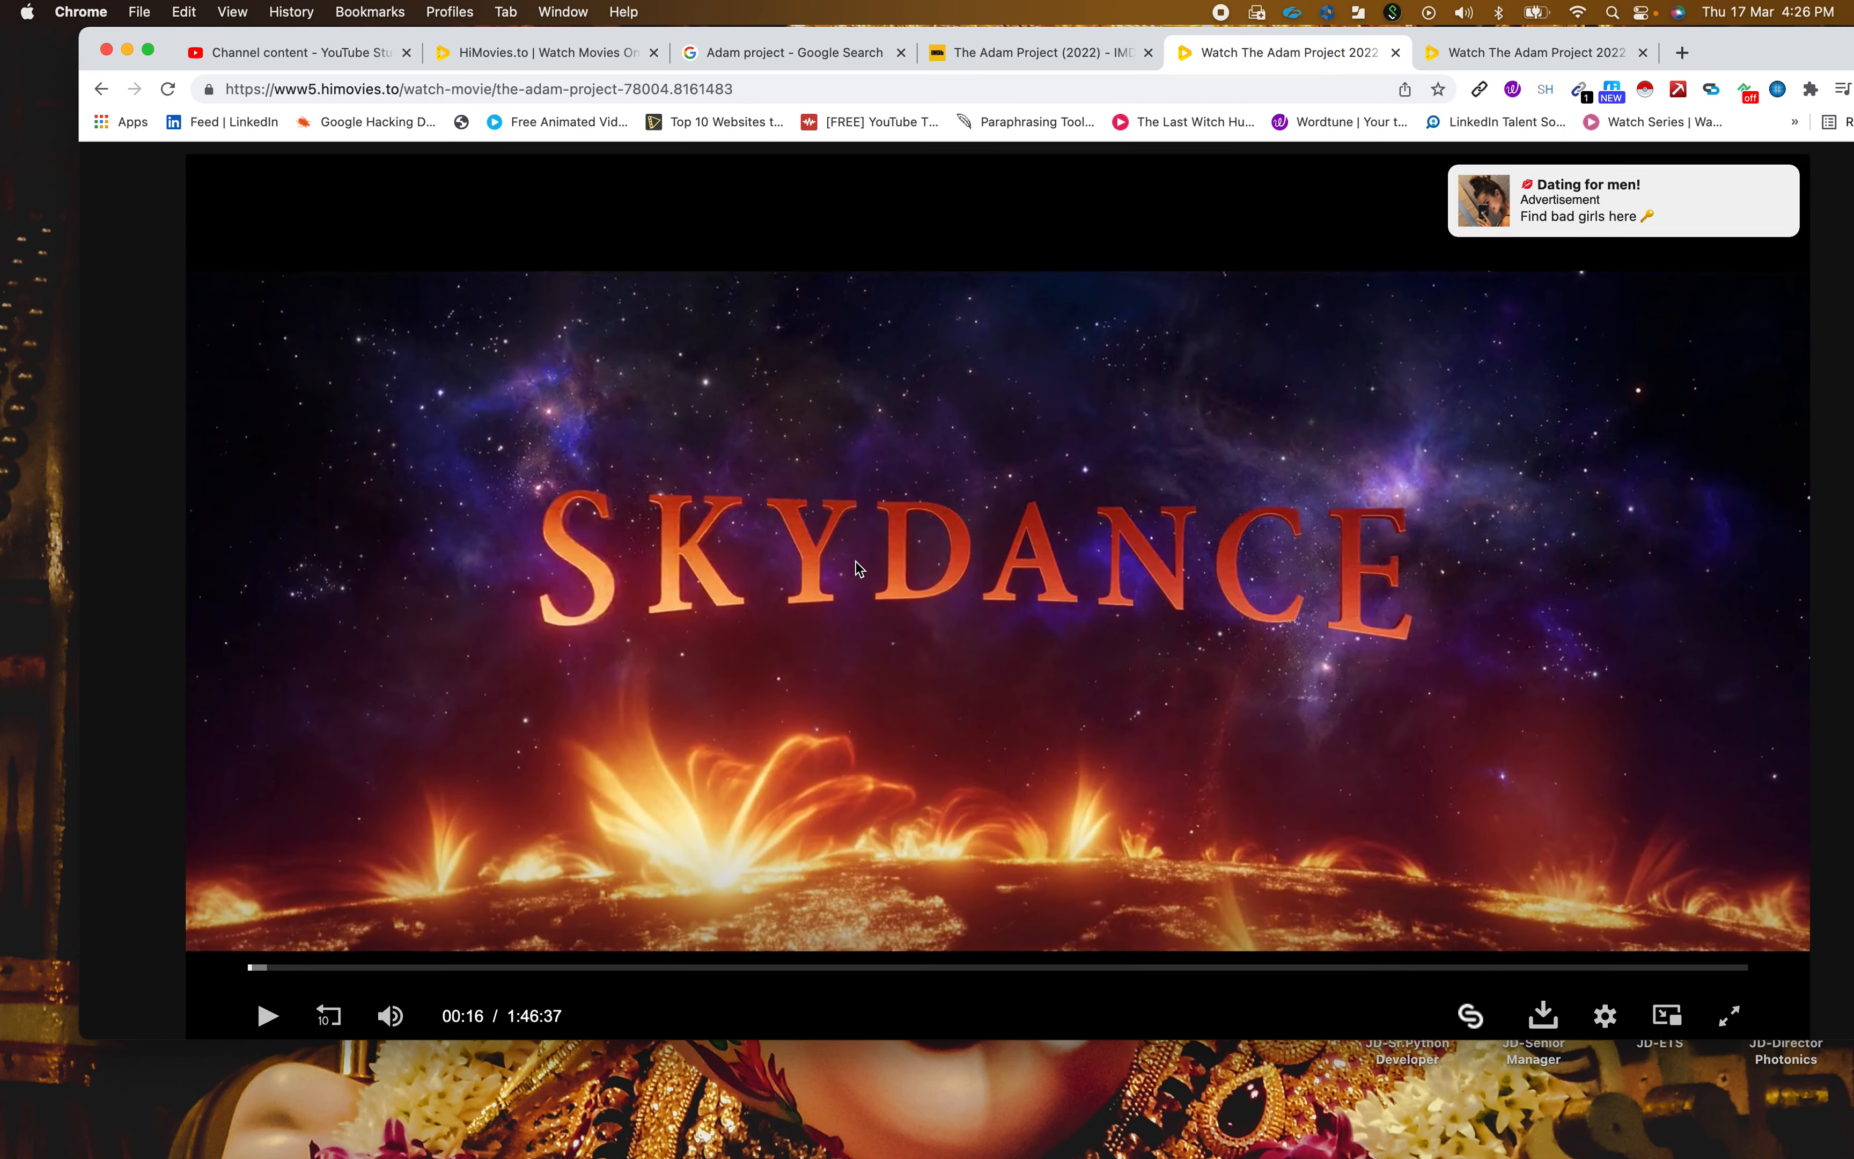
scroll("down", 3)
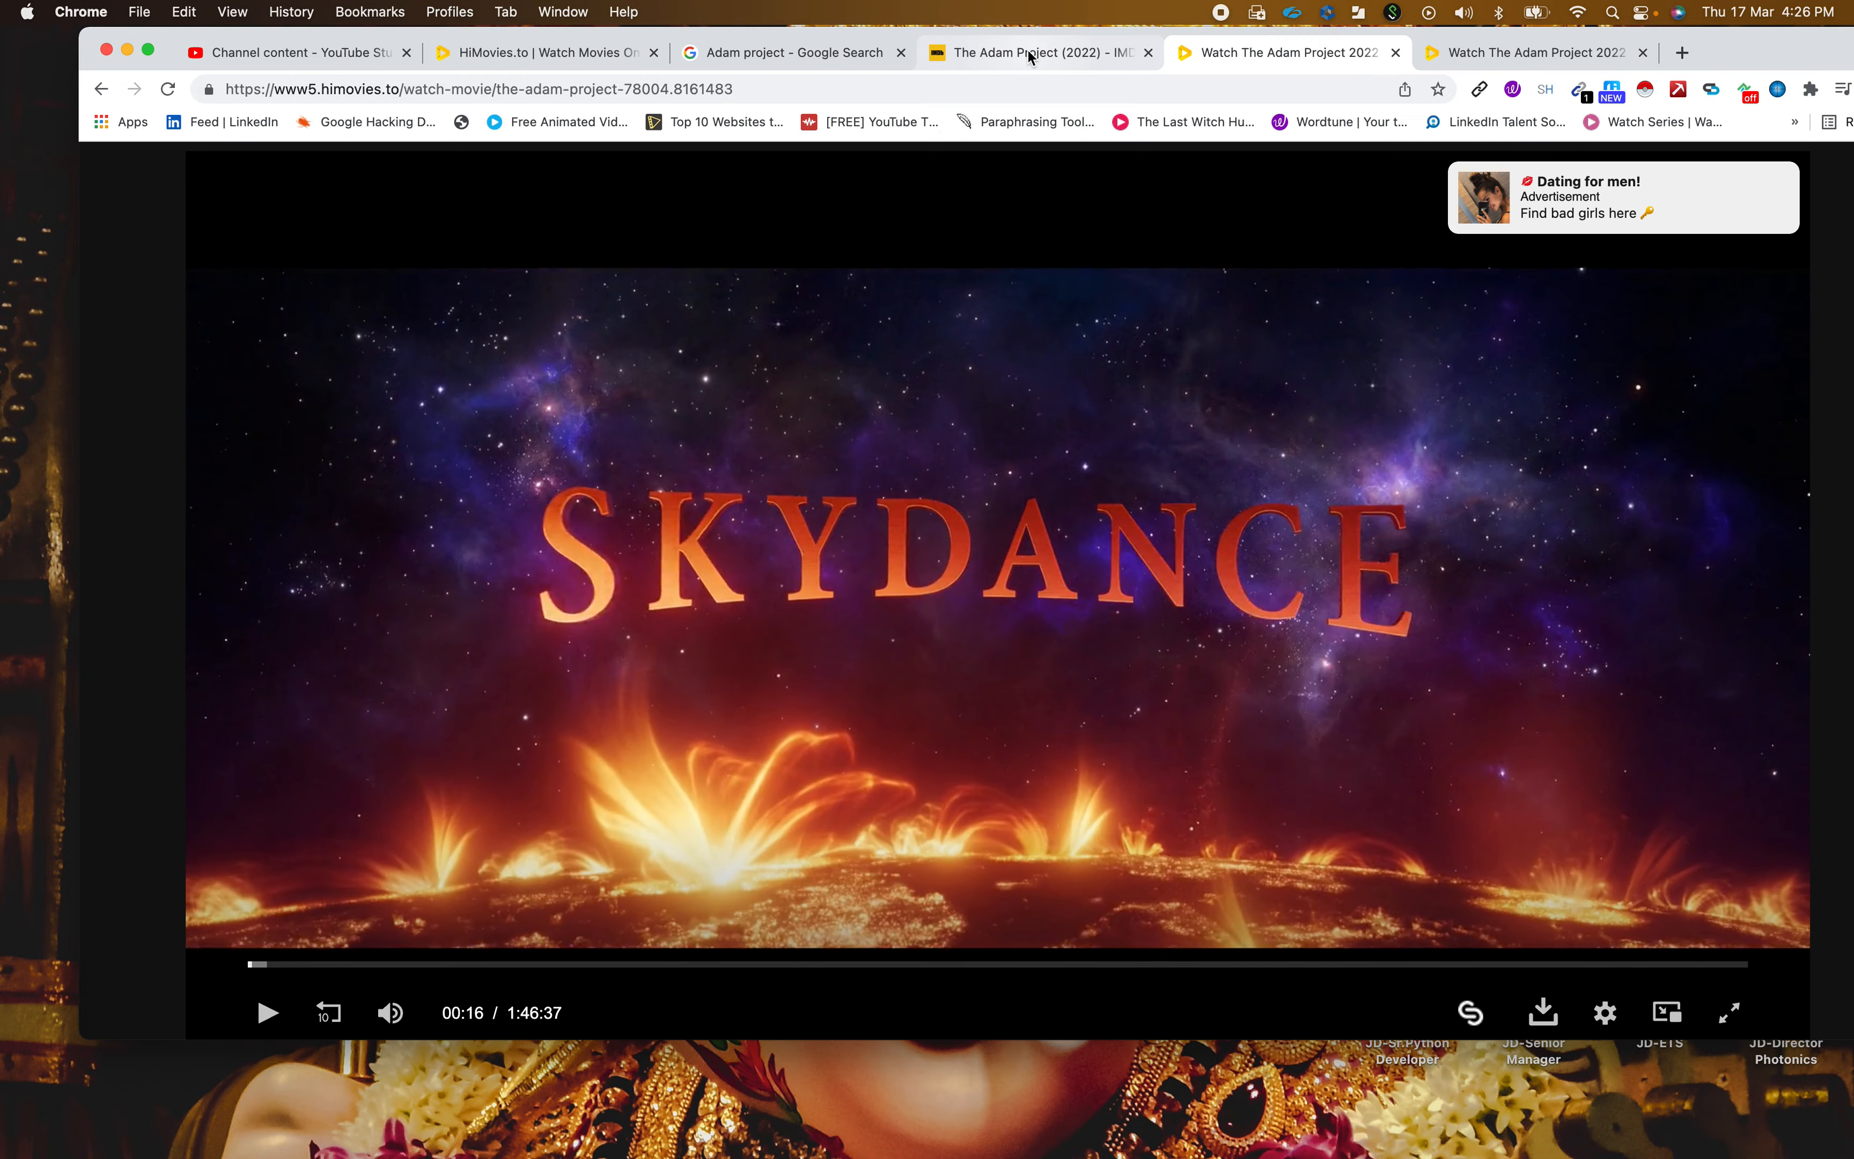
left_click(1031, 51)
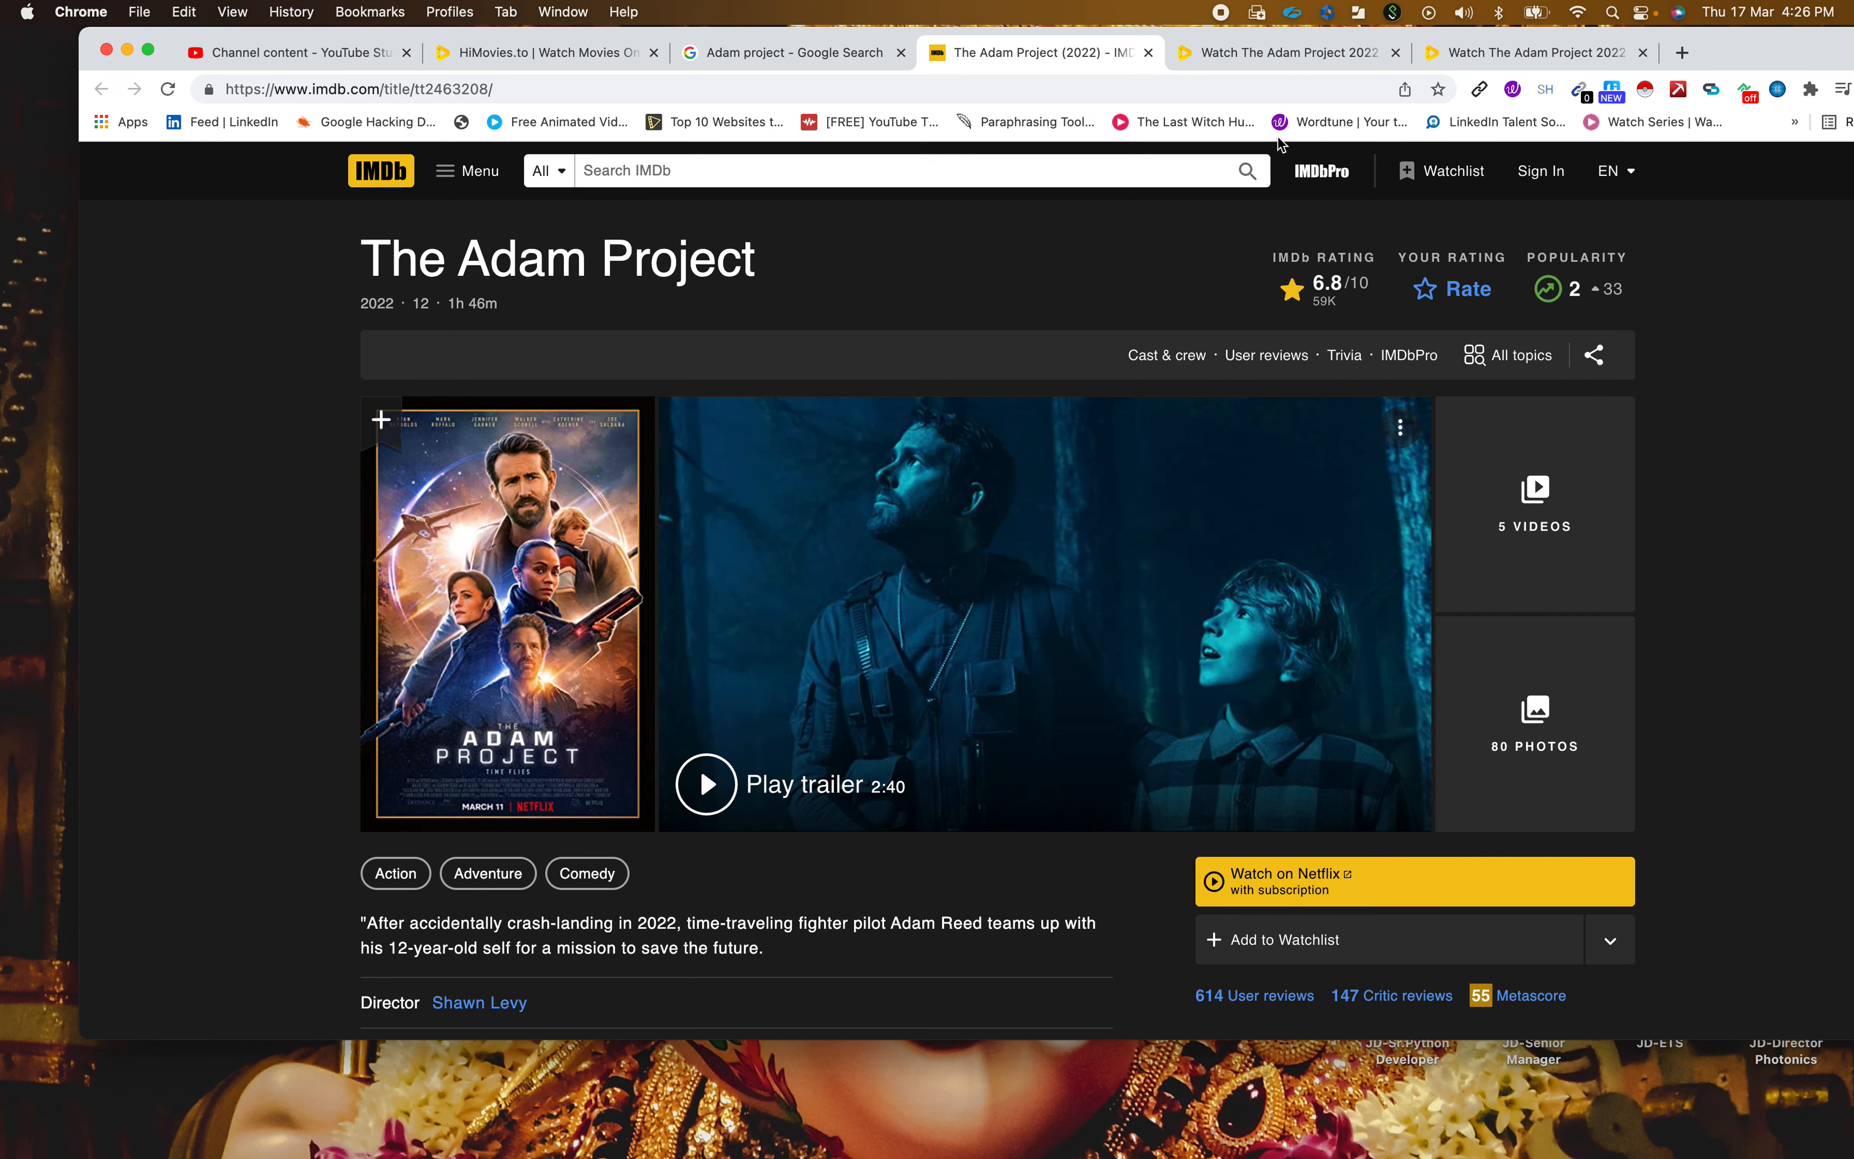
left_click(1277, 51)
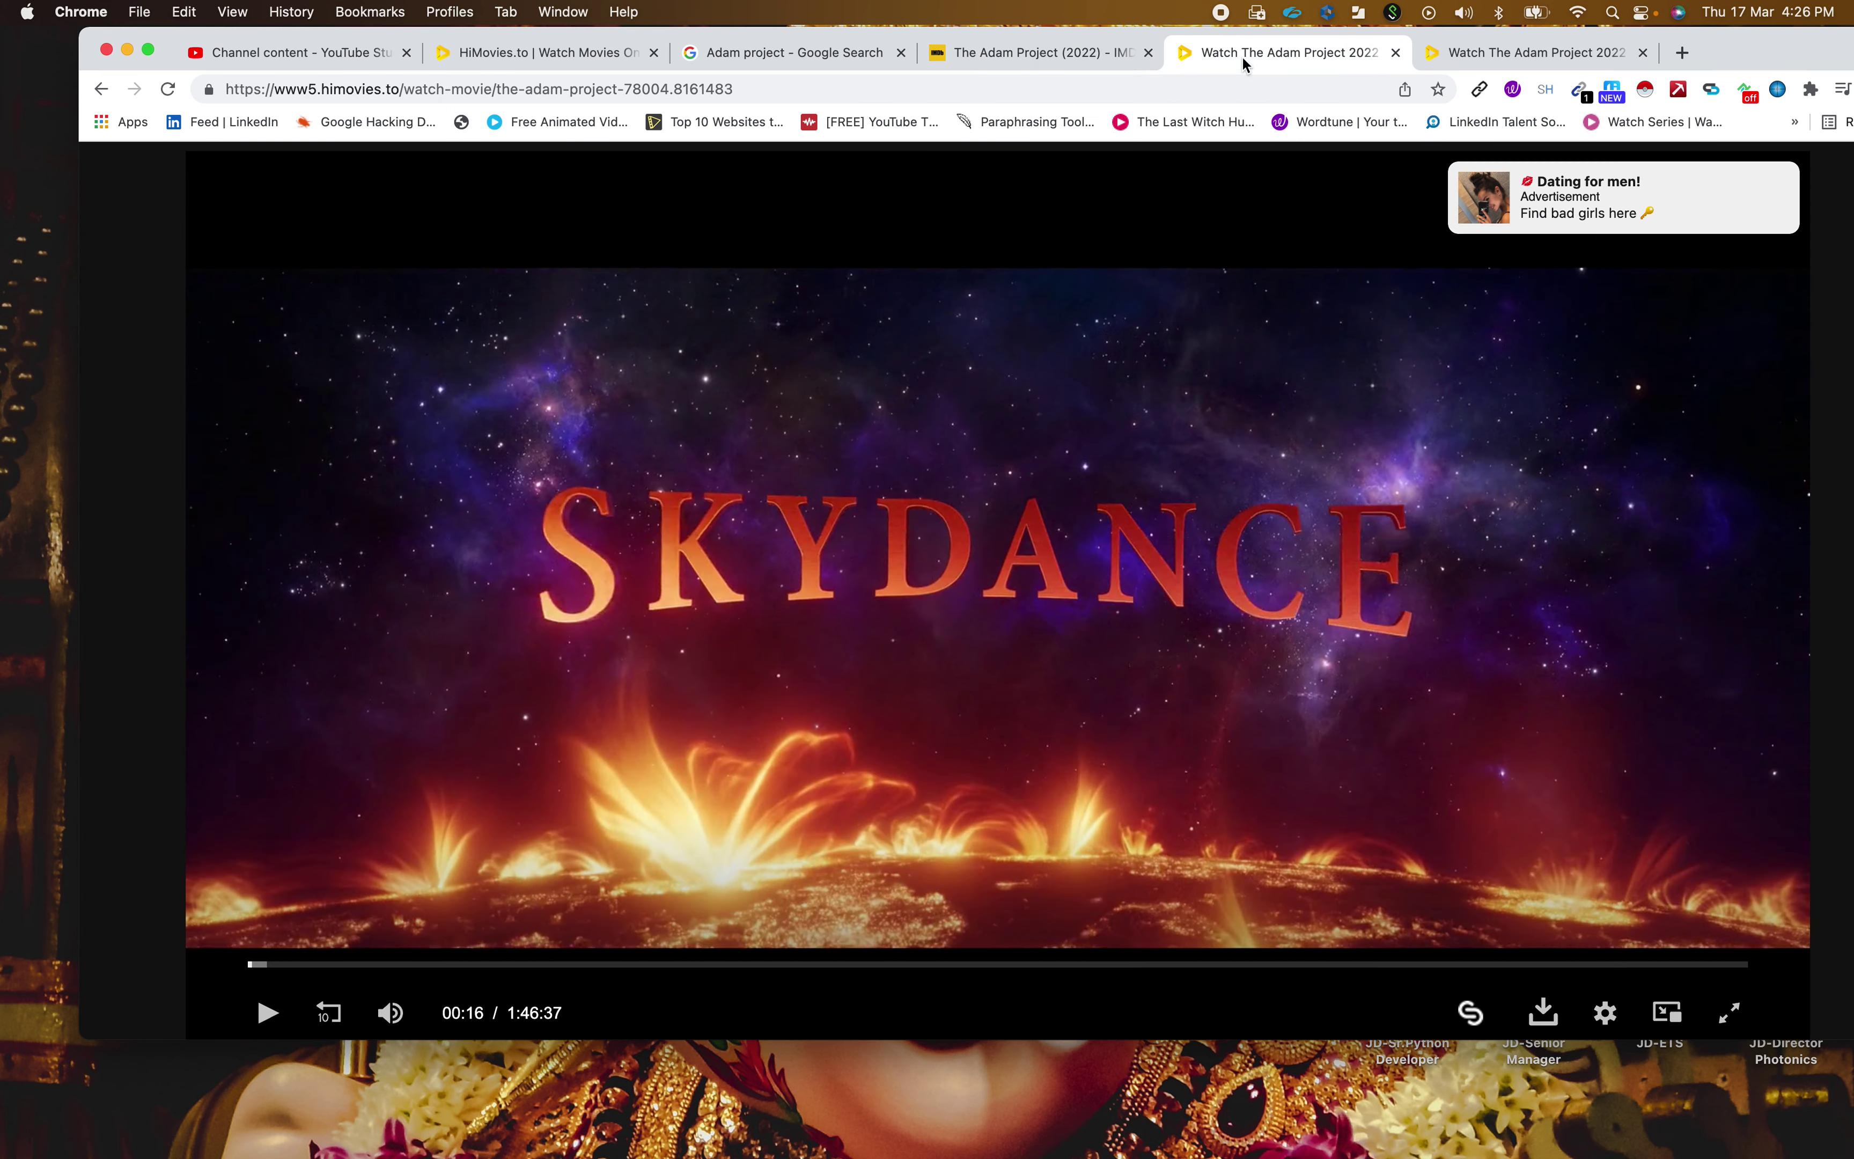
- Scroll below the player to the server buttons, with Streamlare highlighted among UpCloud, Vidcloud and Hydrax
scroll("down", 3)
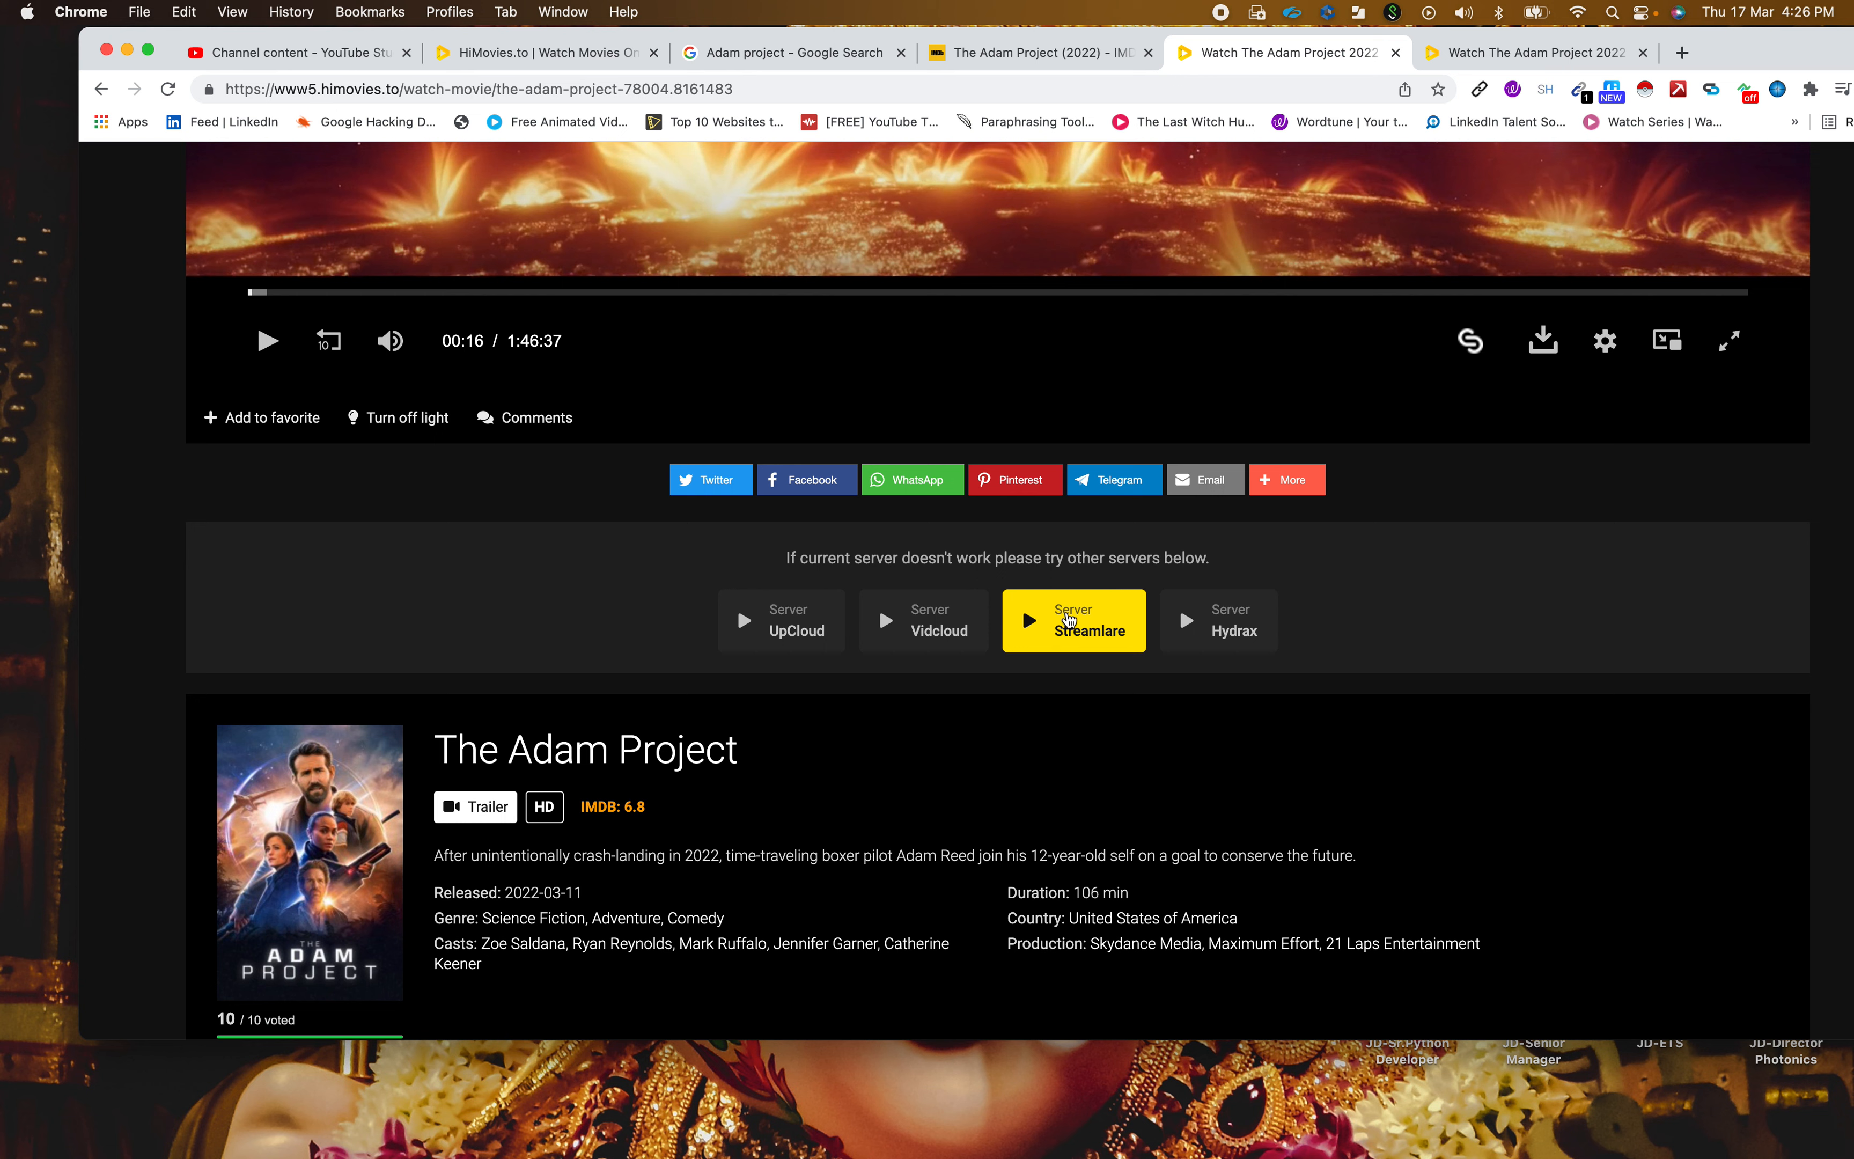
mouse_move(1079, 650)
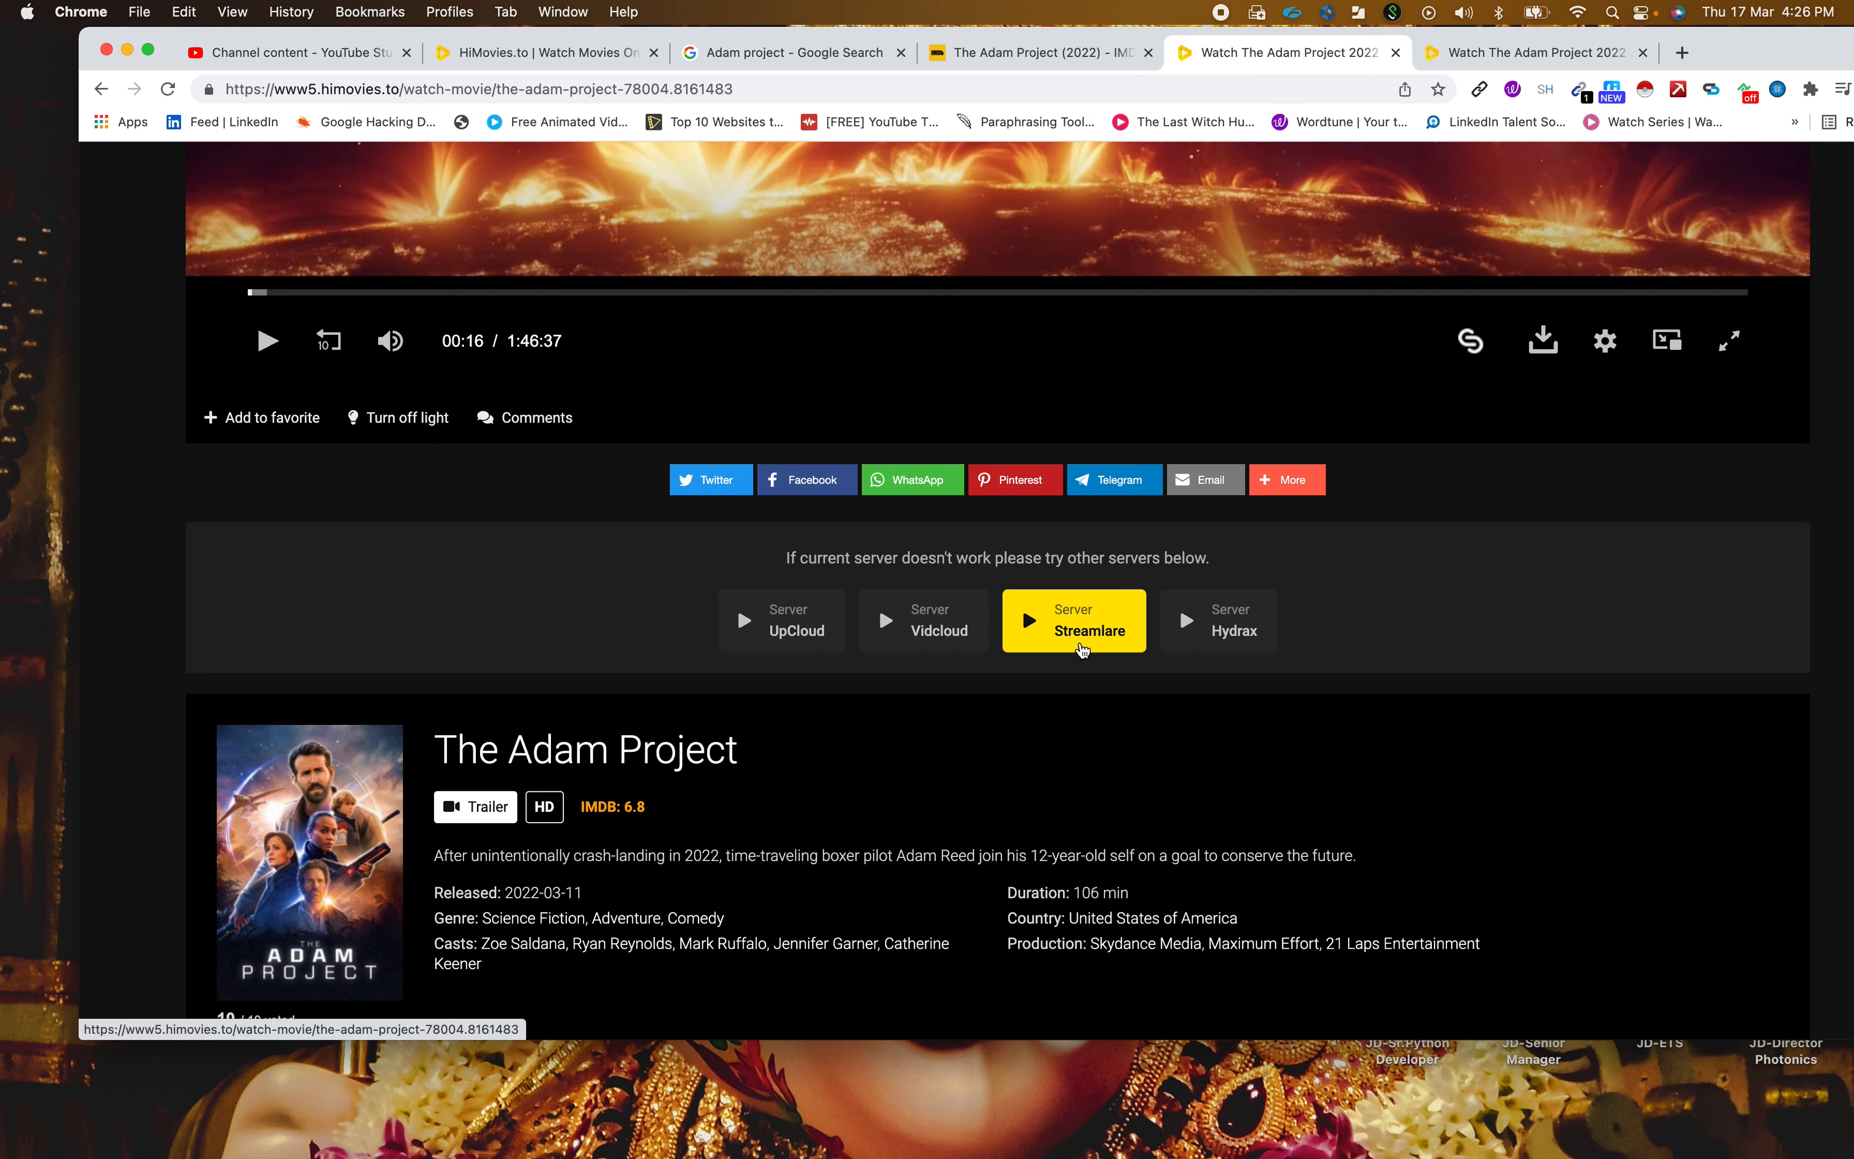
mouse_move(855, 637)
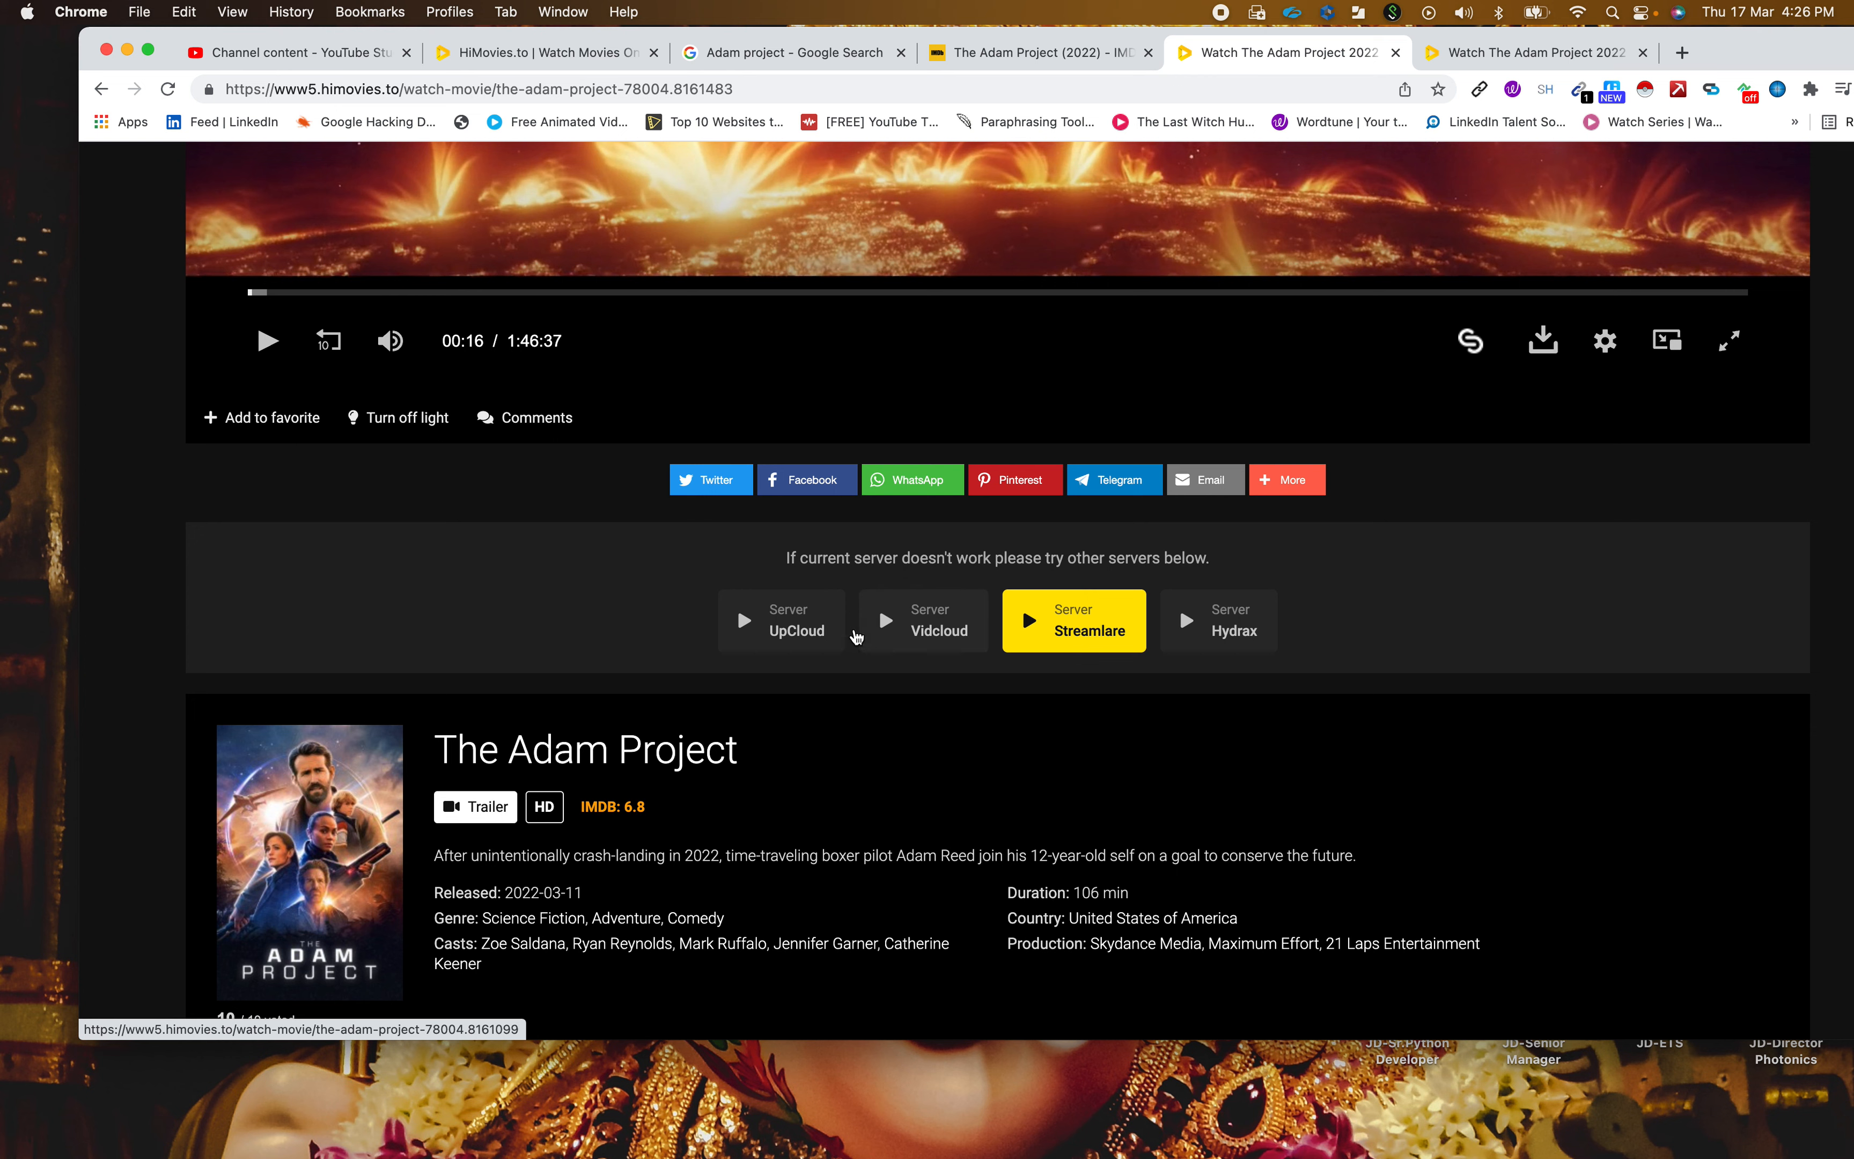
mouse_move(949, 633)
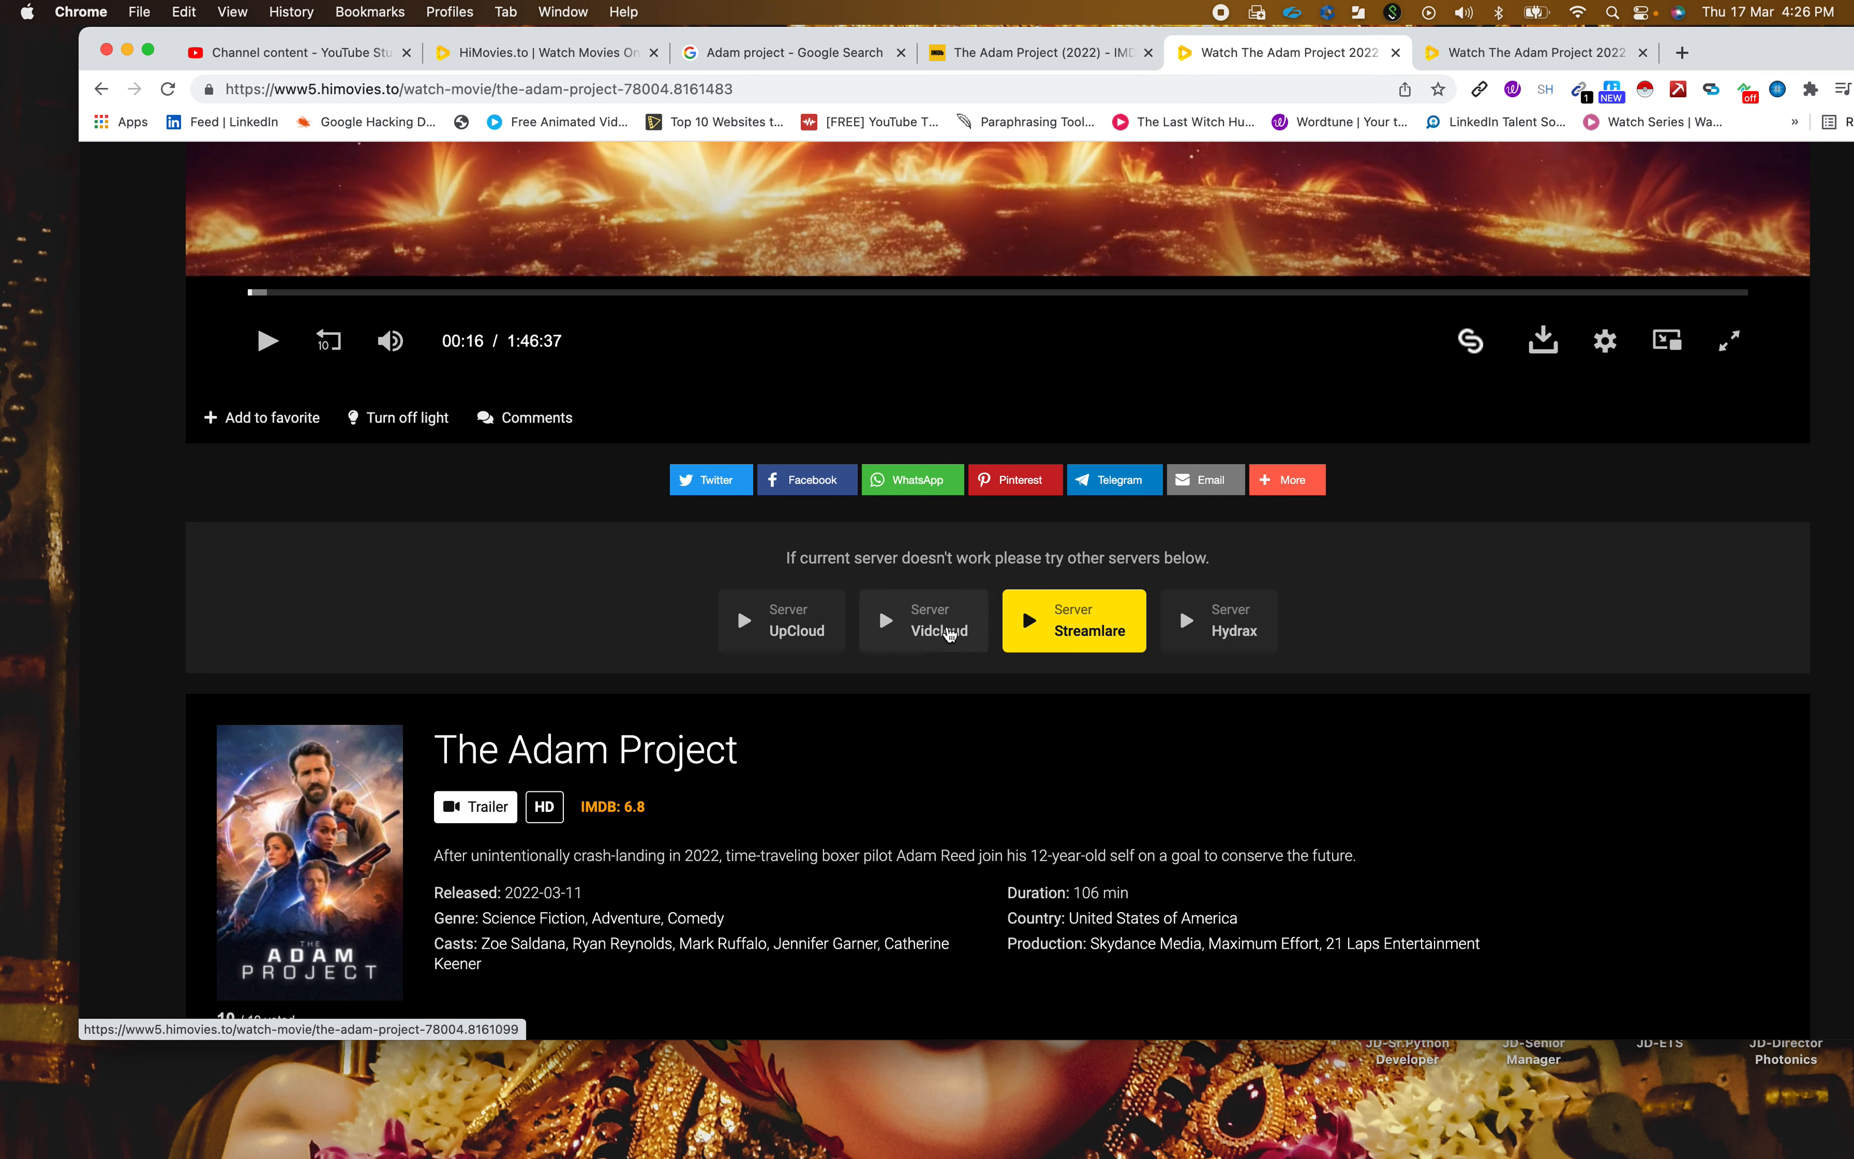
mouse_move(1093, 636)
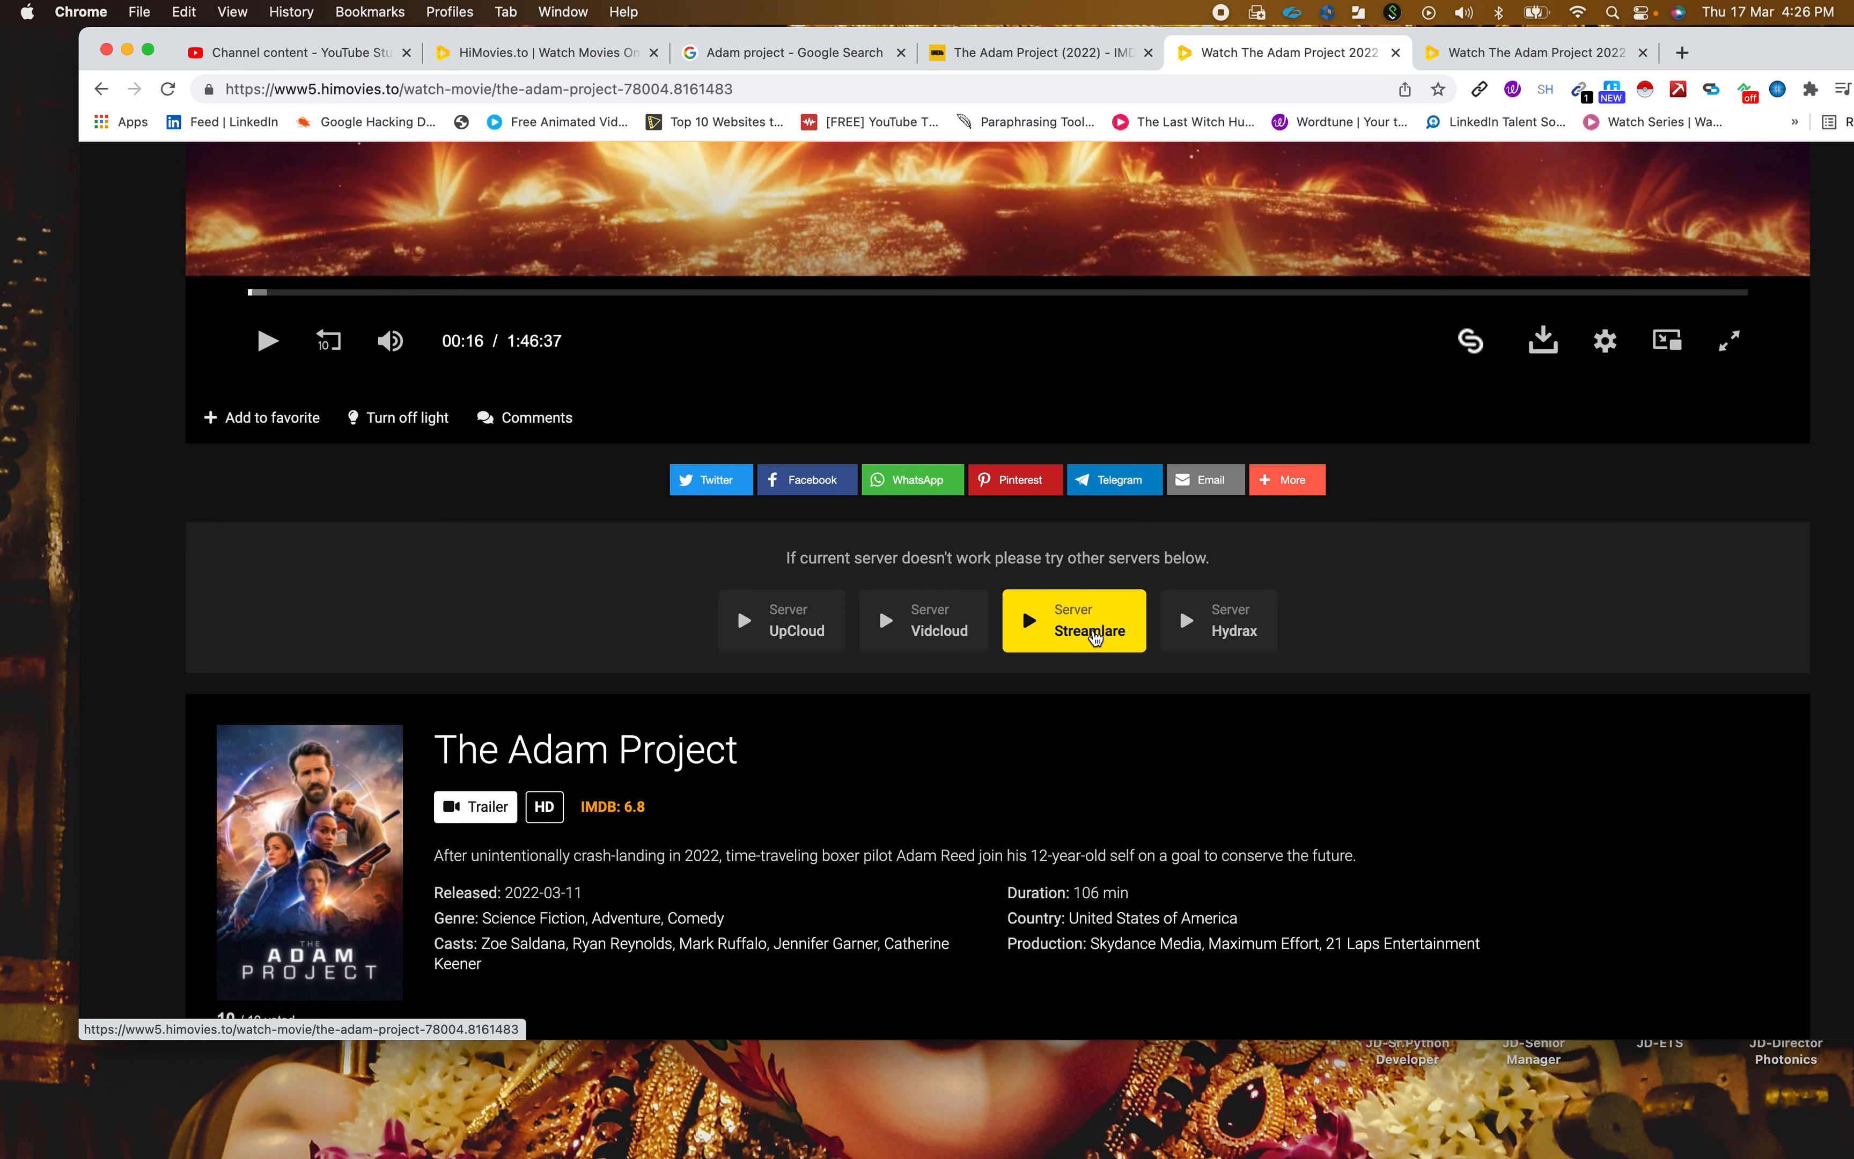
mouse_move(1179, 517)
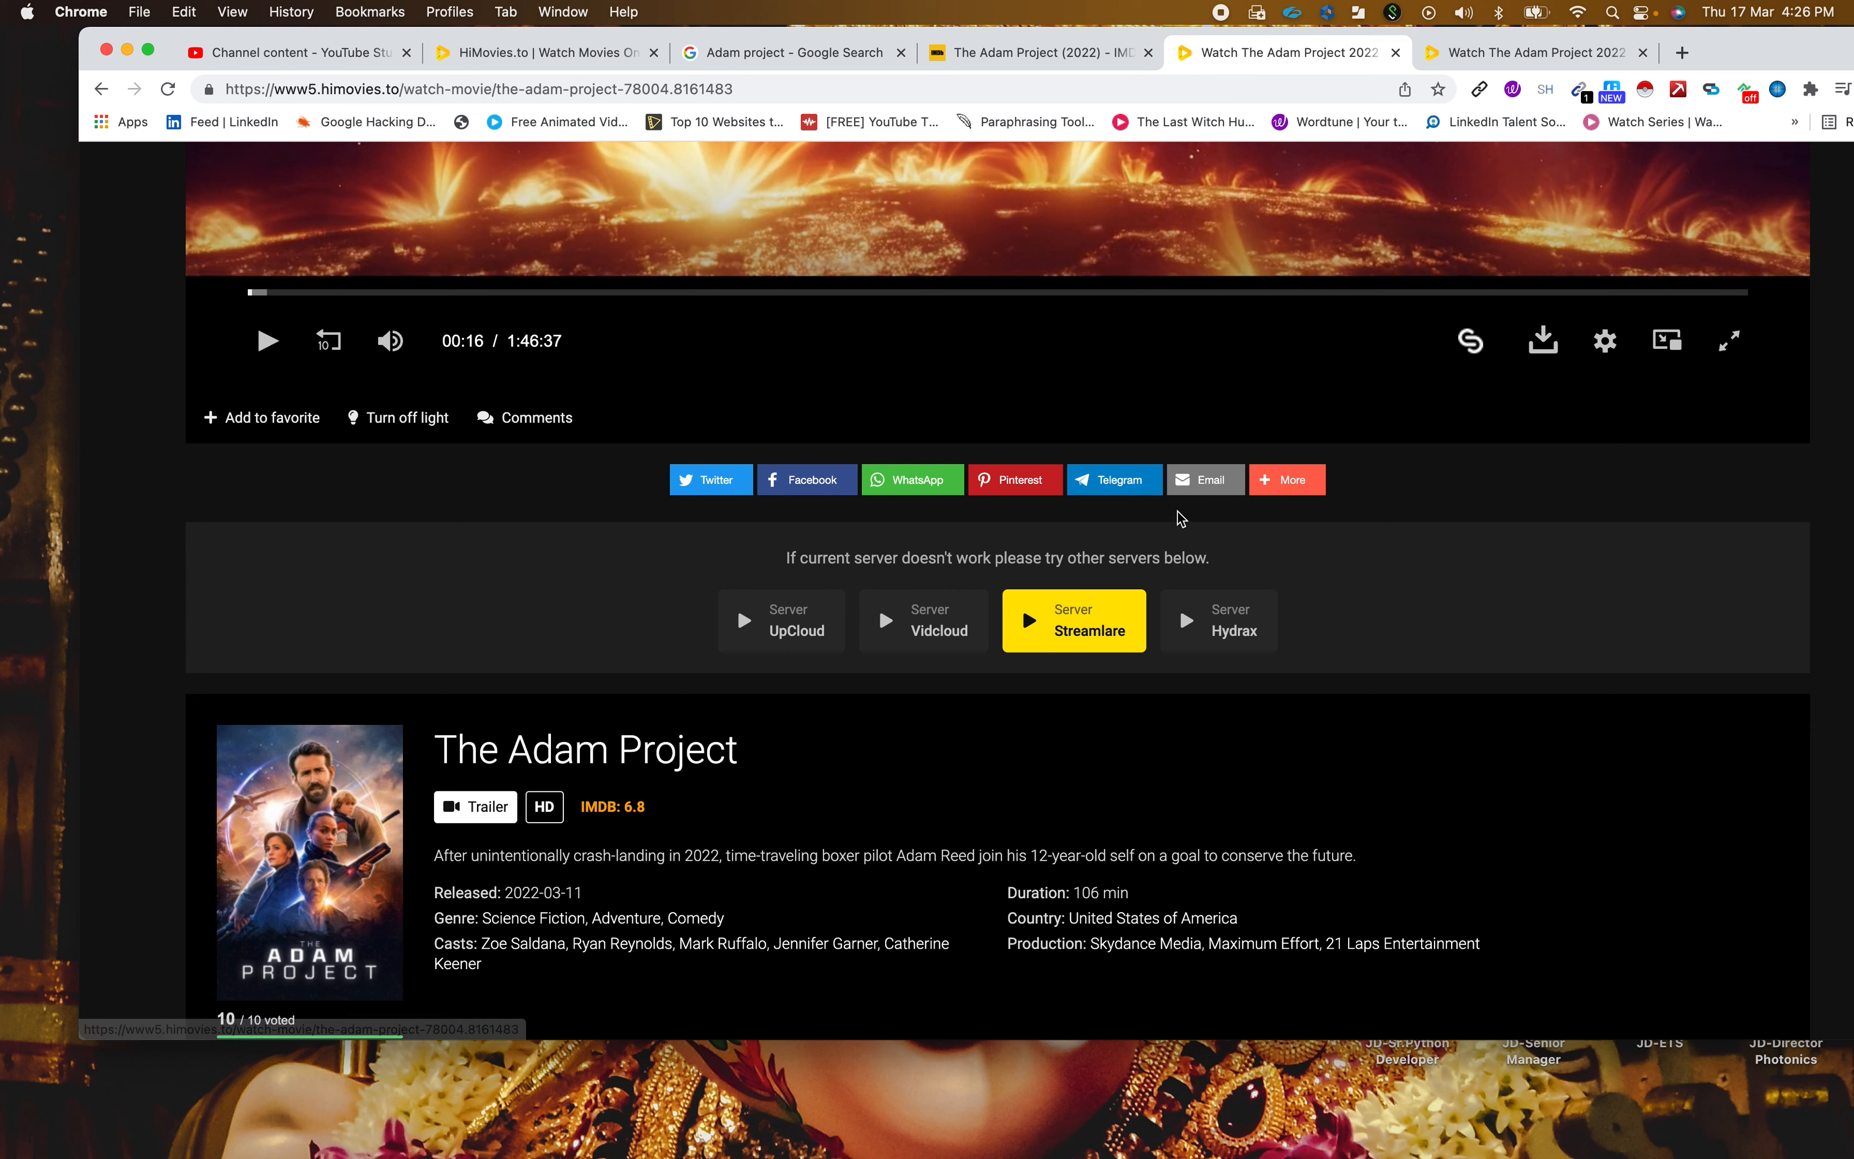
mouse_move(1056, 626)
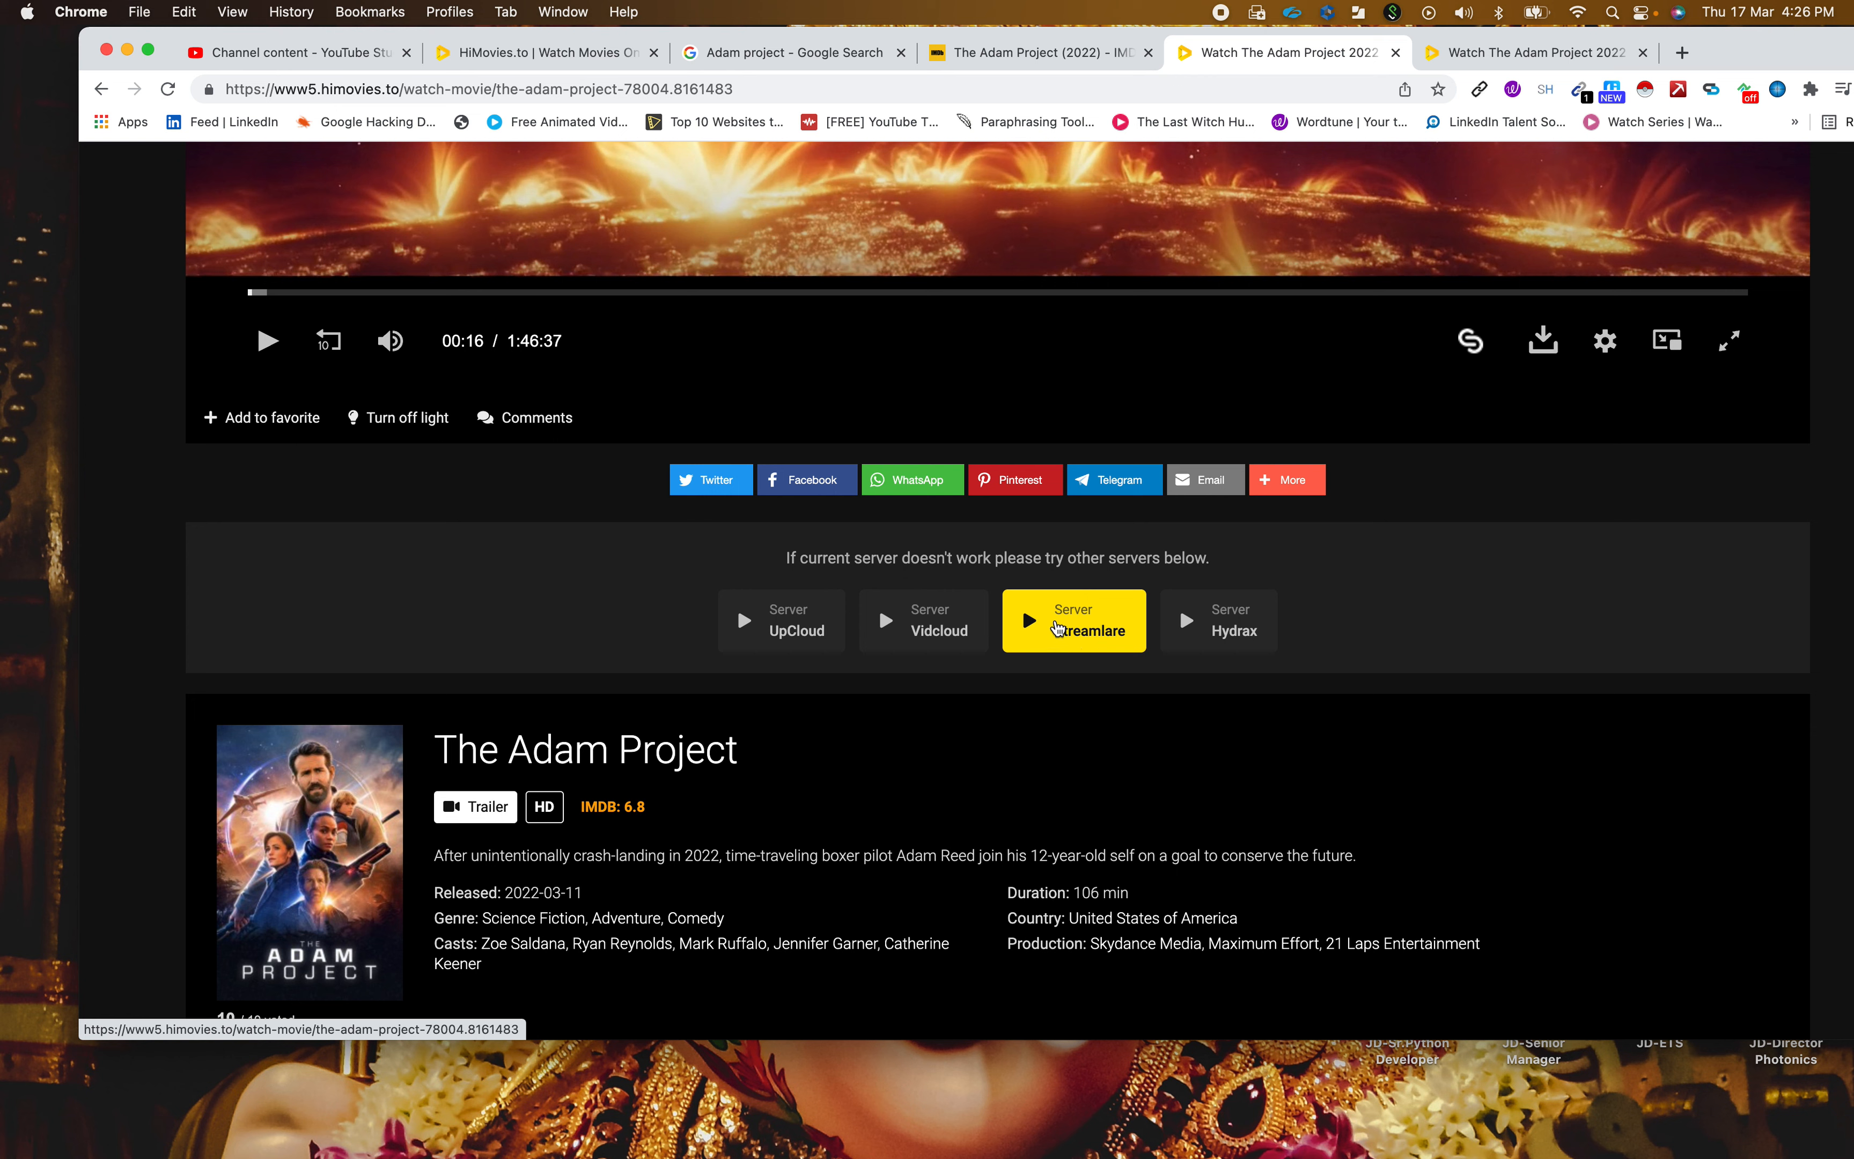